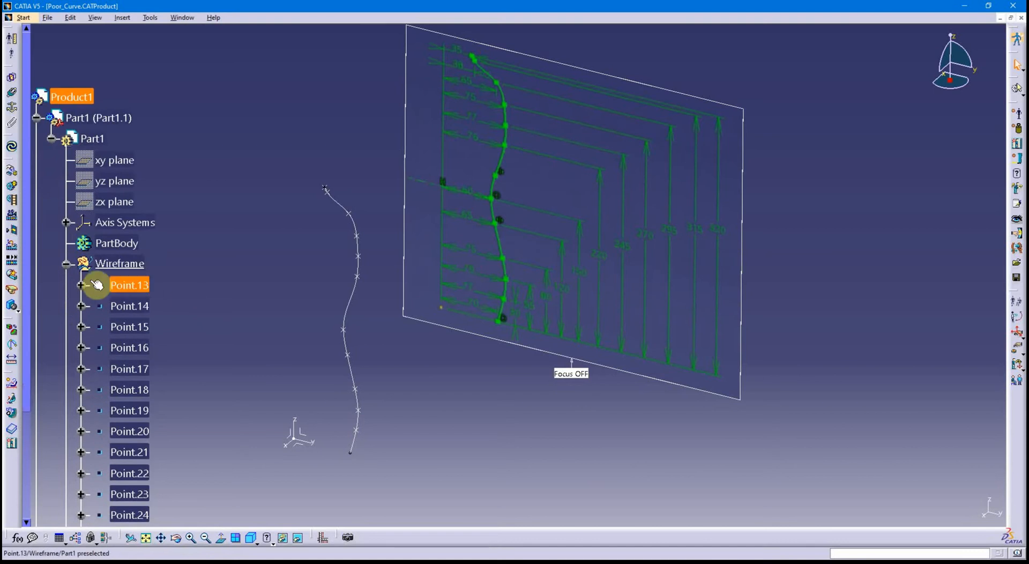
{"action": "mouse_move", "coordinate": [69, 269]}
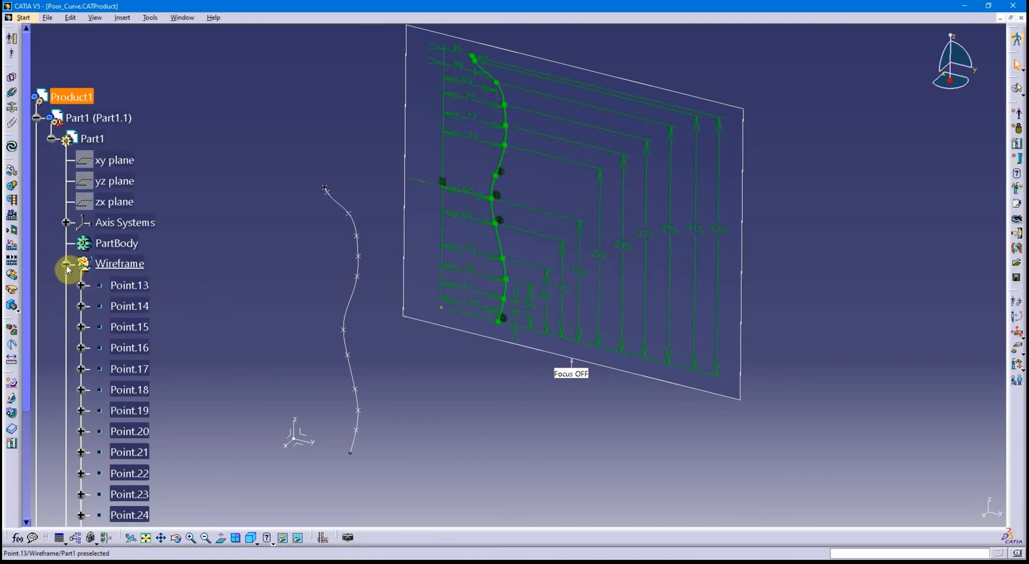
Collapse the Wireframe point list in the specification tree.
{"action": "left_click", "coordinate": [67, 263]}
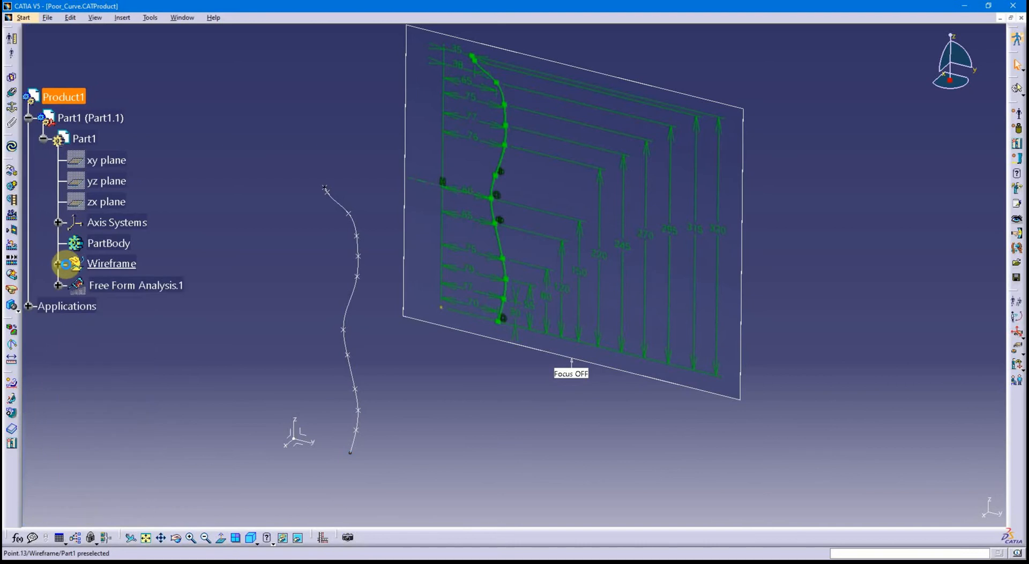
{"action": "left_click", "coordinate": [422, 390]}
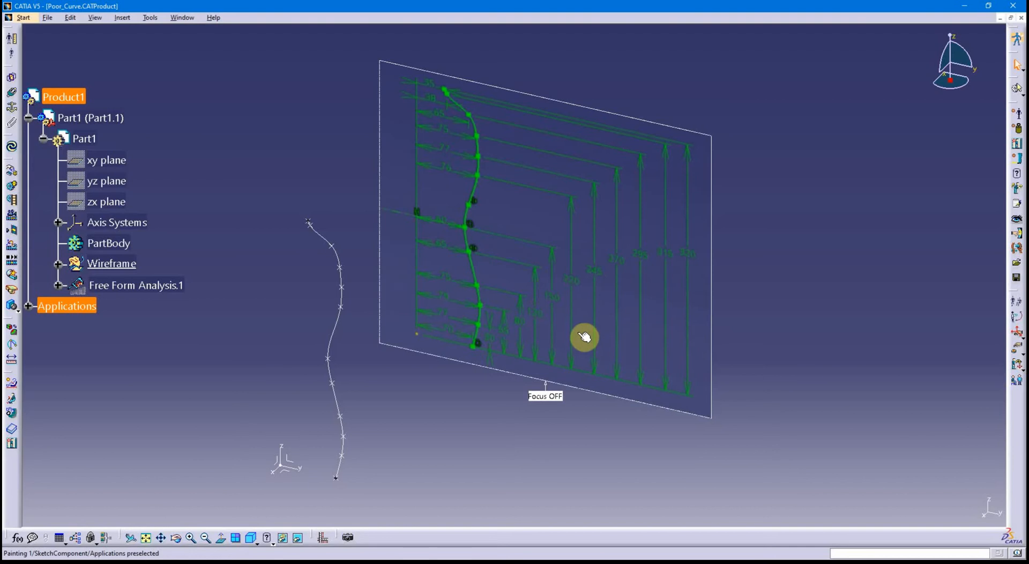
{"action": "mouse_move", "coordinate": [482, 138]}
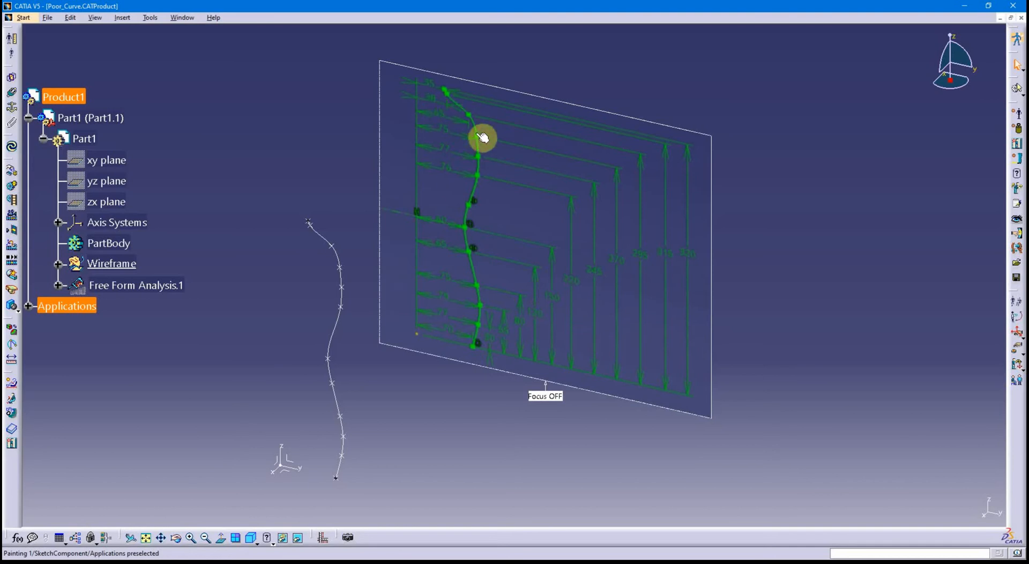
{"action": "mouse_move", "coordinate": [470, 218]}
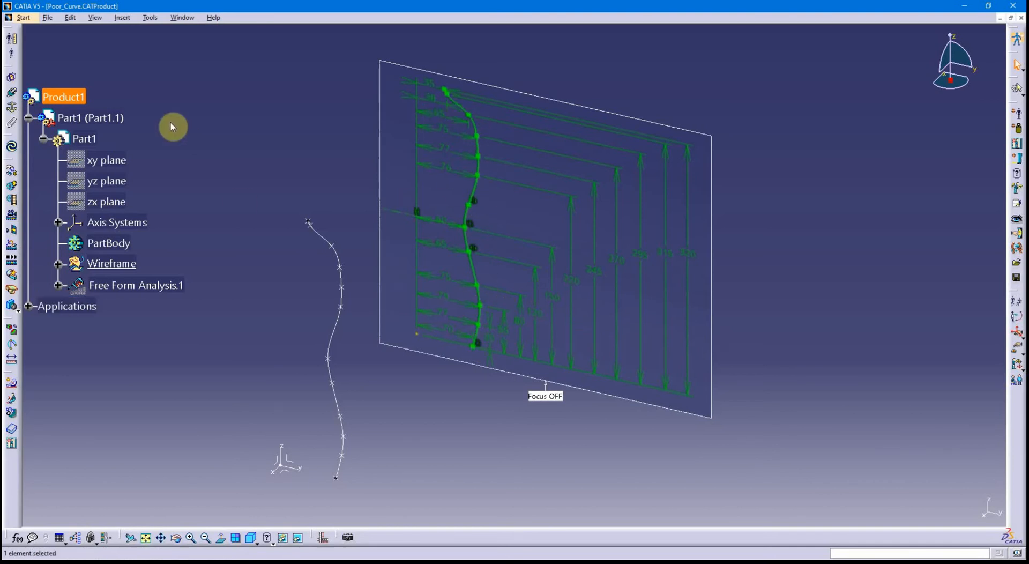
{"action": "mouse_move", "coordinate": [95, 77]}
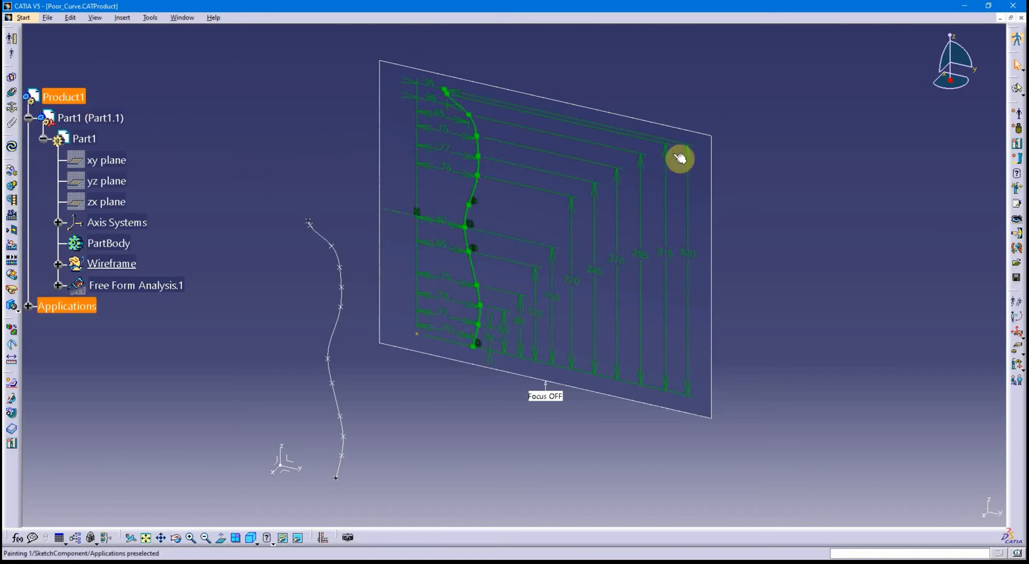
{"action": "mouse_move", "coordinate": [684, 204]}
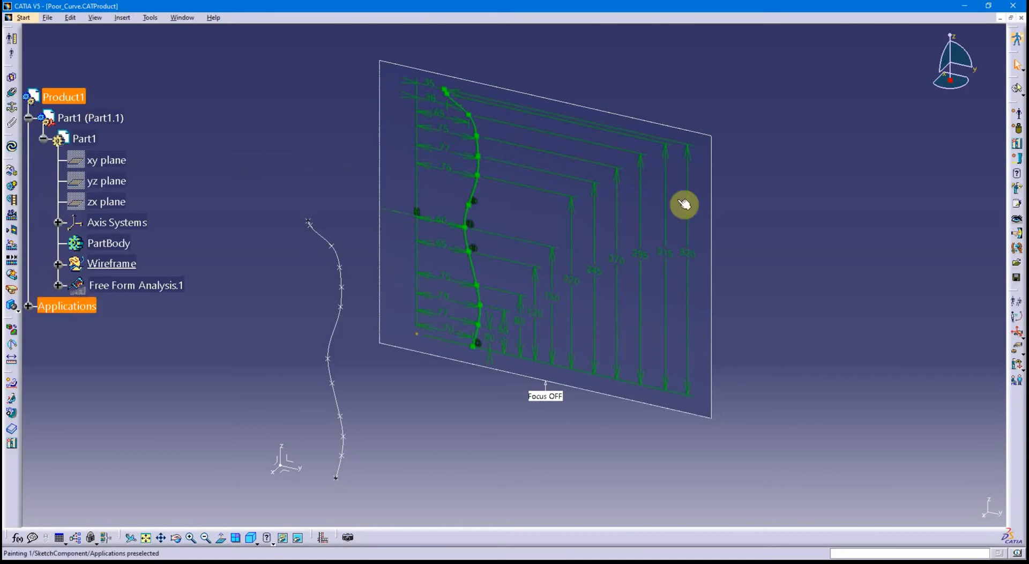
{"action": "mouse_move", "coordinate": [610, 278]}
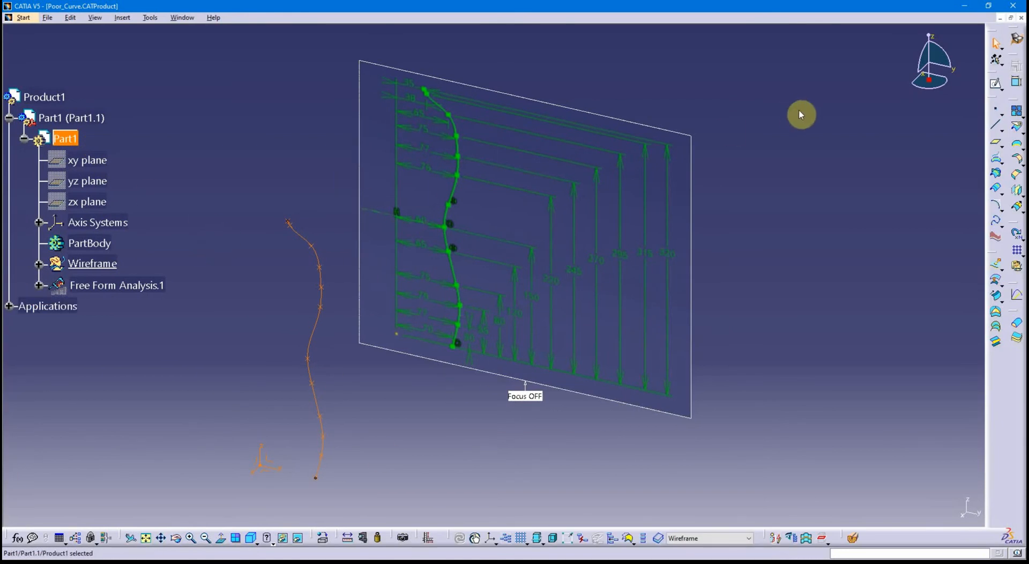
{"action": "mouse_move", "coordinate": [333, 538]}
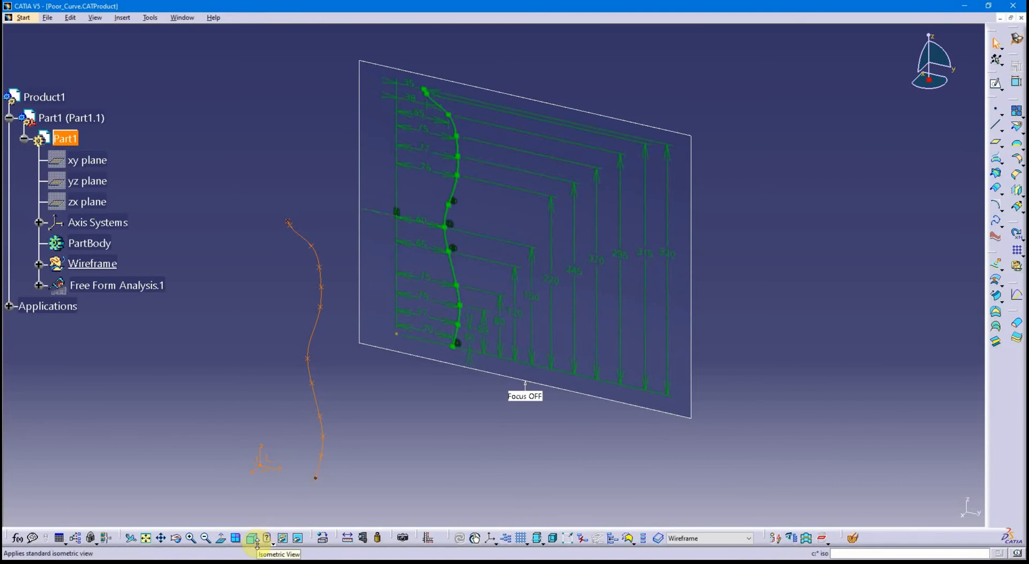
Switch the model view to Front View from the quick-view flyout.
{"action": "left_click", "coordinate": [267, 537]}
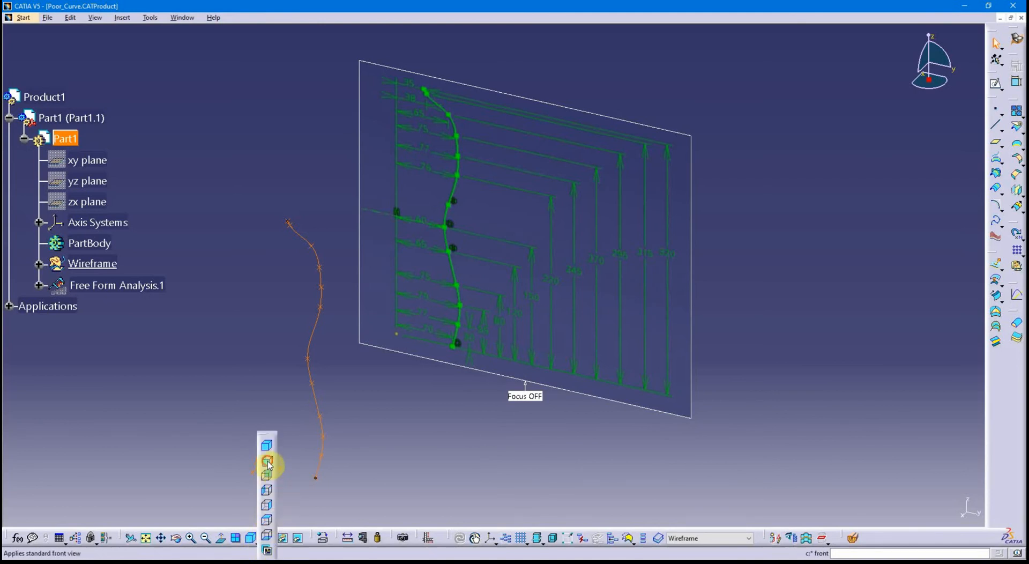
{"action": "left_click", "coordinate": [267, 460]}
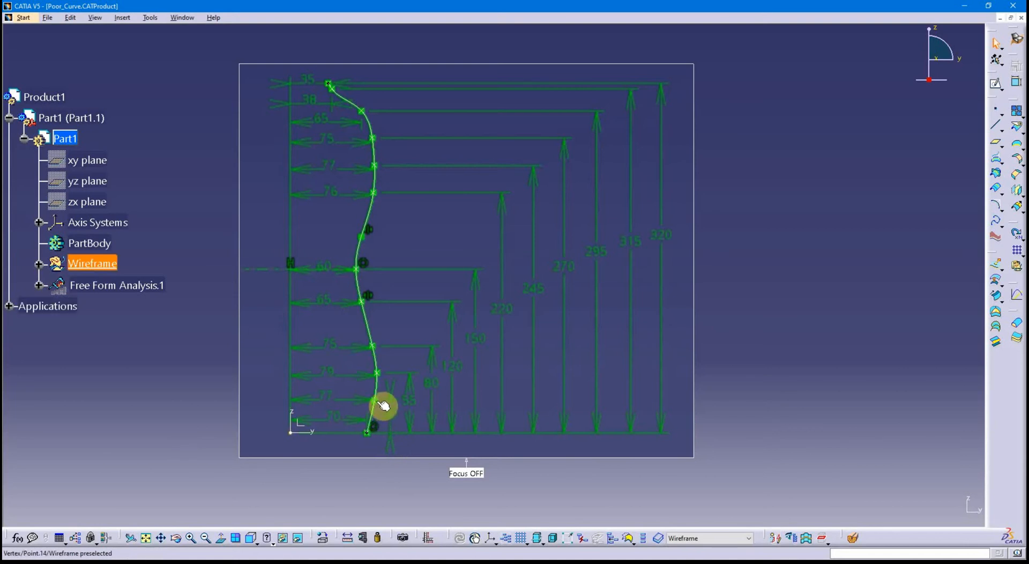
{"action": "mouse_move", "coordinate": [363, 275]}
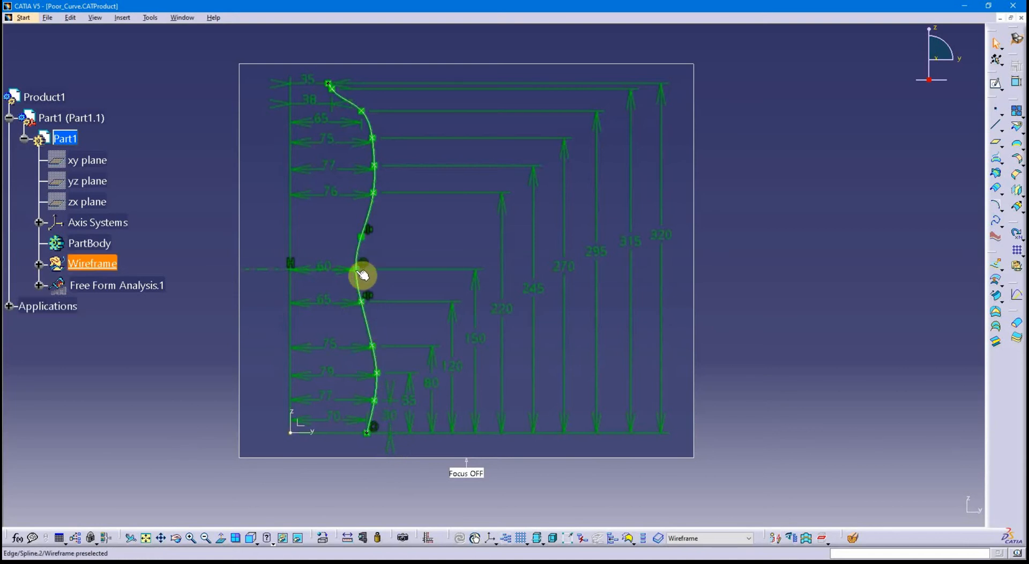
{"action": "mouse_move", "coordinate": [386, 147]}
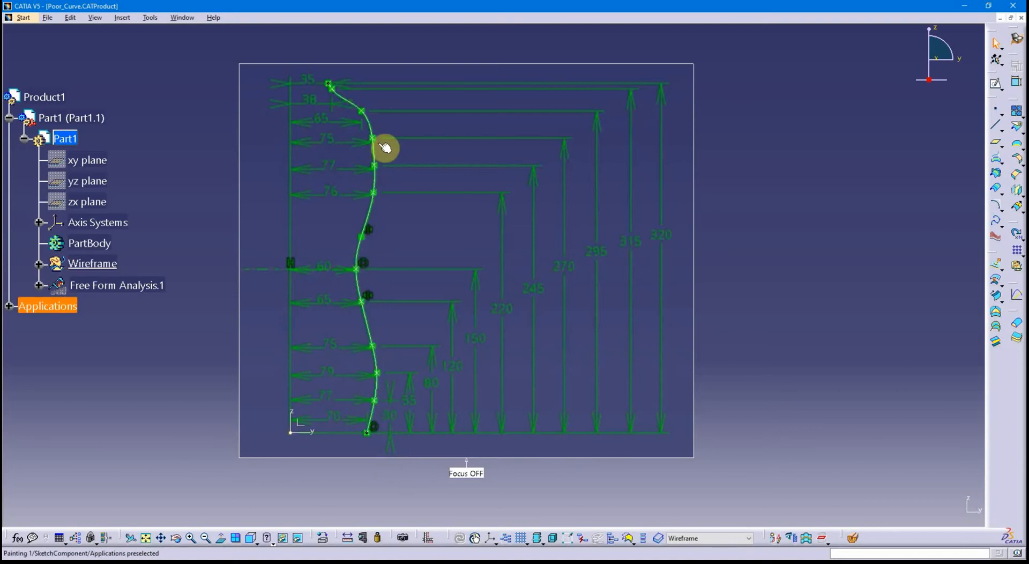
{"action": "mouse_move", "coordinate": [474, 153]}
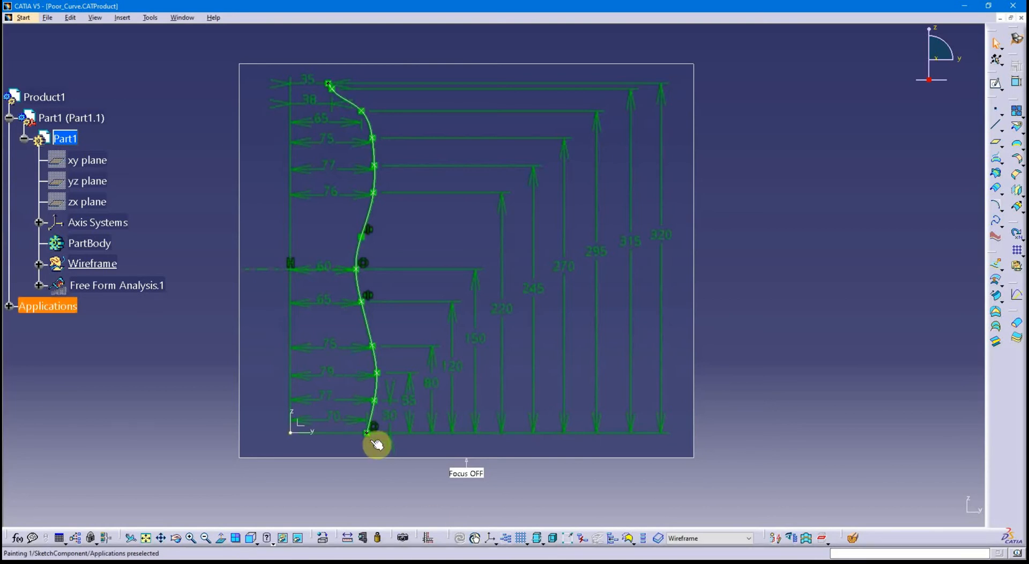
{"action": "mouse_move", "coordinate": [385, 136]}
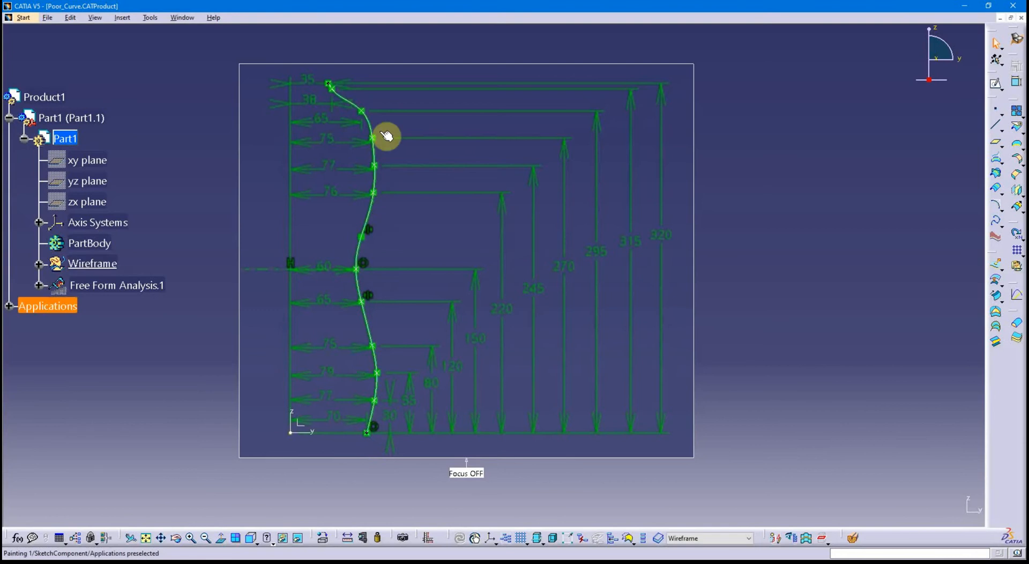
{"action": "mouse_move", "coordinate": [335, 88]}
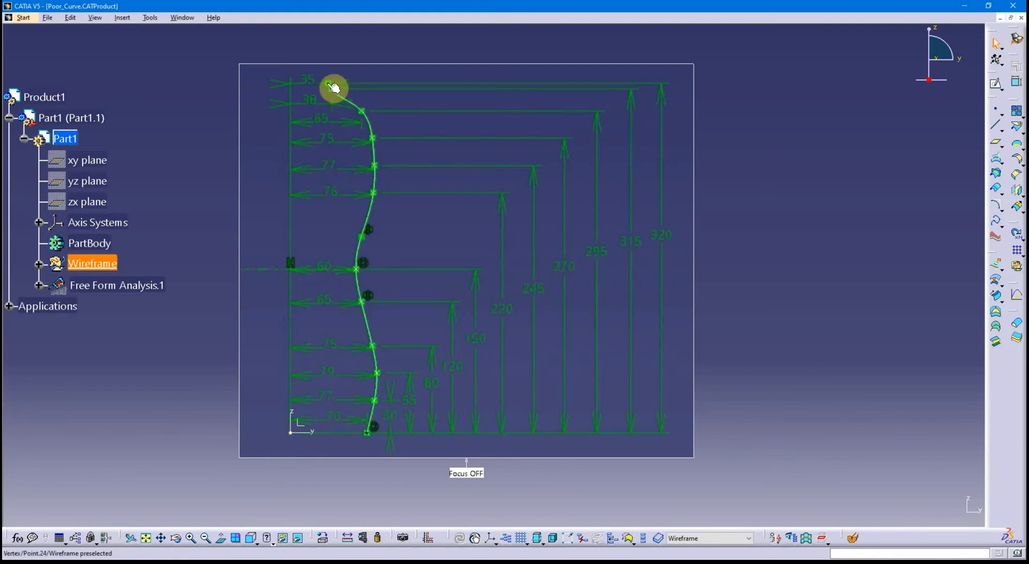
{"action": "mouse_move", "coordinate": [338, 91]}
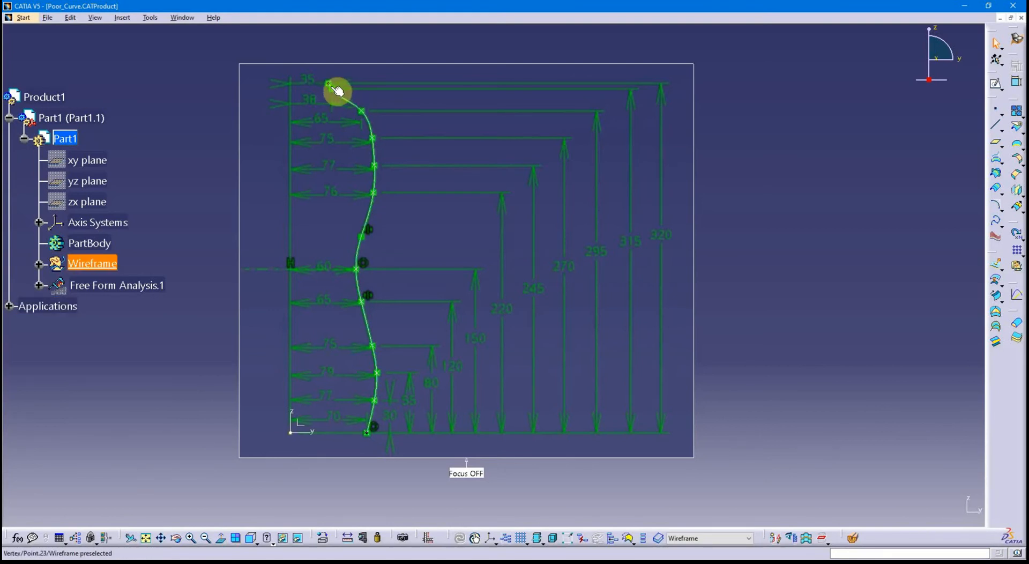
{"action": "mouse_move", "coordinate": [382, 187]}
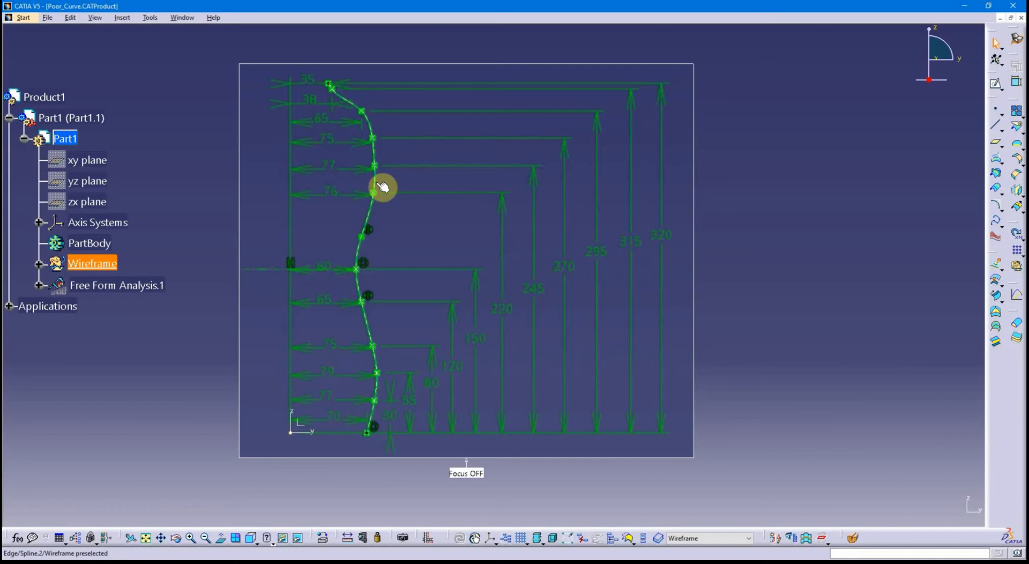
{"action": "mouse_move", "coordinate": [362, 261]}
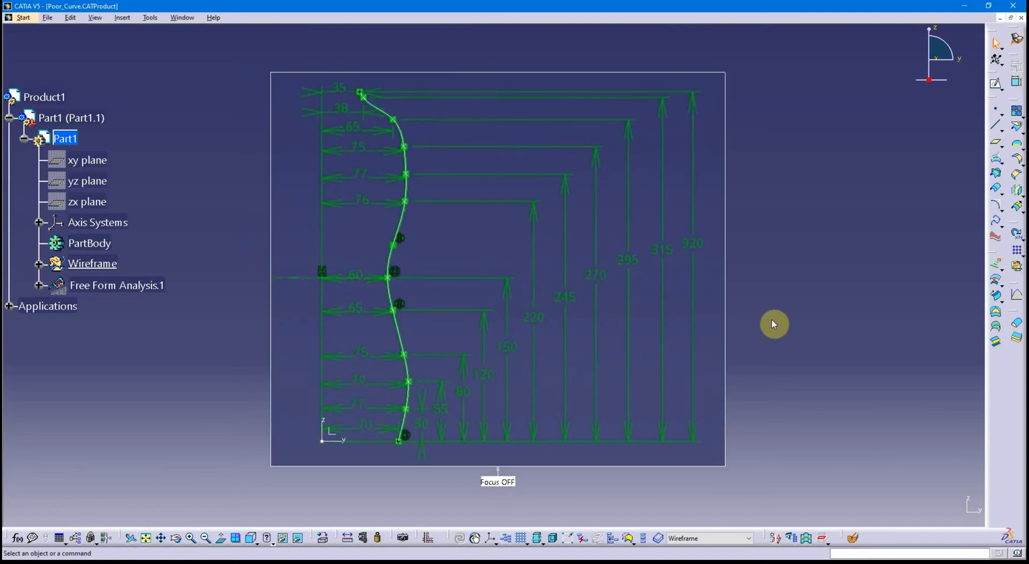
{"action": "mouse_move", "coordinate": [751, 329]}
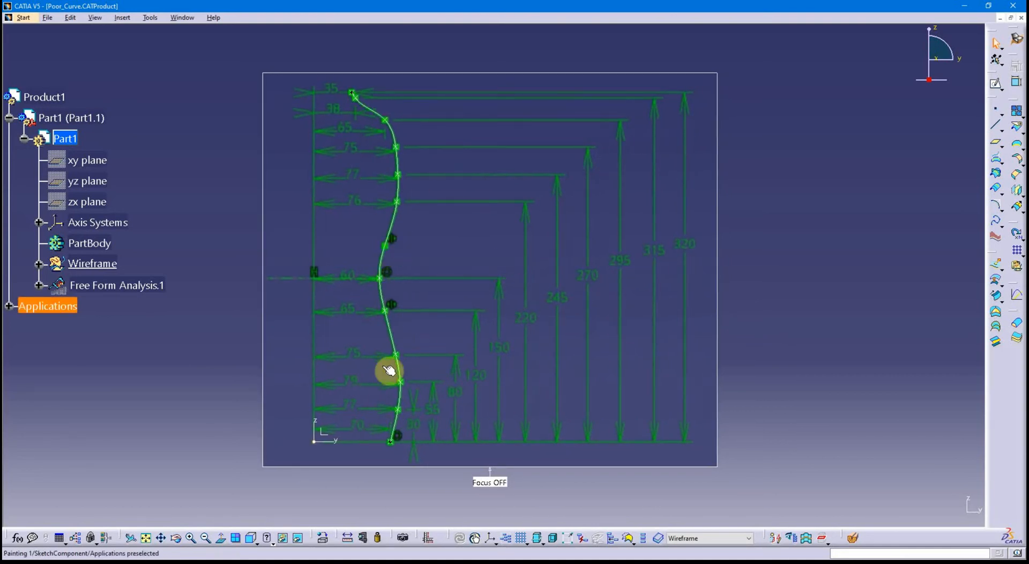
{"action": "mouse_move", "coordinate": [396, 239]}
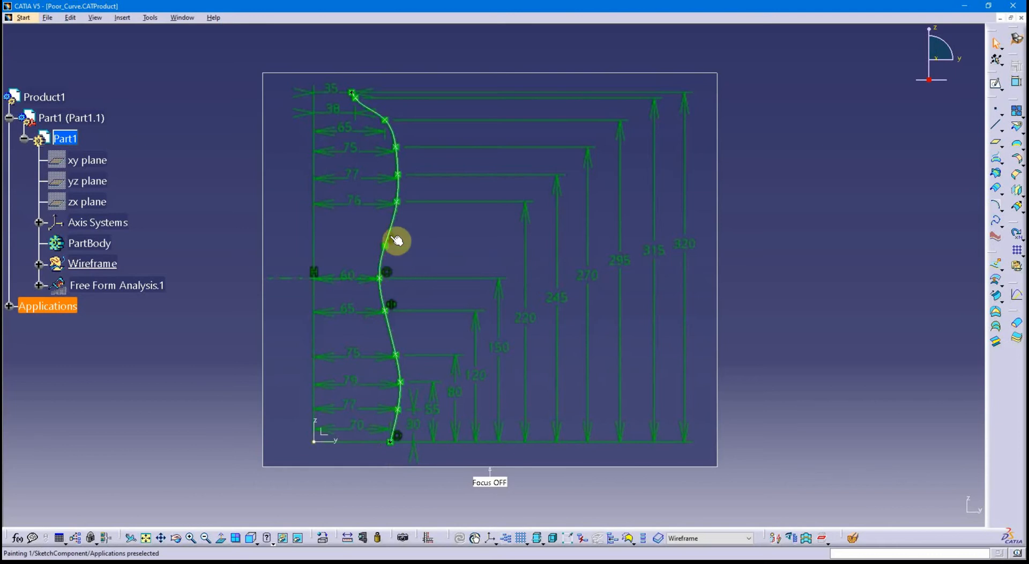
{"action": "mouse_move", "coordinate": [387, 272]}
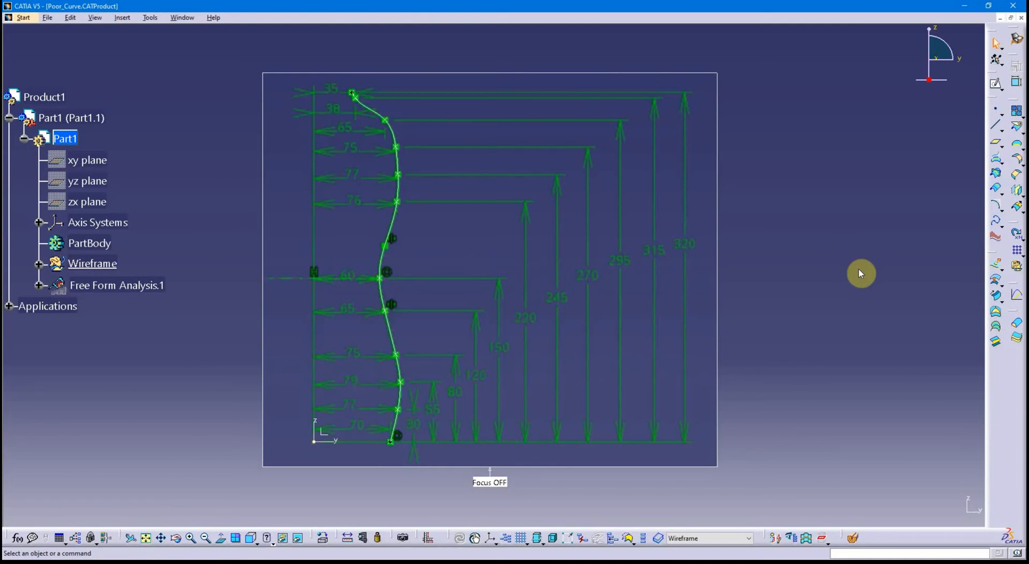
{"action": "mouse_move", "coordinate": [799, 316]}
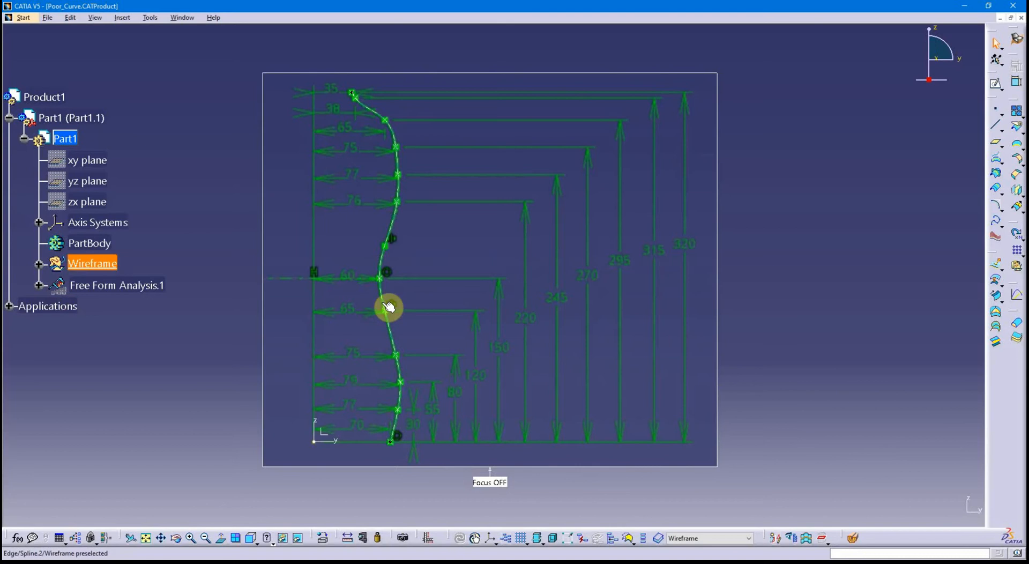
{"action": "mouse_move", "coordinate": [397, 437]}
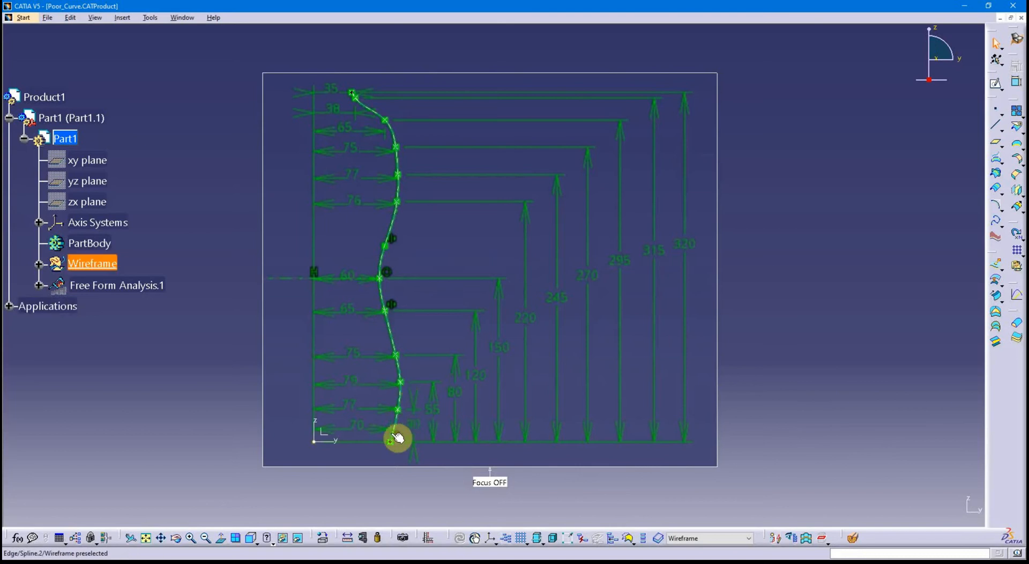
{"action": "mouse_move", "coordinate": [400, 363]}
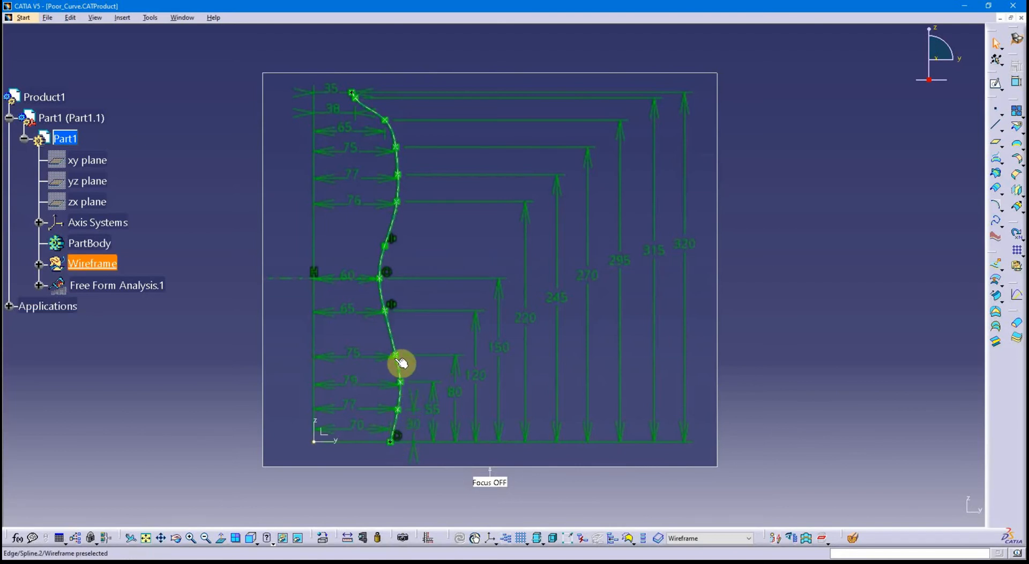
{"action": "mouse_move", "coordinate": [393, 327]}
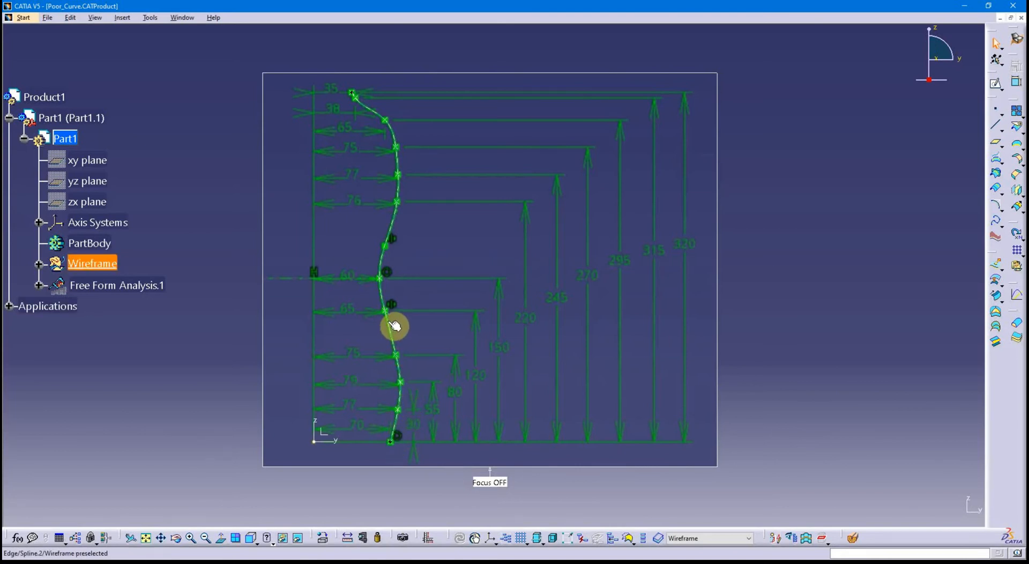
{"action": "mouse_move", "coordinate": [390, 264]}
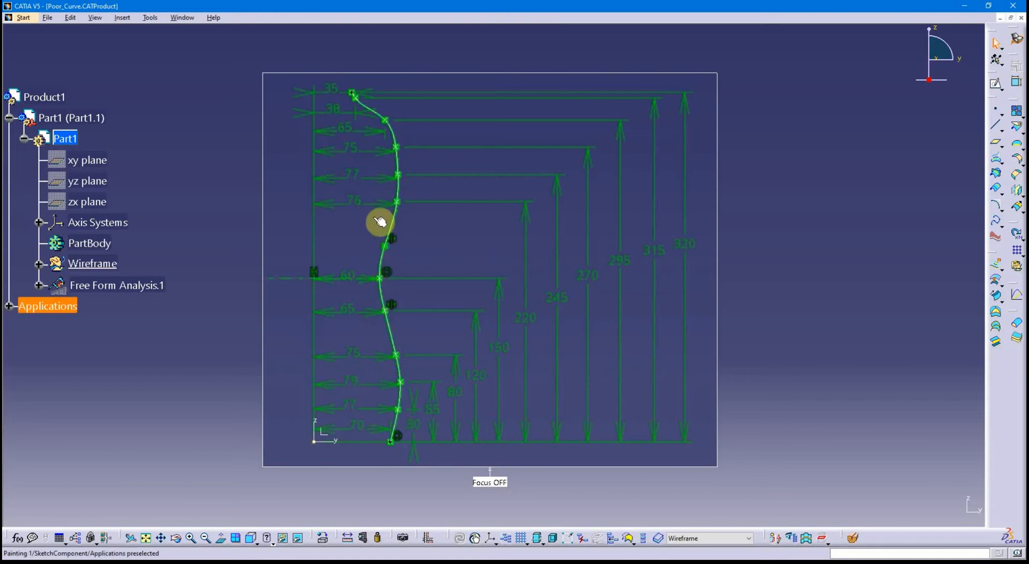
{"action": "mouse_move", "coordinate": [404, 146]}
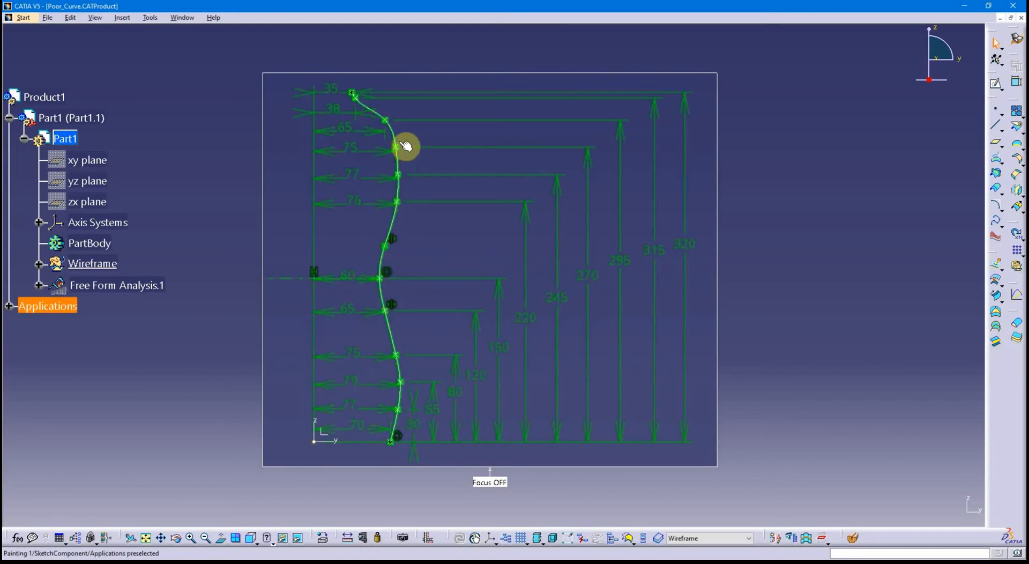
{"action": "mouse_move", "coordinate": [371, 106]}
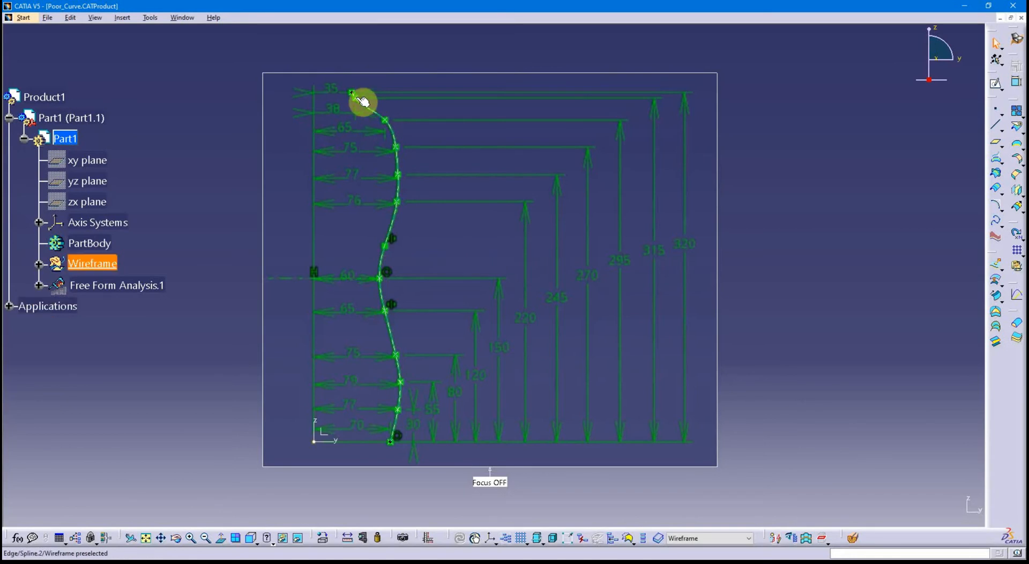
{"action": "mouse_move", "coordinate": [360, 98]}
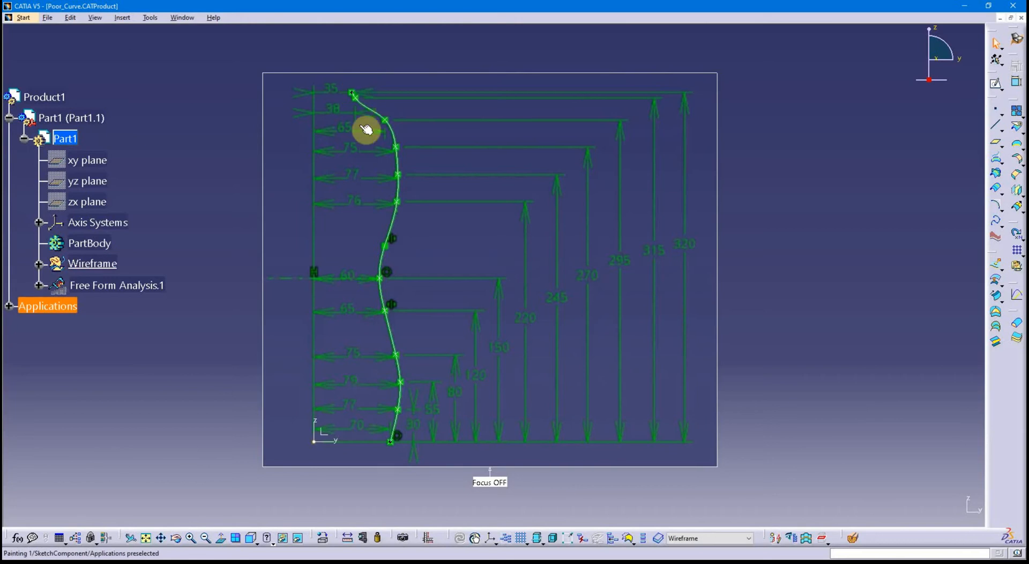
{"action": "mouse_move", "coordinate": [349, 204]}
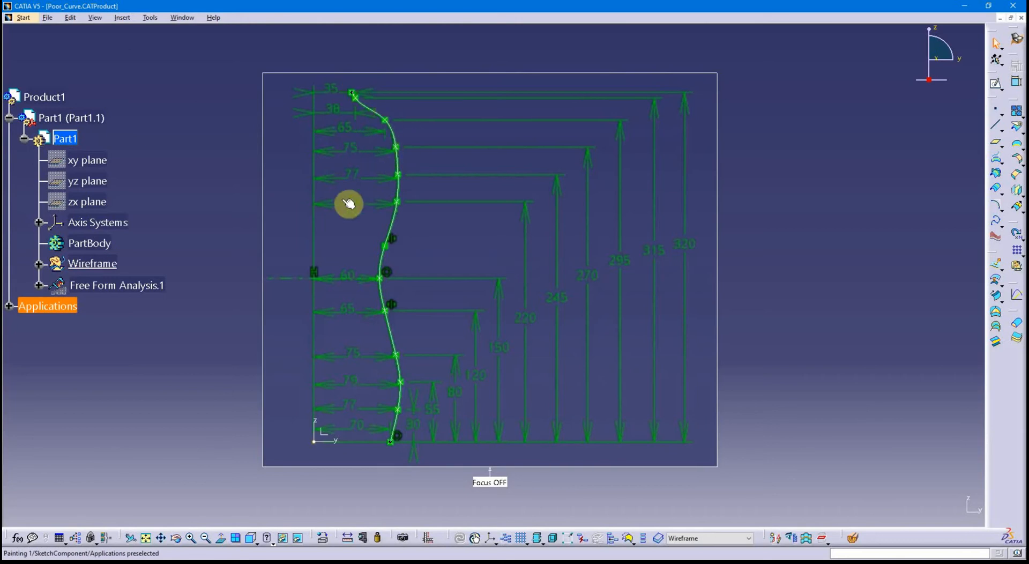
{"action": "mouse_move", "coordinate": [242, 217]}
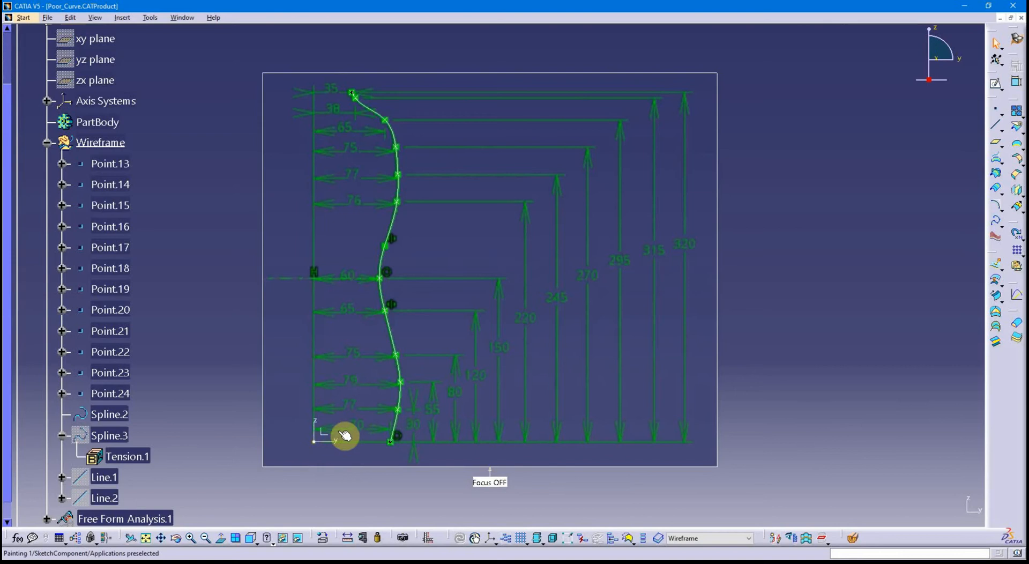
{"action": "mouse_move", "coordinate": [398, 398]}
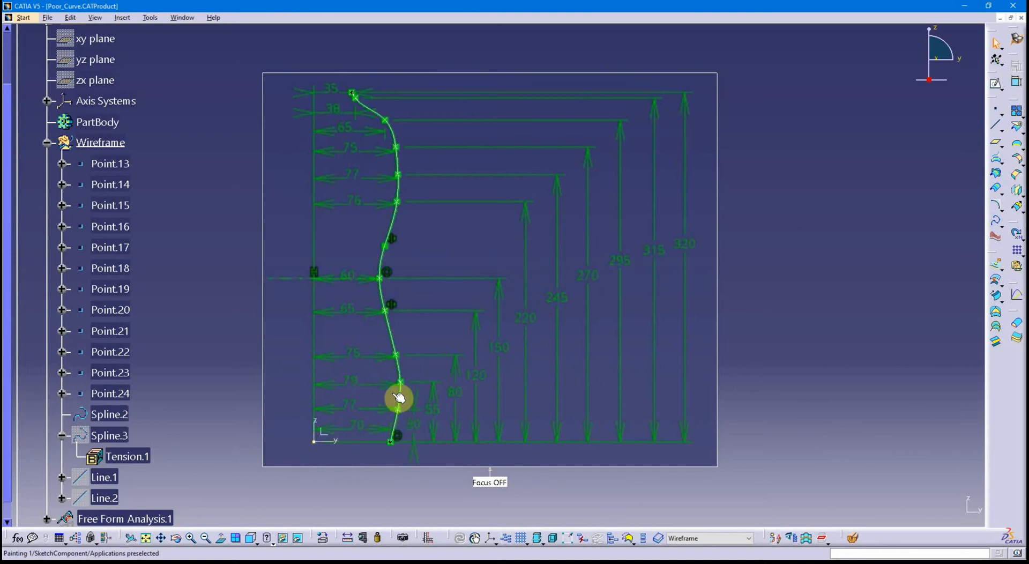
{"action": "mouse_move", "coordinate": [340, 392]}
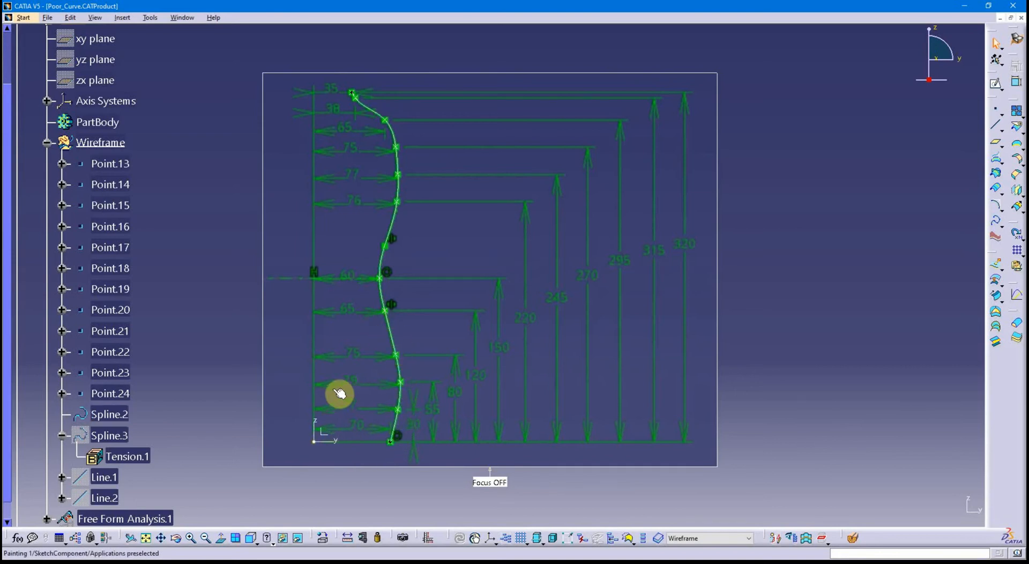
{"action": "mouse_move", "coordinate": [406, 154]}
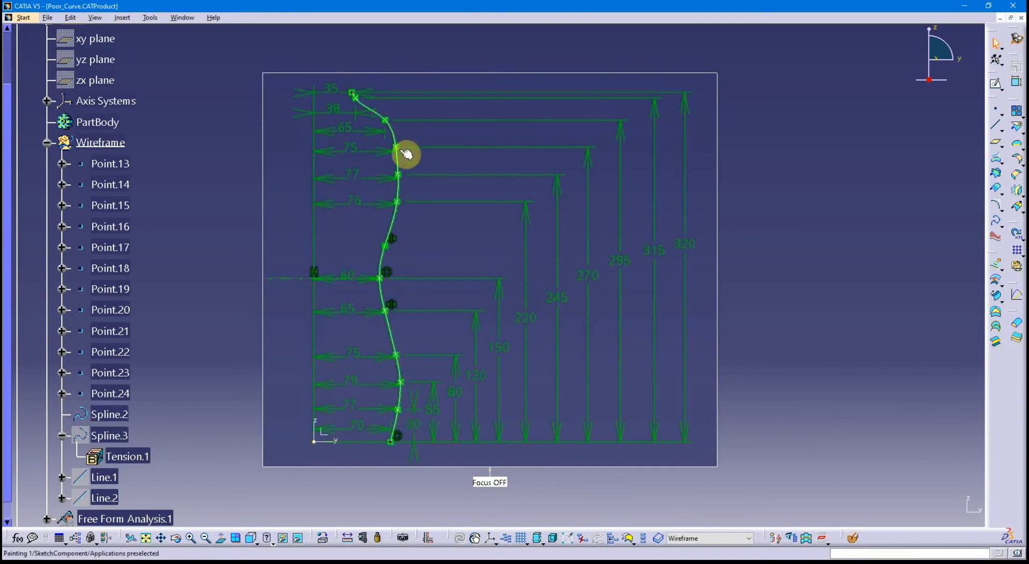
Expand Free Form Analysis.1 and Applications, then hide Painting 1.
{"action": "scroll", "scroll_direction": "down", "scroll_amount": 3}
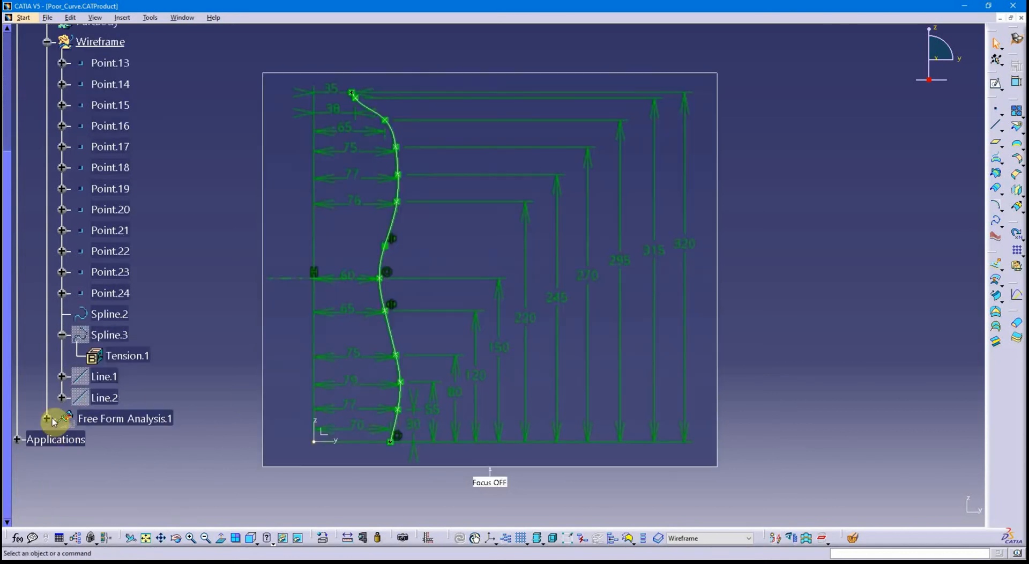
{"action": "left_click", "coordinate": [46, 418]}
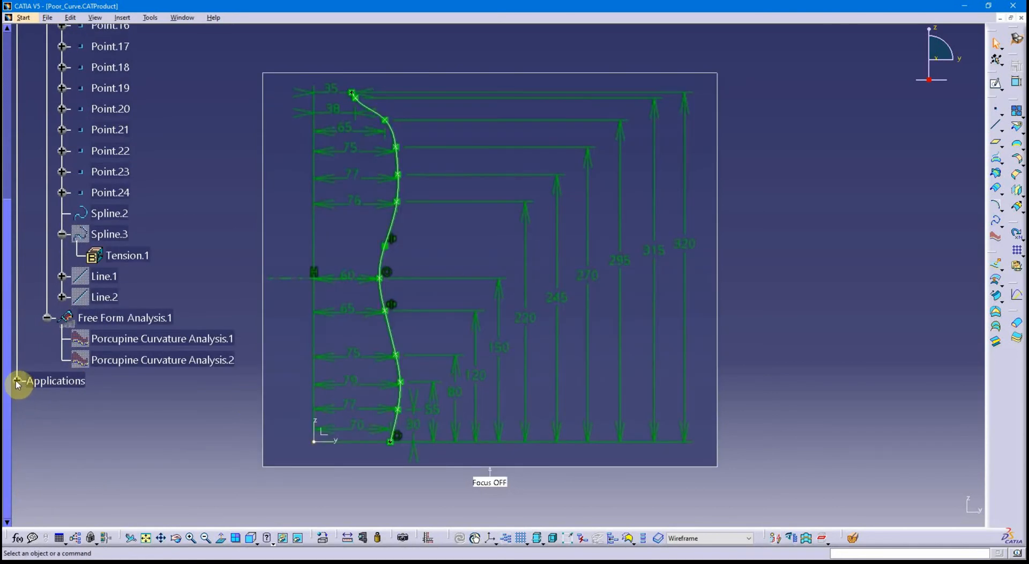
{"action": "left_click", "coordinate": [15, 380]}
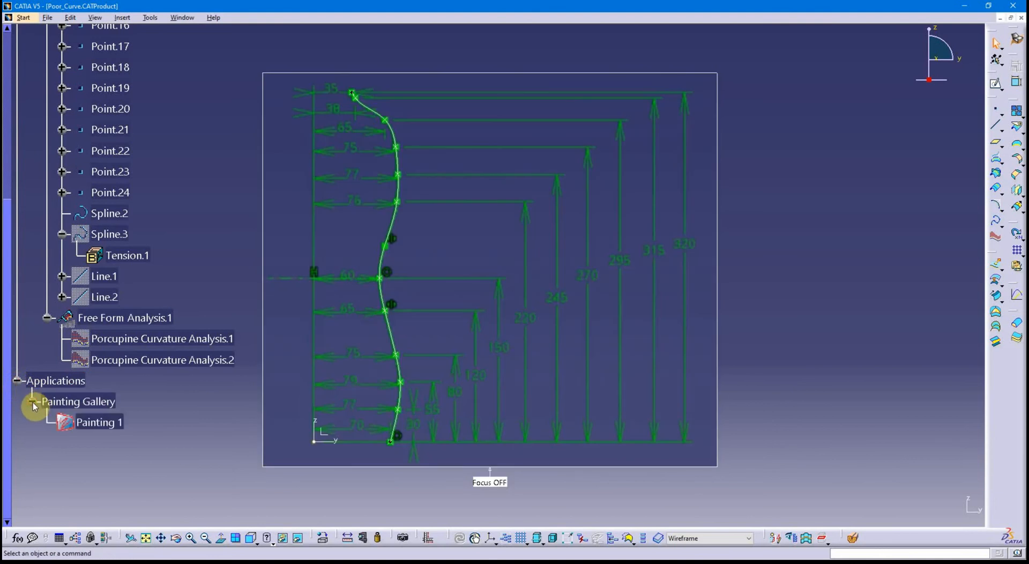
{"action": "right_click", "coordinate": [99, 422]}
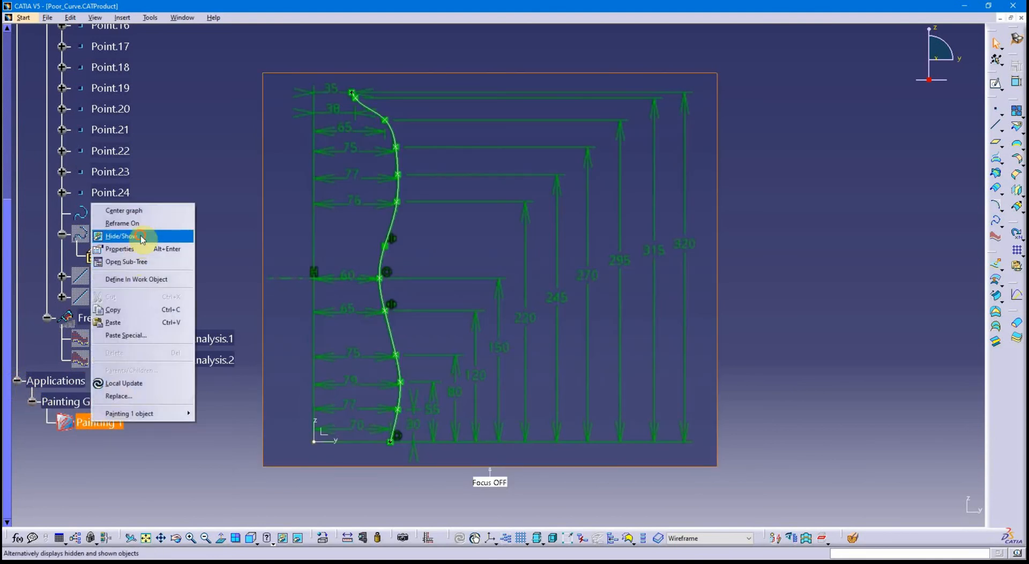
{"action": "left_click", "coordinate": [122, 236]}
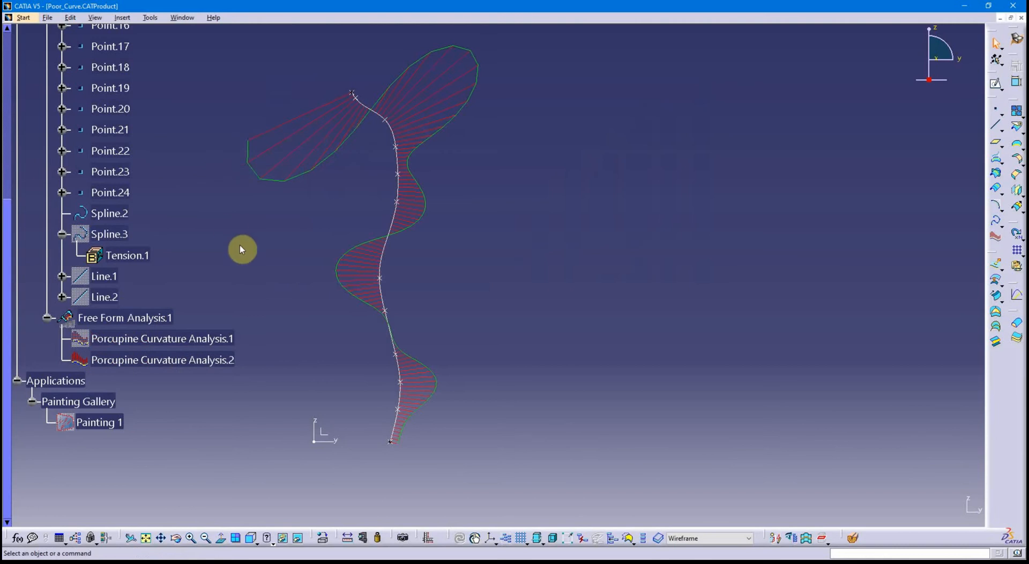
{"action": "mouse_move", "coordinate": [348, 318]}
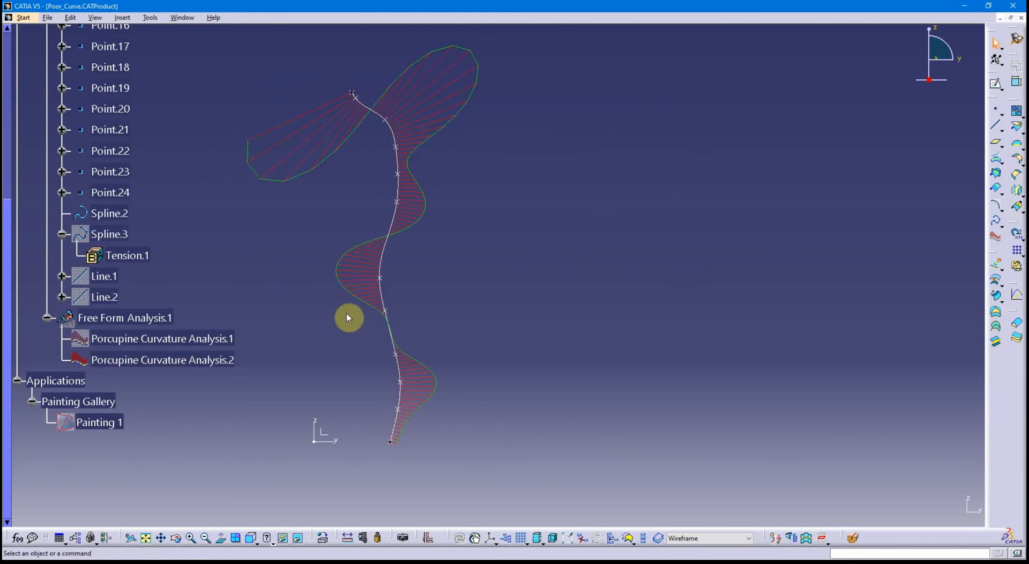
{"action": "mouse_move", "coordinate": [451, 305]}
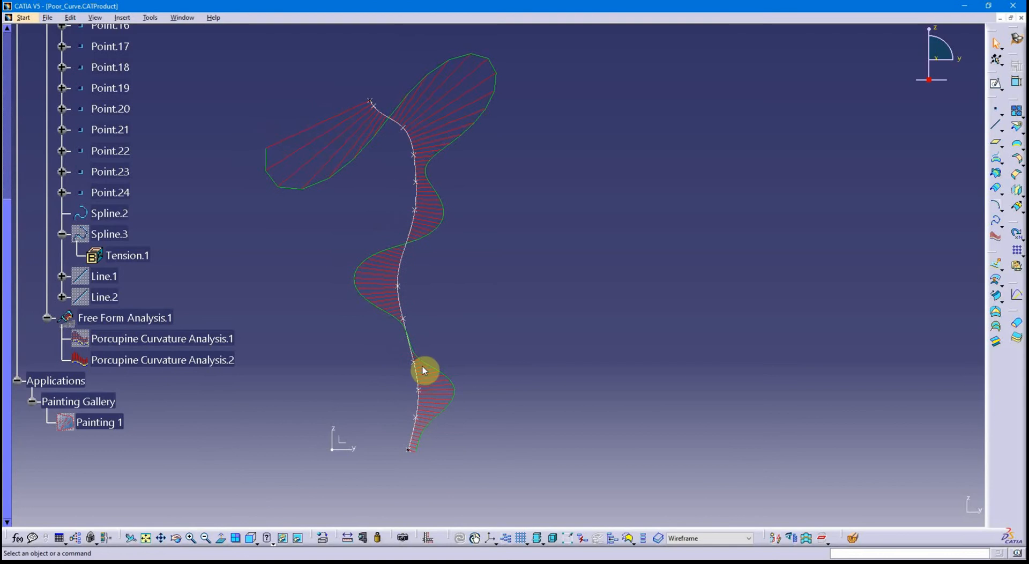
{"action": "mouse_move", "coordinate": [407, 344]}
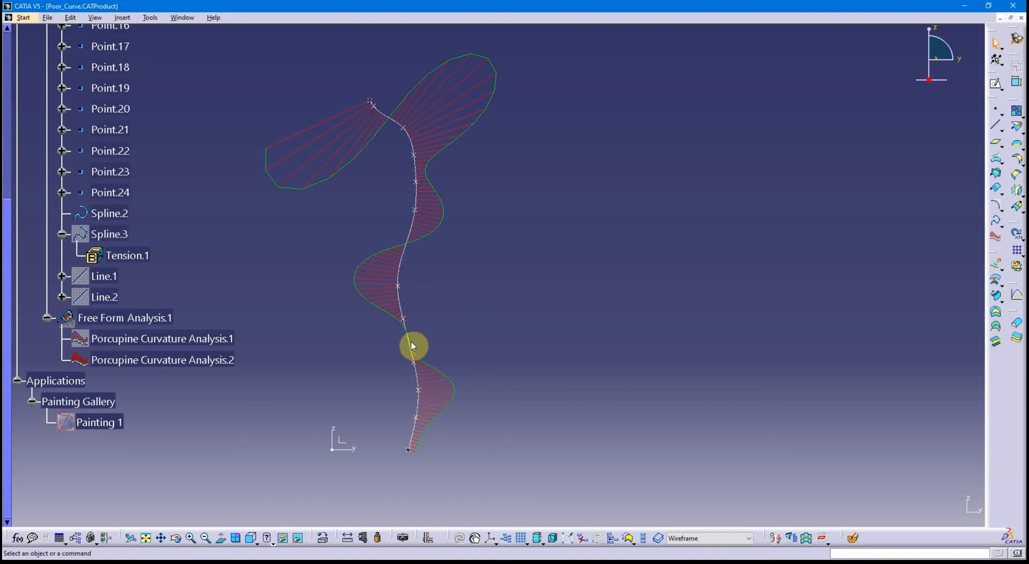
{"action": "mouse_move", "coordinate": [386, 282]}
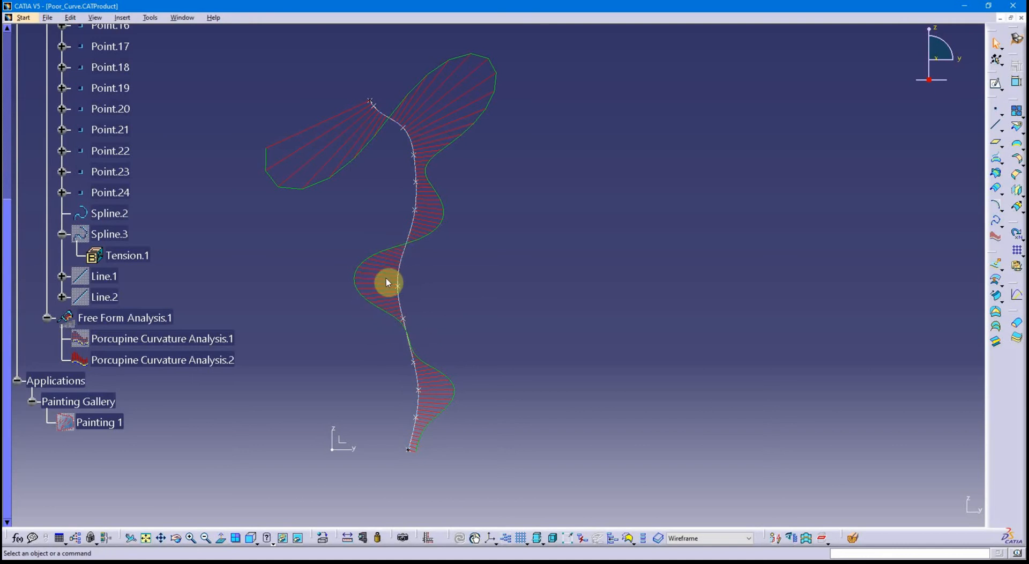
{"action": "mouse_move", "coordinate": [385, 264]}
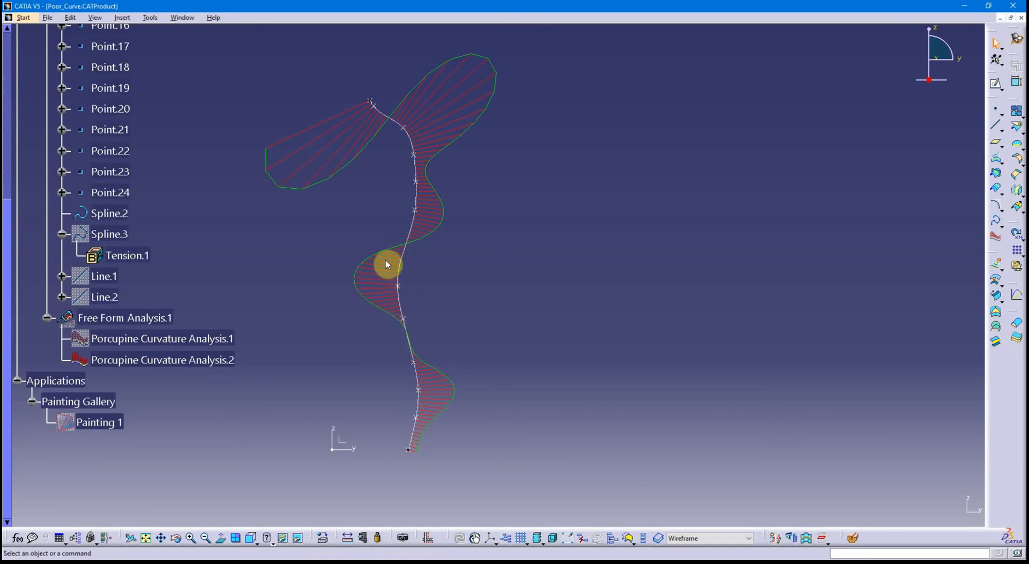
{"action": "mouse_move", "coordinate": [419, 237]}
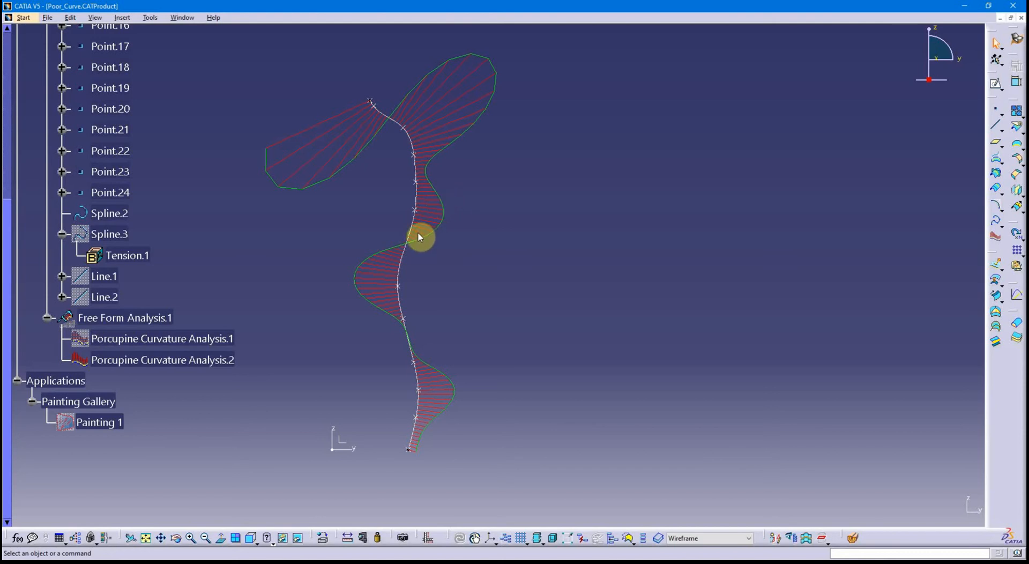
{"action": "mouse_move", "coordinate": [439, 204]}
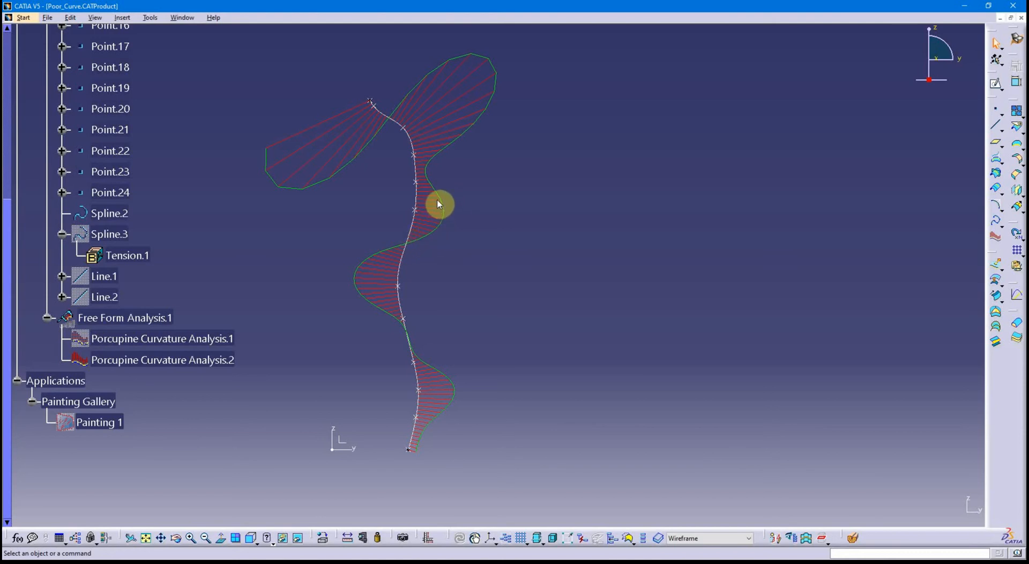
{"action": "mouse_move", "coordinate": [445, 208]}
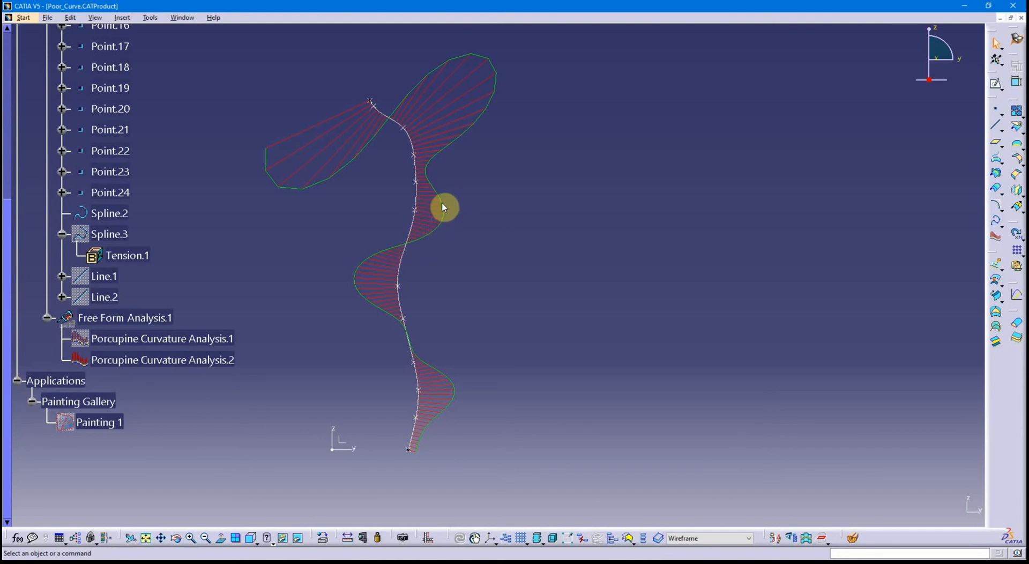
{"action": "mouse_move", "coordinate": [413, 241]}
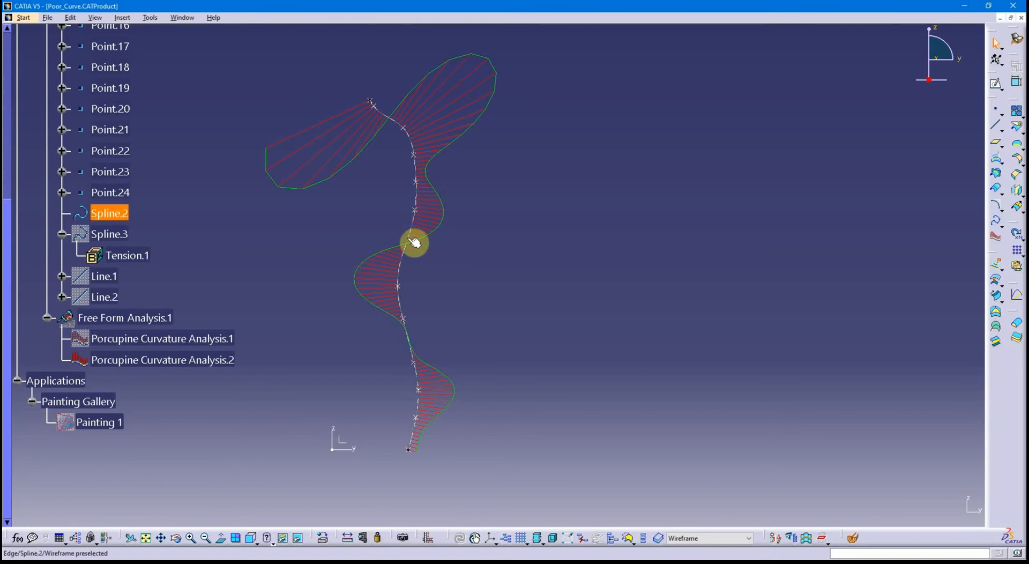
{"action": "mouse_move", "coordinate": [420, 214]}
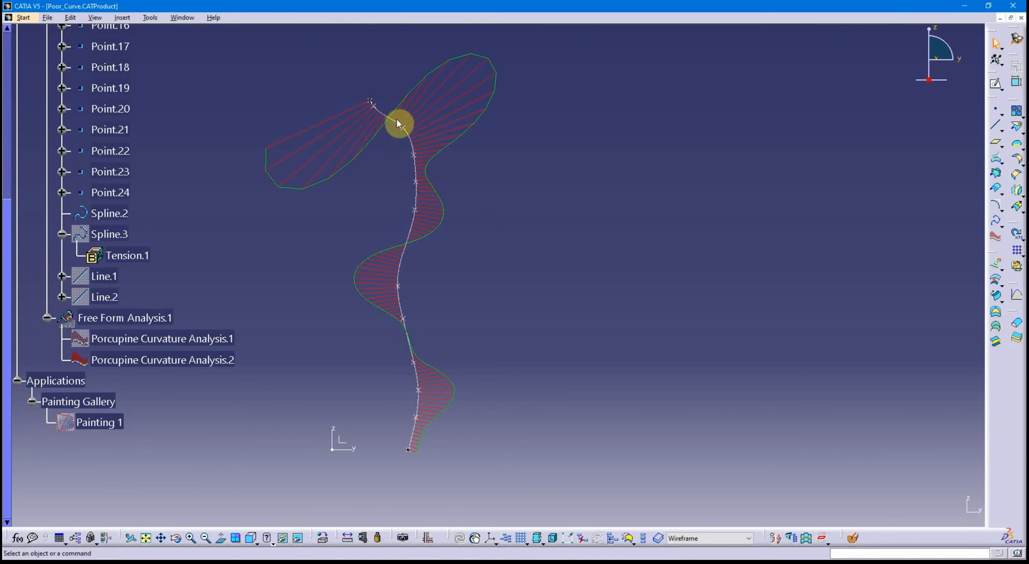
{"action": "mouse_move", "coordinate": [486, 116]}
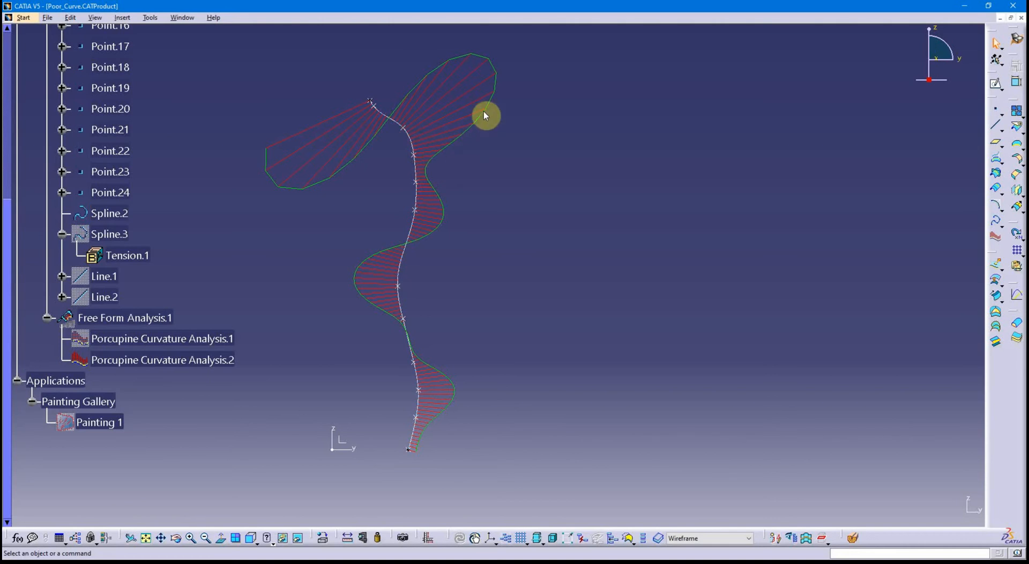
{"action": "mouse_move", "coordinate": [420, 227]}
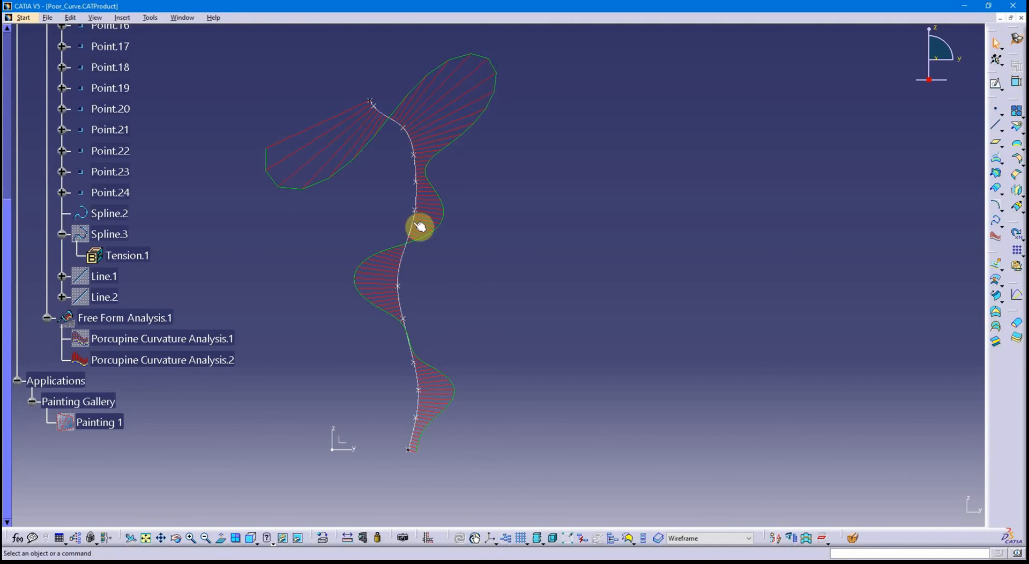
{"action": "mouse_move", "coordinate": [391, 126]}
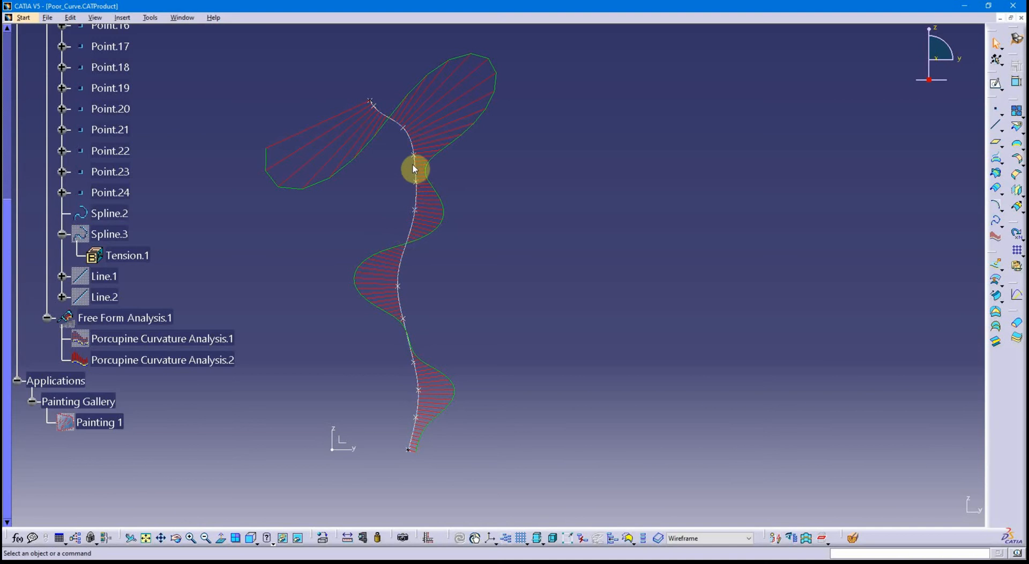
{"action": "mouse_move", "coordinate": [420, 183]}
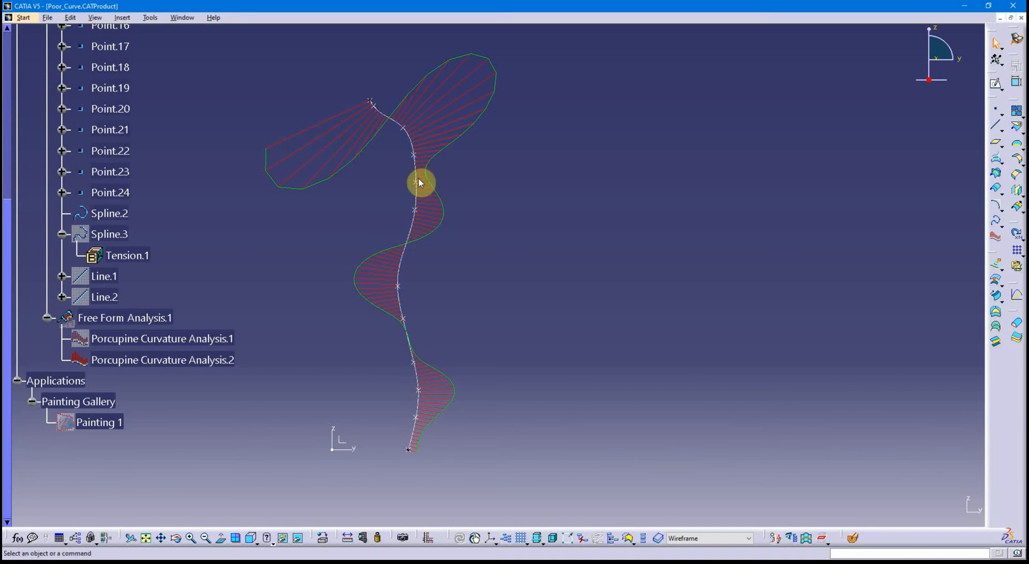
{"action": "mouse_move", "coordinate": [226, 359]}
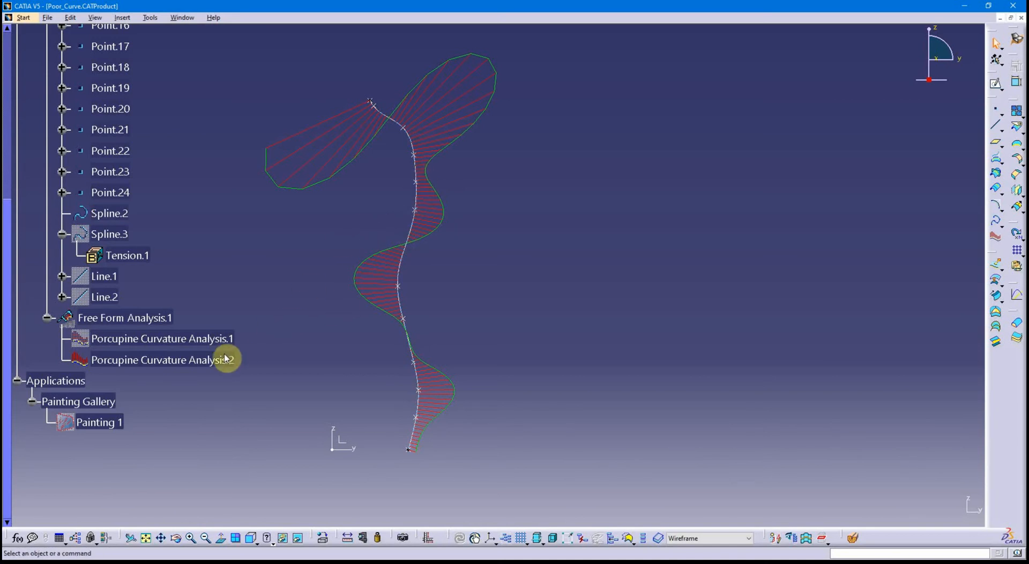
Hide Porcupine Curvature Analysis.2 using Hide/Show in the tree.
{"action": "right_click", "coordinate": [161, 360]}
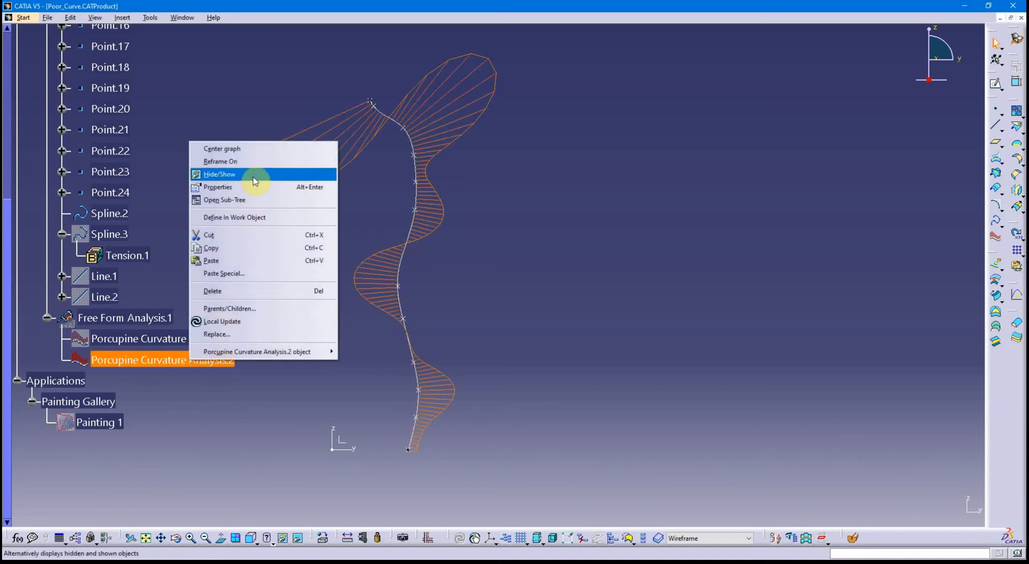
{"action": "left_click", "coordinate": [220, 174]}
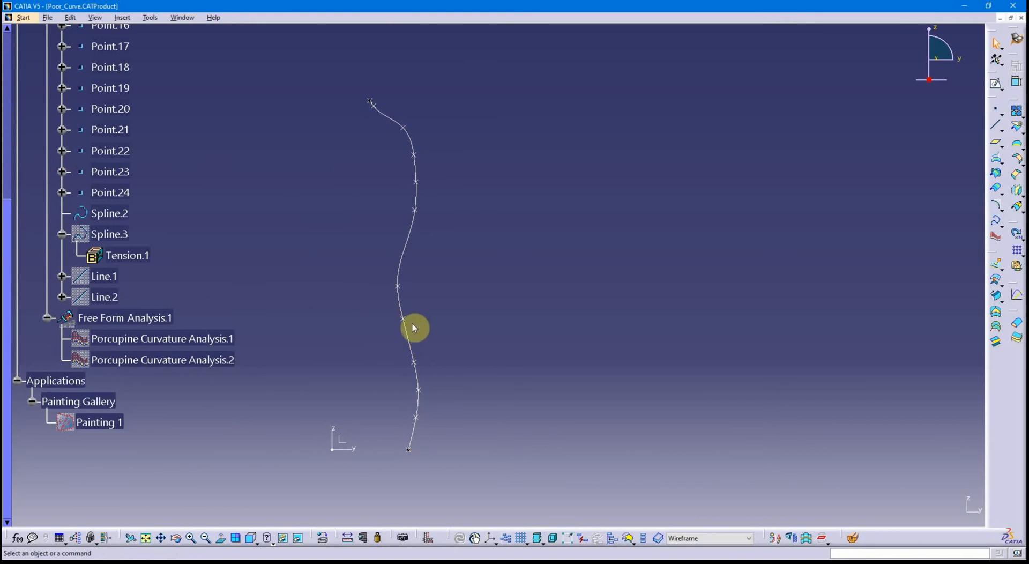
{"action": "mouse_move", "coordinate": [407, 256]}
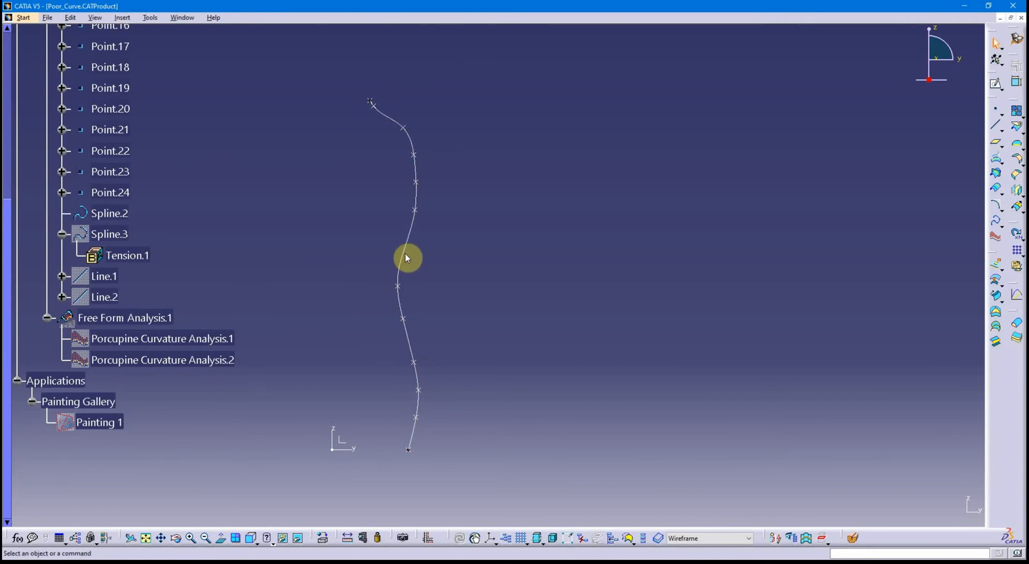
{"action": "mouse_move", "coordinate": [413, 209]}
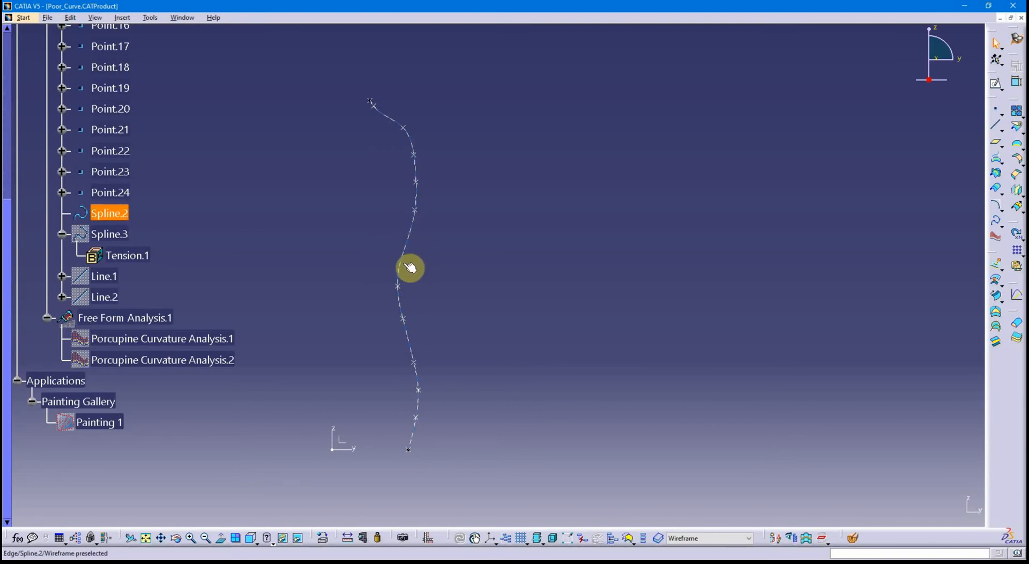
{"action": "left_click", "coordinate": [289, 339]}
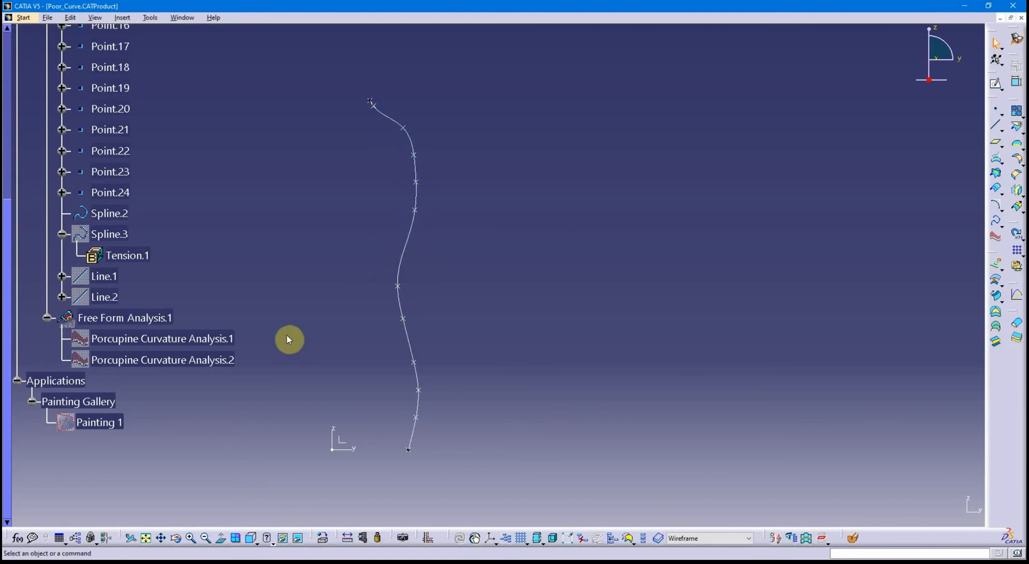
{"action": "scroll", "scroll_direction": "down", "scroll_amount": 3}
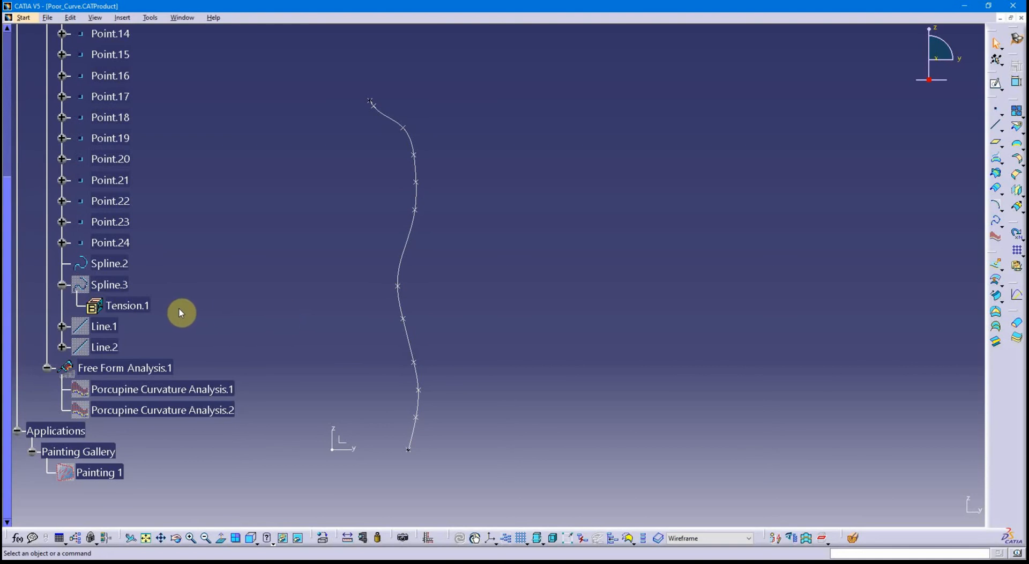
{"action": "mouse_move", "coordinate": [406, 312]}
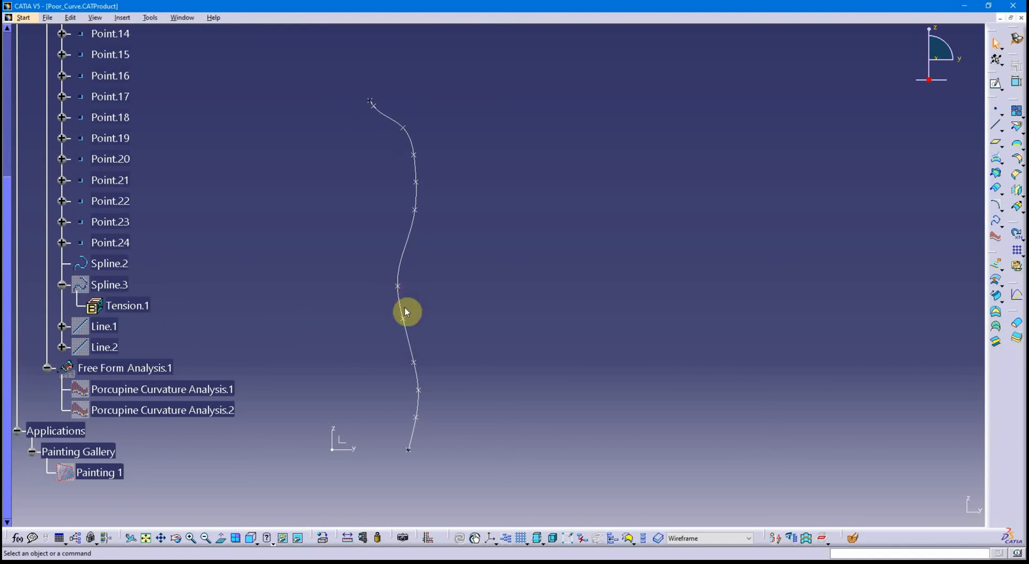
{"action": "mouse_move", "coordinate": [379, 103]}
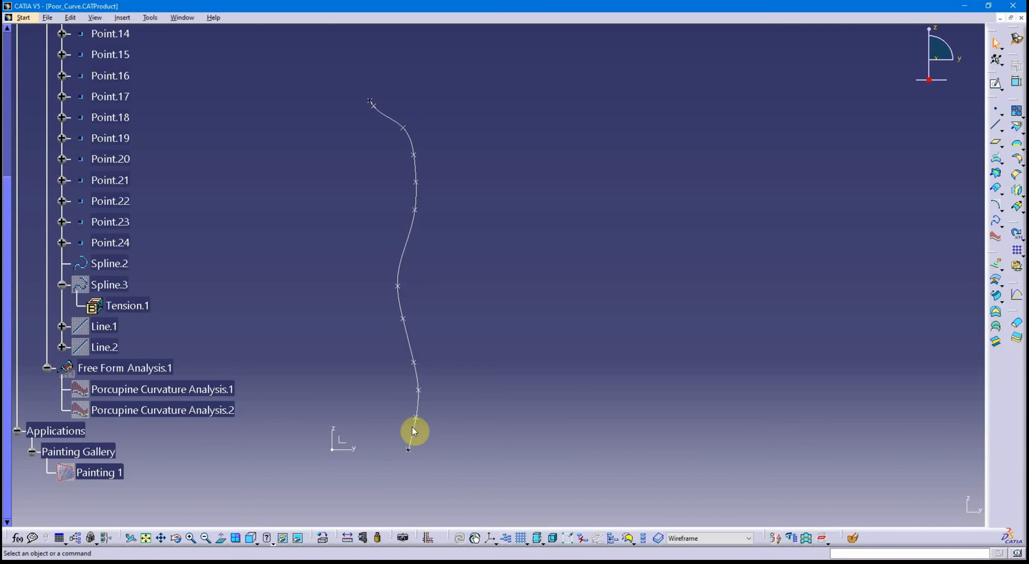
{"action": "mouse_move", "coordinate": [410, 214]}
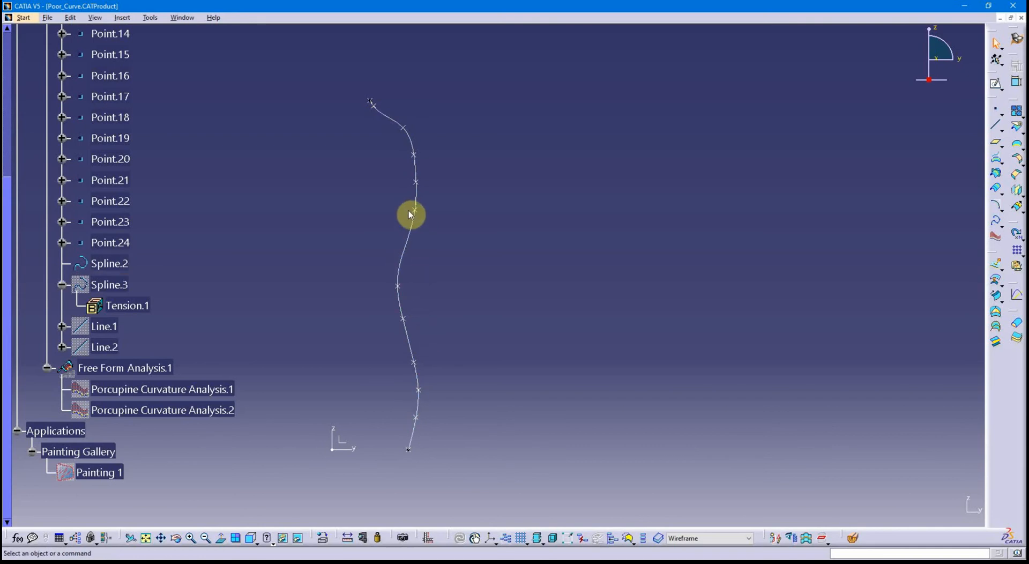
{"action": "mouse_move", "coordinate": [427, 181]}
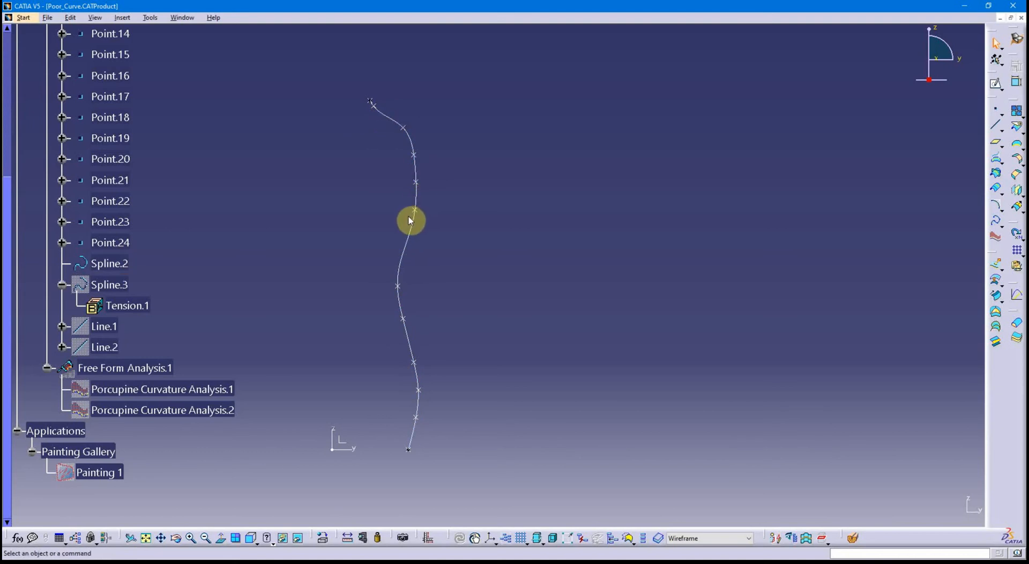
{"action": "mouse_move", "coordinate": [321, 332]}
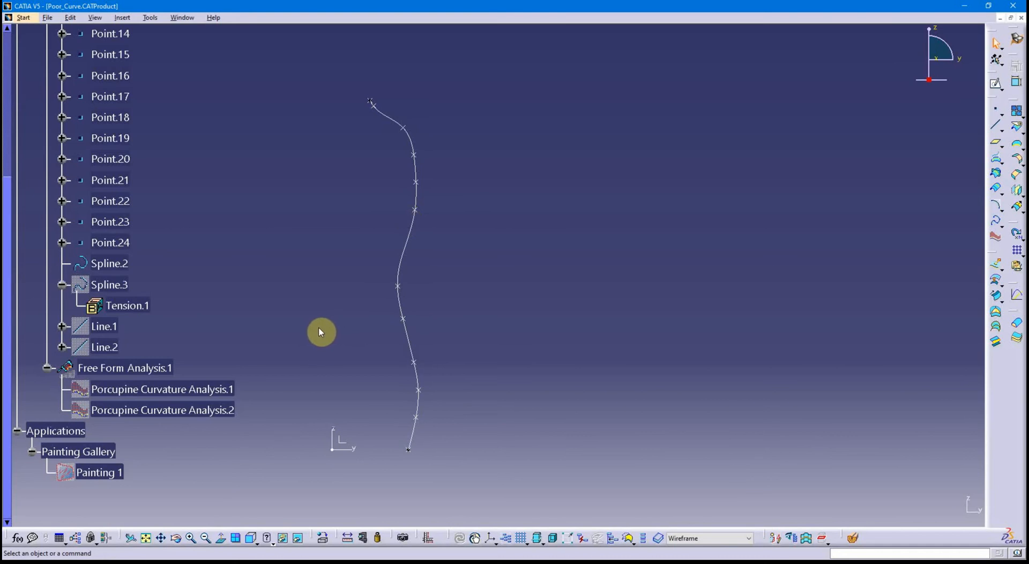
{"action": "left_click", "coordinate": [161, 388]}
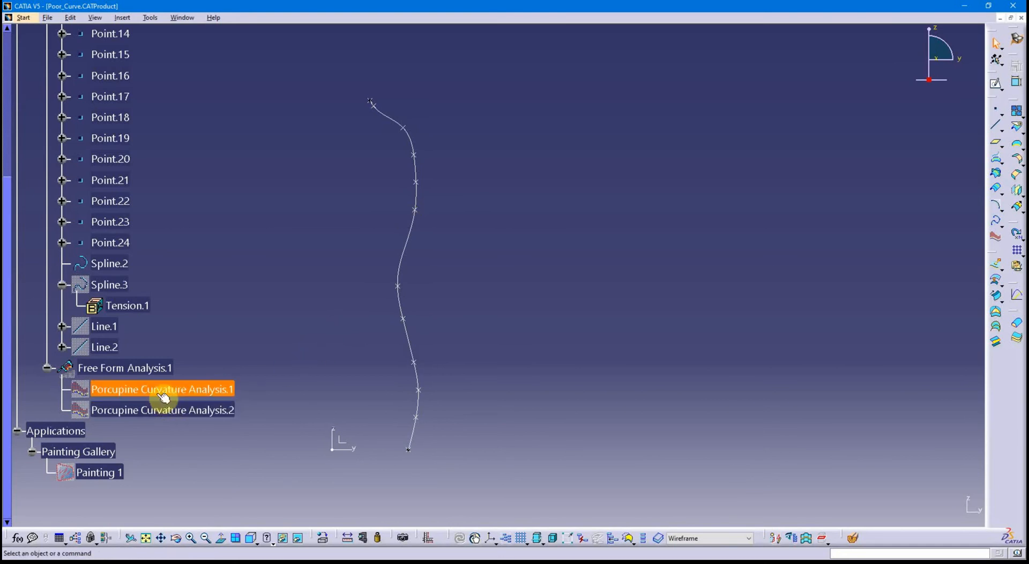
{"action": "mouse_move", "coordinate": [200, 389]}
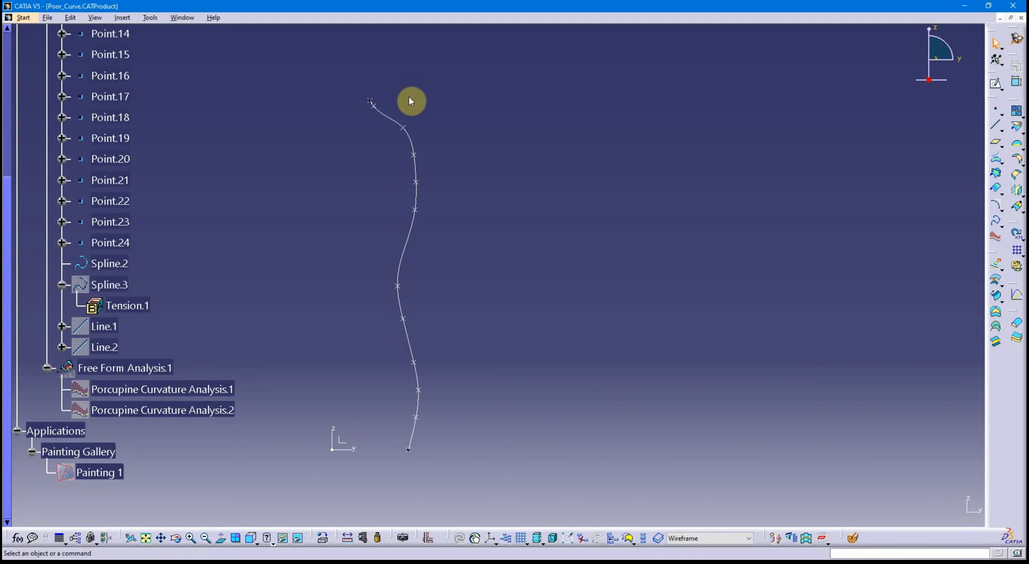
{"action": "mouse_move", "coordinate": [167, 300]}
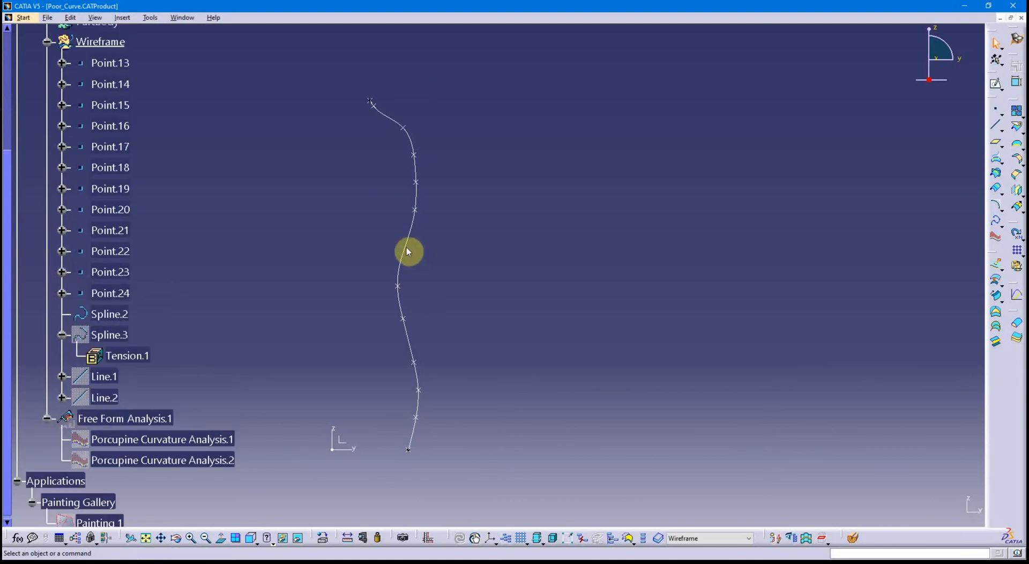
Hide Spline.2 with Hide/Show and scroll down the specification tree.
{"action": "right_click", "coordinate": [109, 314]}
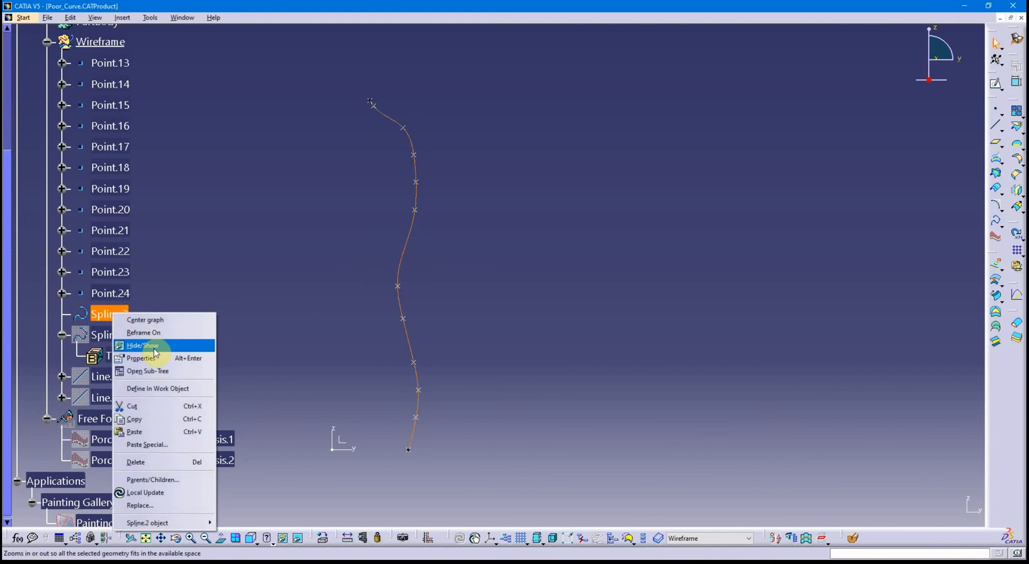
{"action": "left_click", "coordinate": [142, 345]}
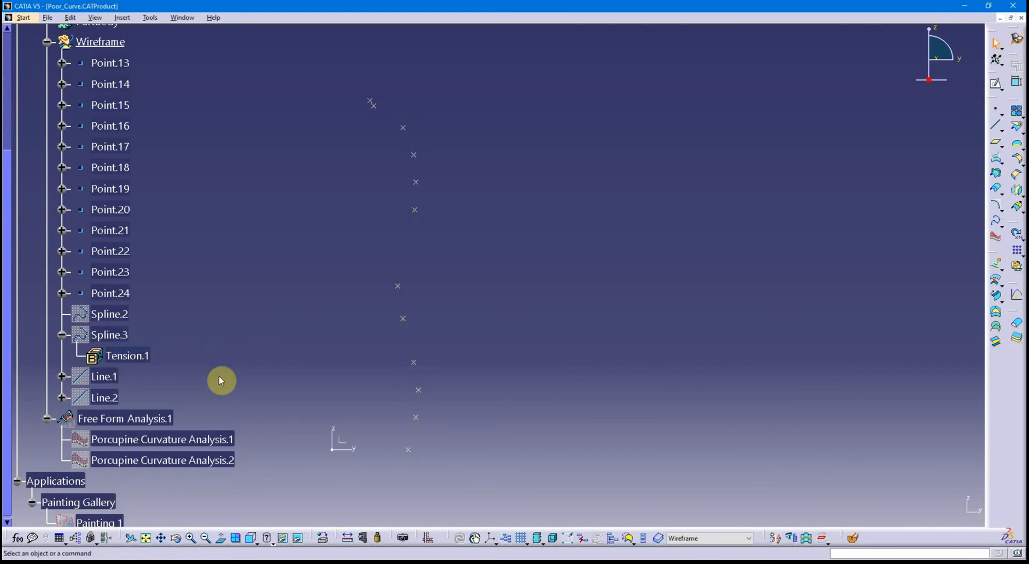
{"action": "scroll", "scroll_direction": "down", "scroll_amount": 3}
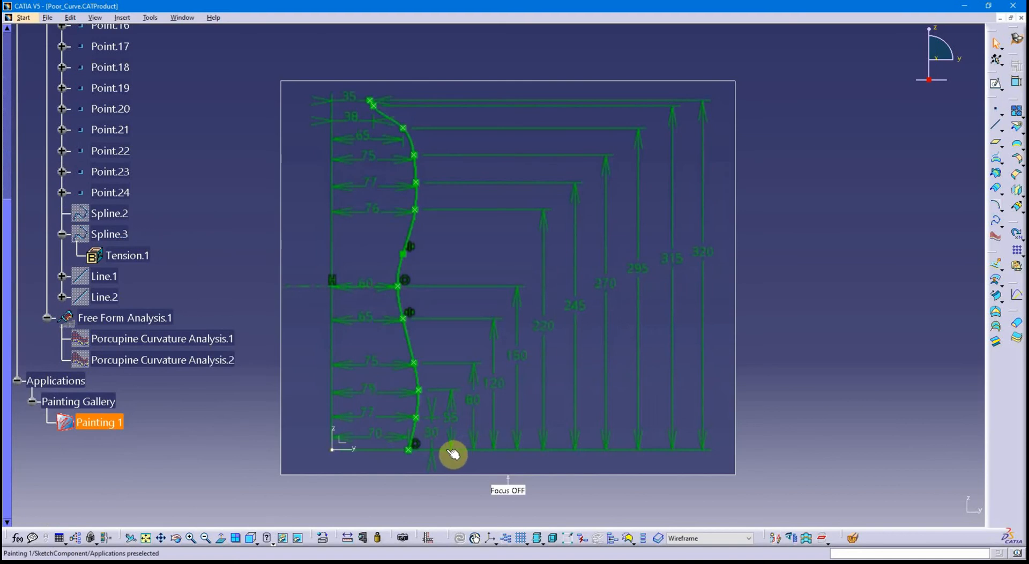
{"action": "mouse_move", "coordinate": [450, 455]}
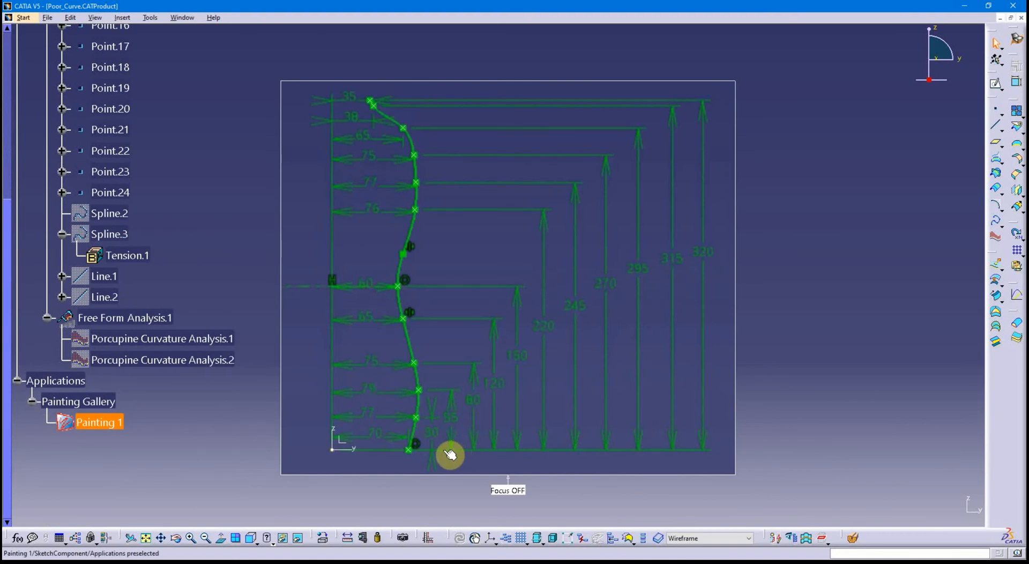
{"action": "mouse_move", "coordinate": [443, 414]}
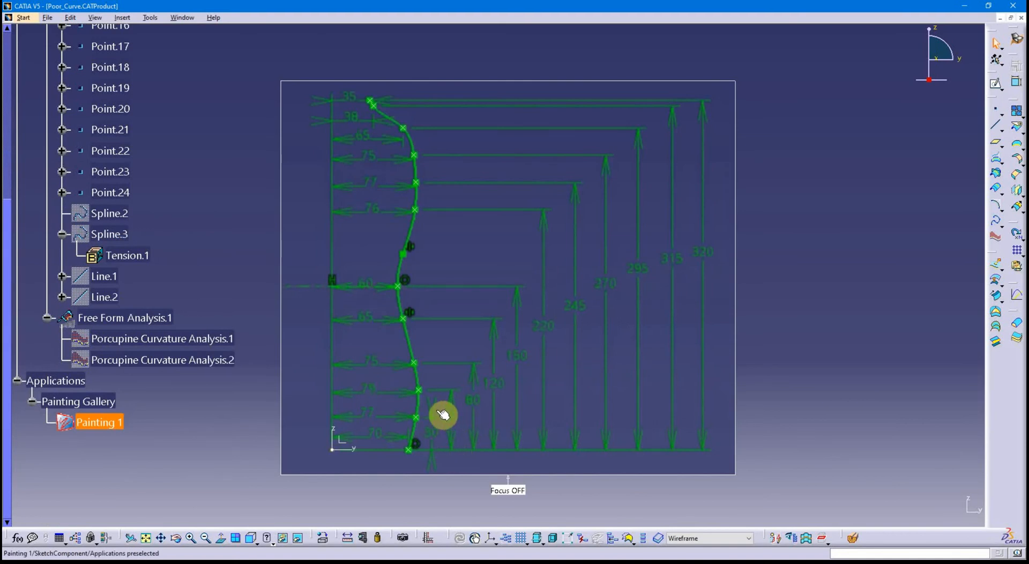
{"action": "mouse_move", "coordinate": [436, 437]}
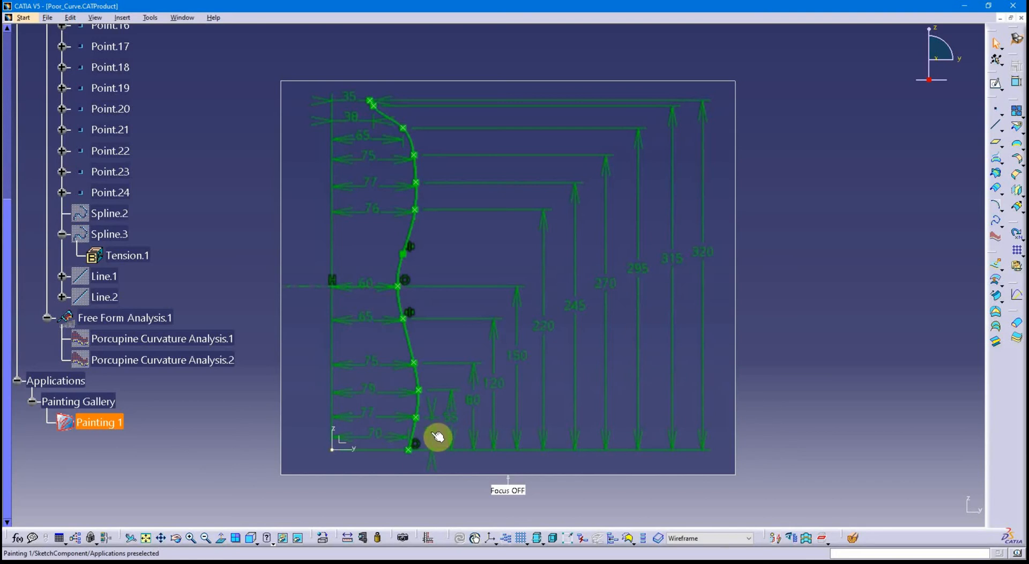
{"action": "mouse_move", "coordinate": [593, 391]}
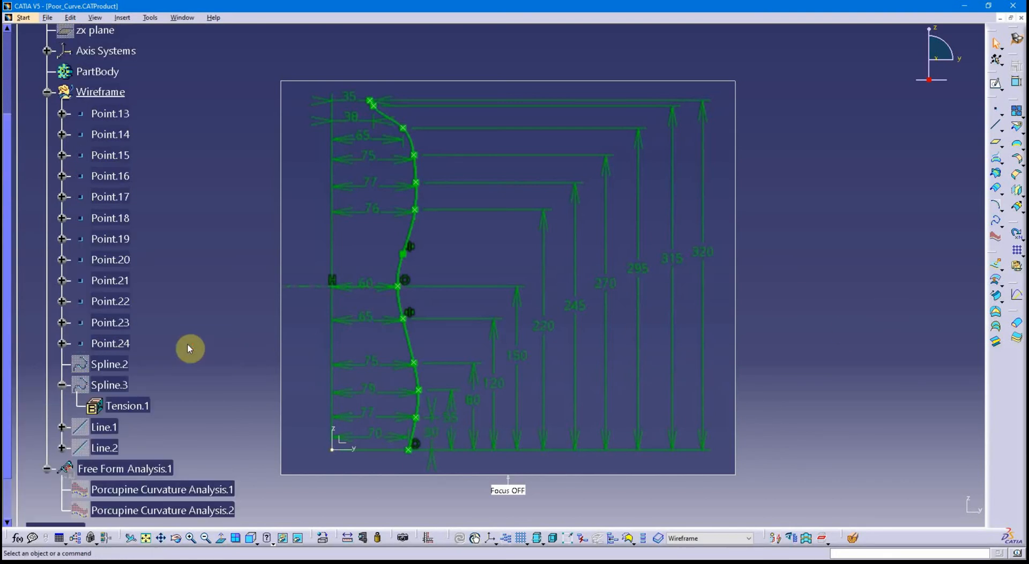
{"action": "scroll", "scroll_direction": "down", "scroll_amount": 3}
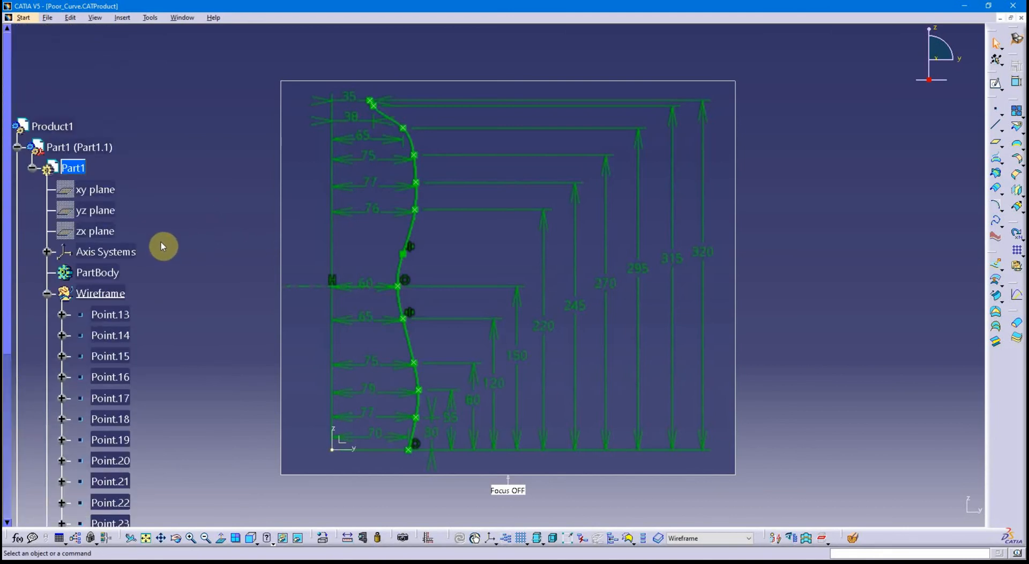
{"action": "mouse_move", "coordinate": [426, 410]}
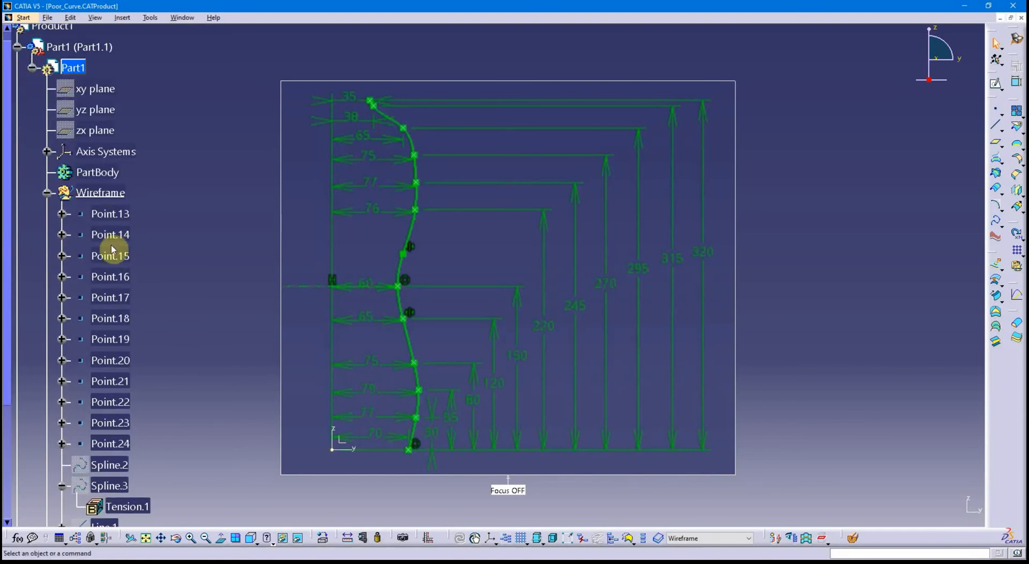
{"action": "scroll", "scroll_direction": "down", "scroll_amount": 3}
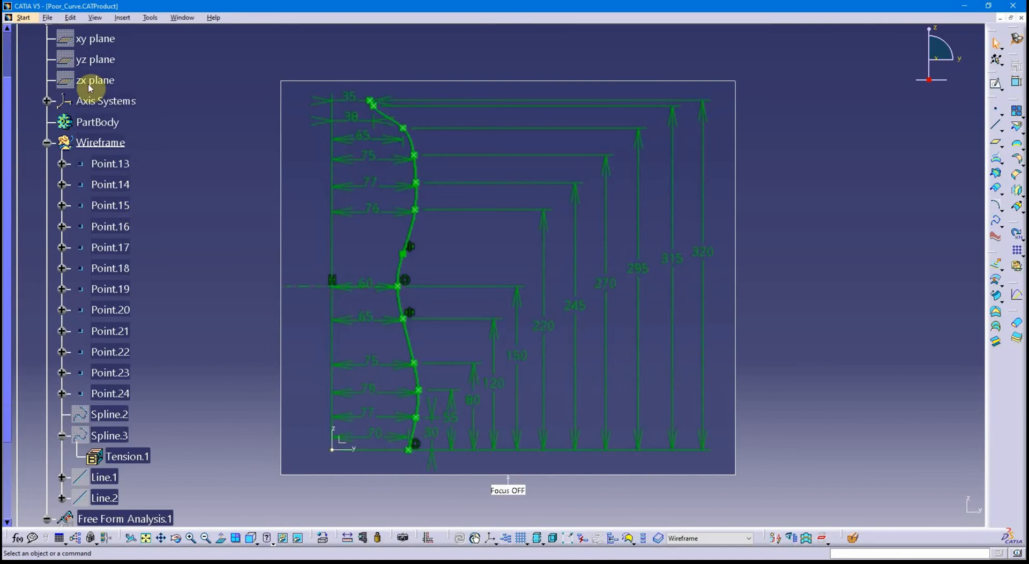
{"action": "scroll", "scroll_direction": "down", "scroll_amount": 3}
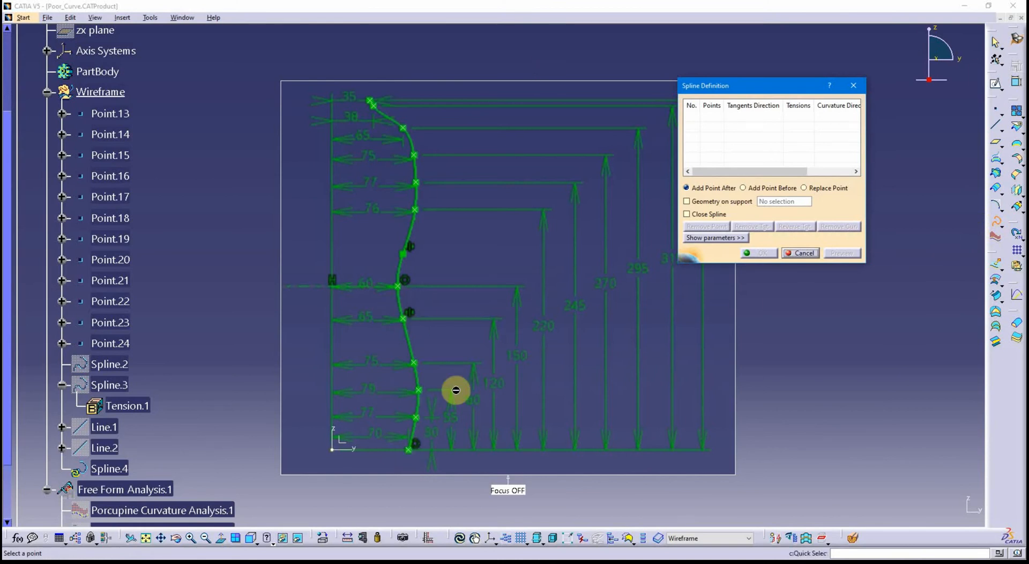
{"action": "mouse_move", "coordinate": [425, 135]}
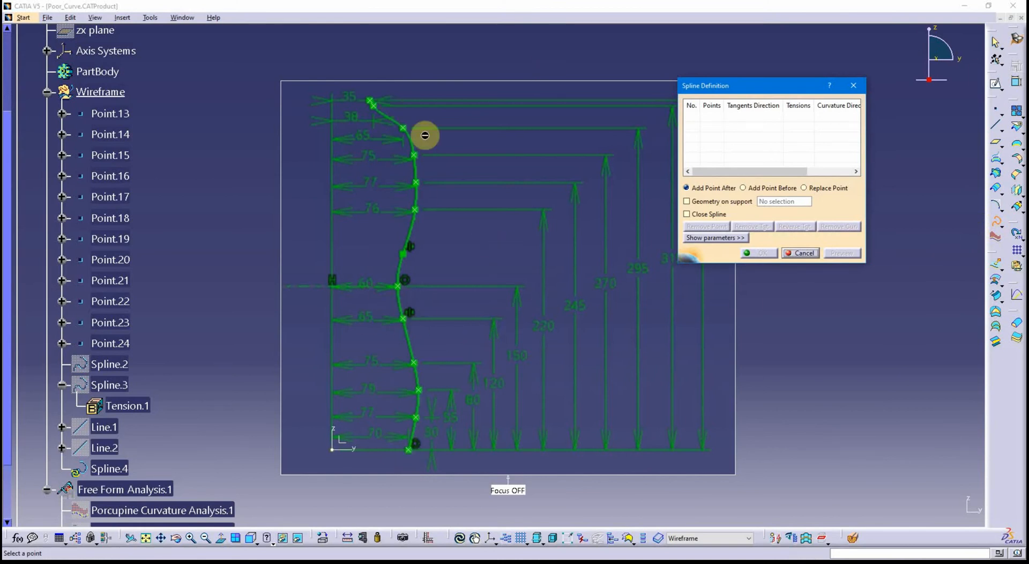
{"action": "mouse_move", "coordinate": [406, 450]}
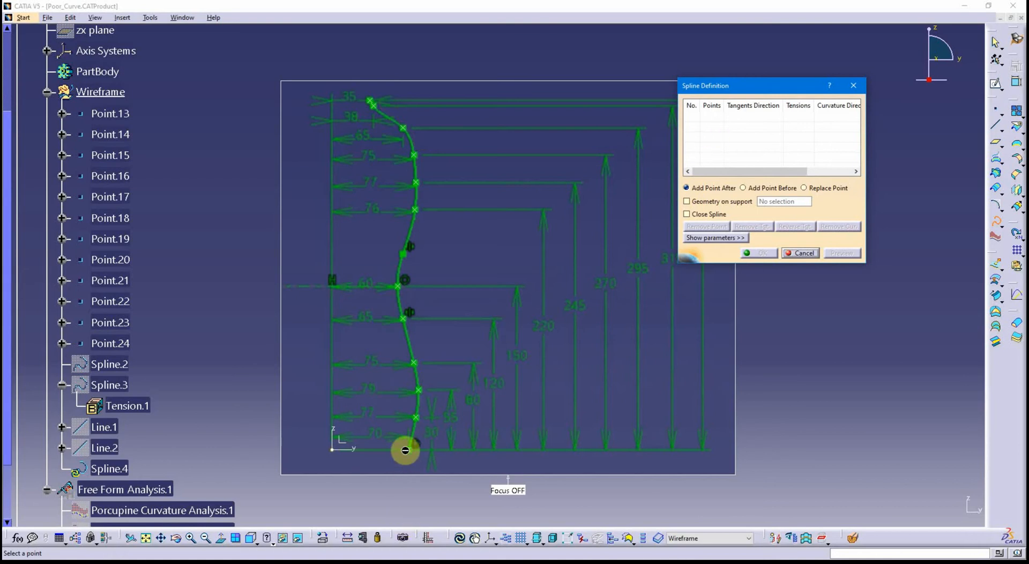
Pick spline points from the bottle base up to the neck, including the 77-width point.
{"action": "left_click", "coordinate": [405, 450]}
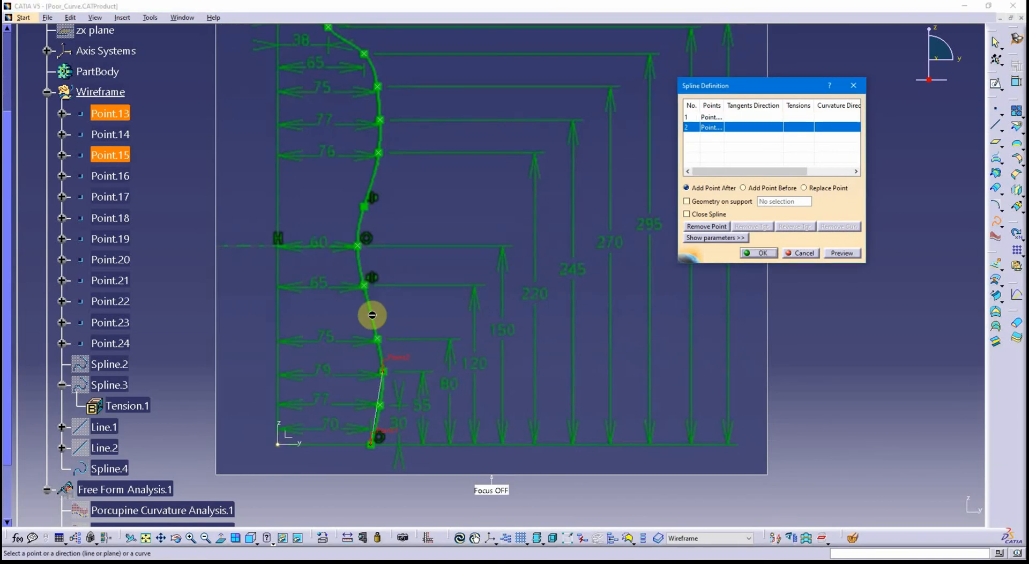
{"action": "mouse_move", "coordinate": [361, 251]}
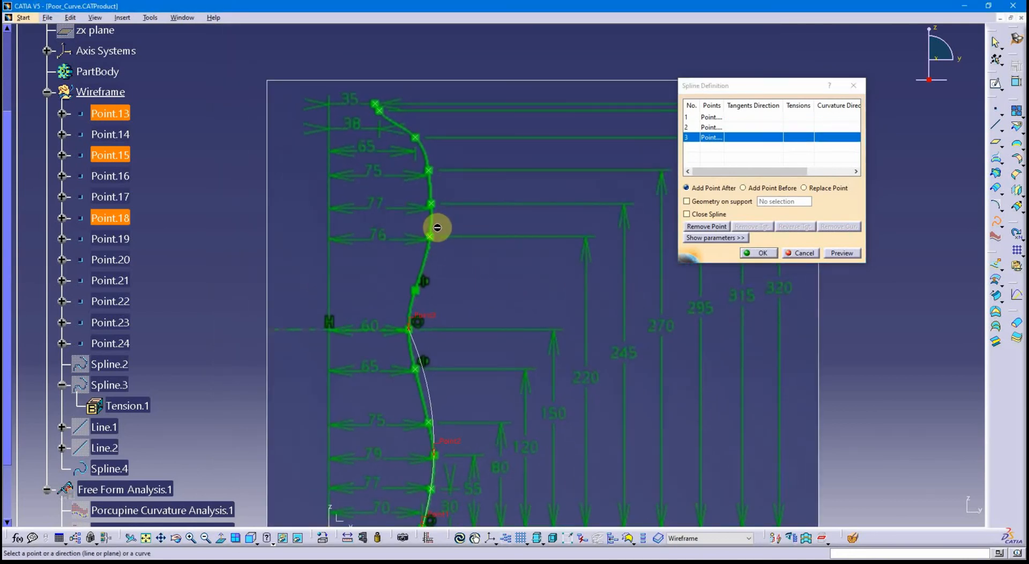
{"action": "mouse_move", "coordinate": [432, 204]}
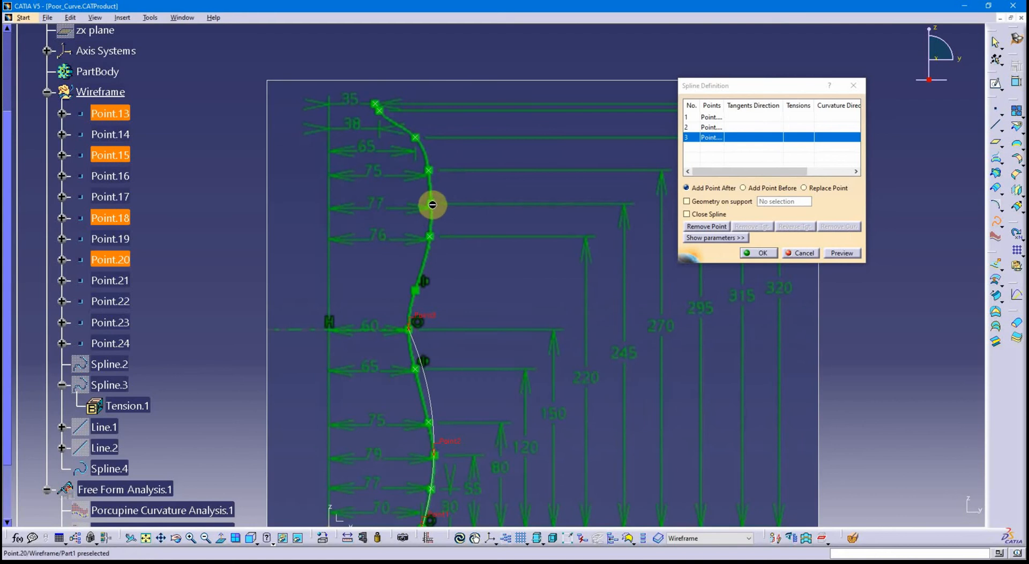
{"action": "mouse_move", "coordinate": [429, 278]}
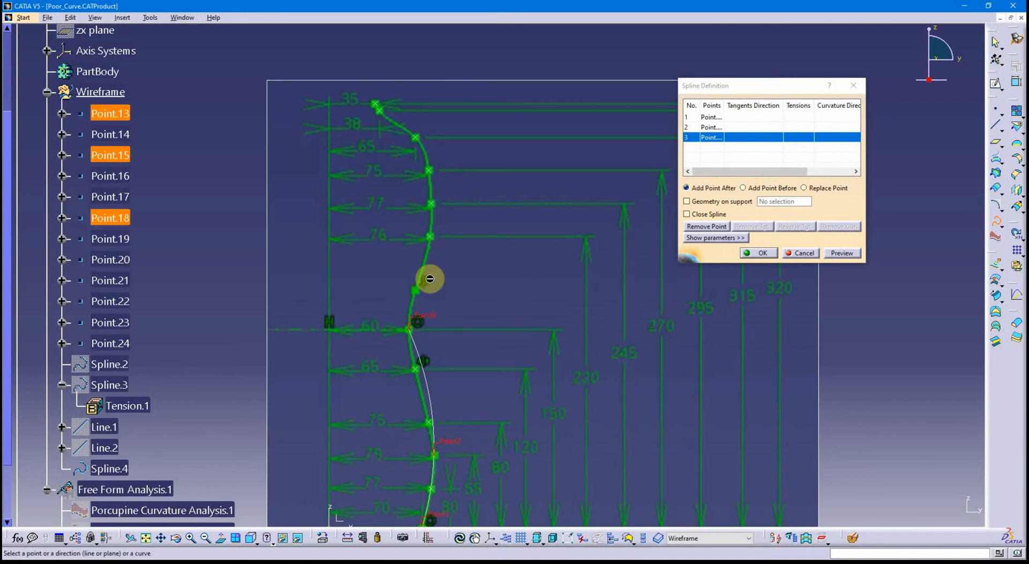
{"action": "mouse_move", "coordinate": [435, 174]}
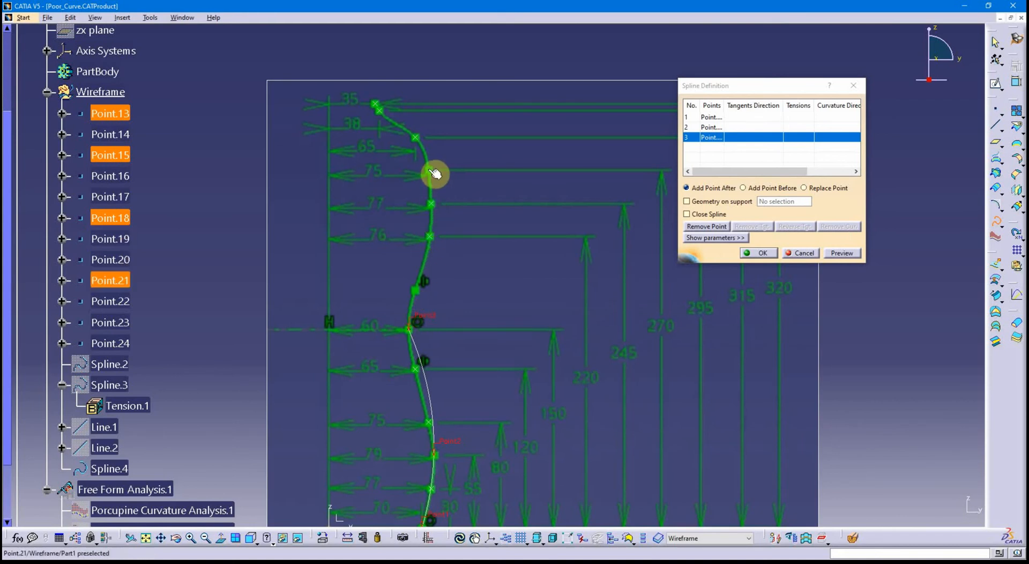
{"action": "mouse_move", "coordinate": [433, 172]}
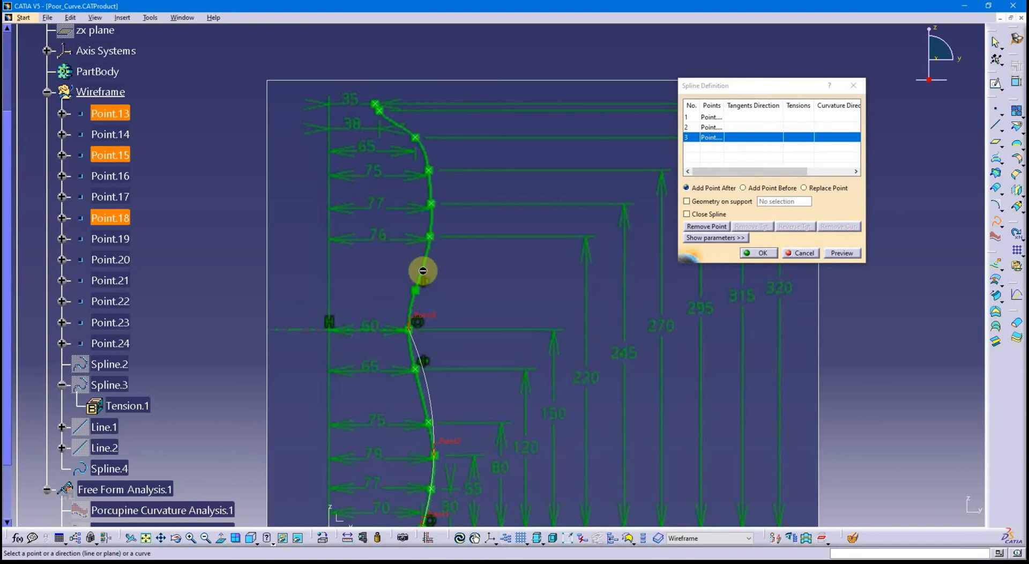
{"action": "mouse_move", "coordinate": [438, 209]}
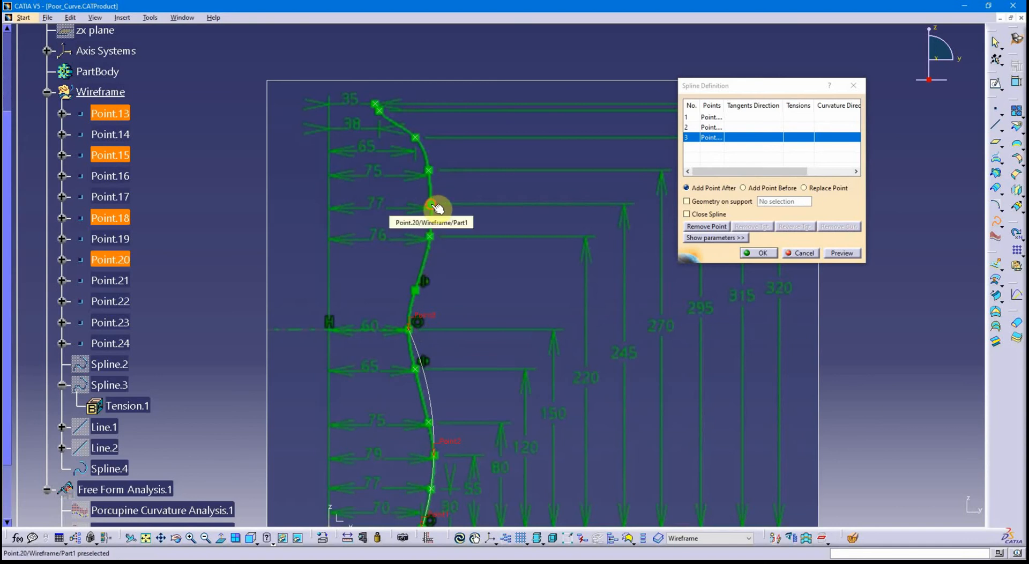
{"action": "left_click", "coordinate": [413, 128]}
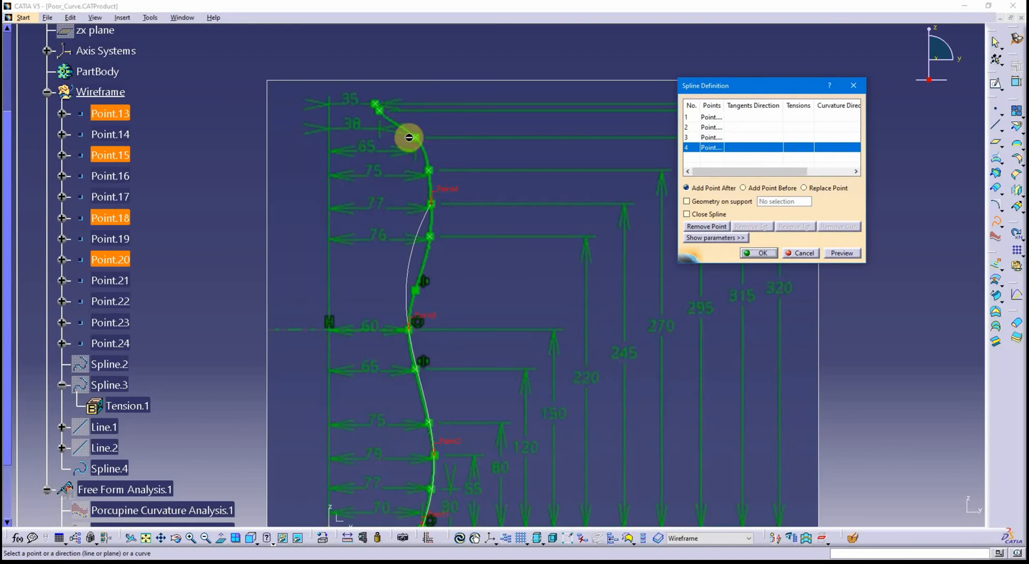
{"action": "mouse_move", "coordinate": [422, 141]}
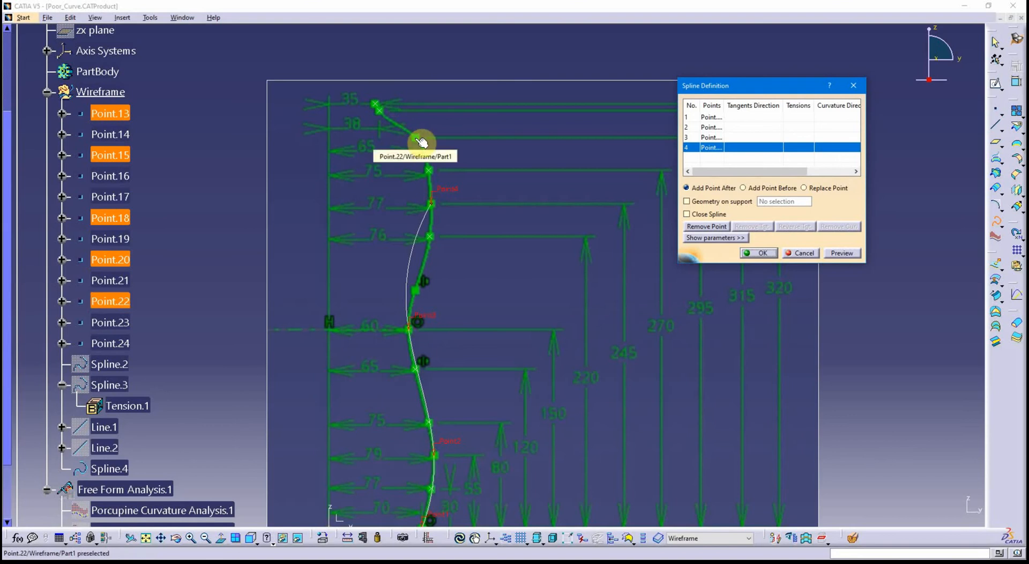
{"action": "left_click", "coordinate": [419, 142]}
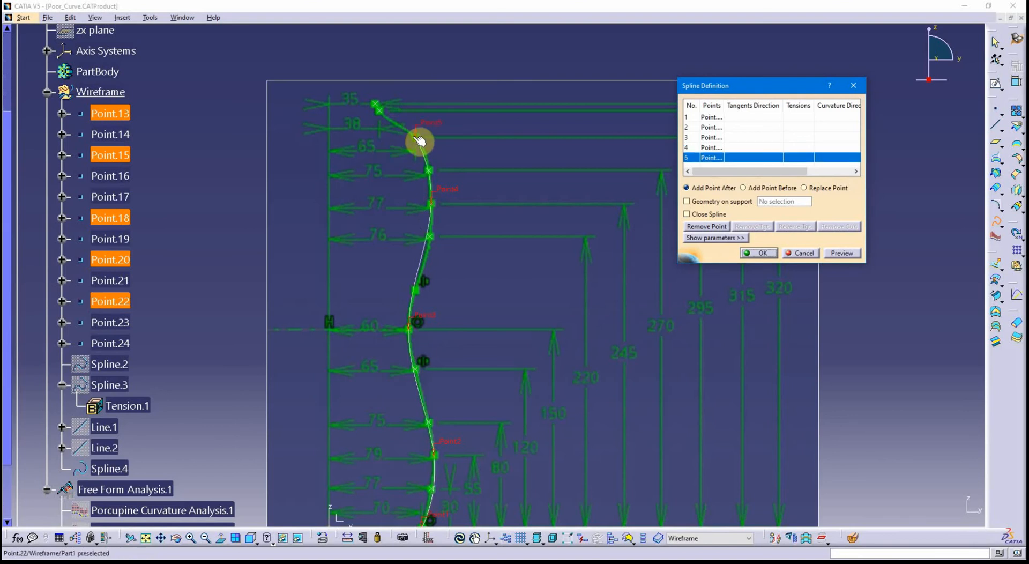
{"action": "mouse_move", "coordinate": [385, 117]}
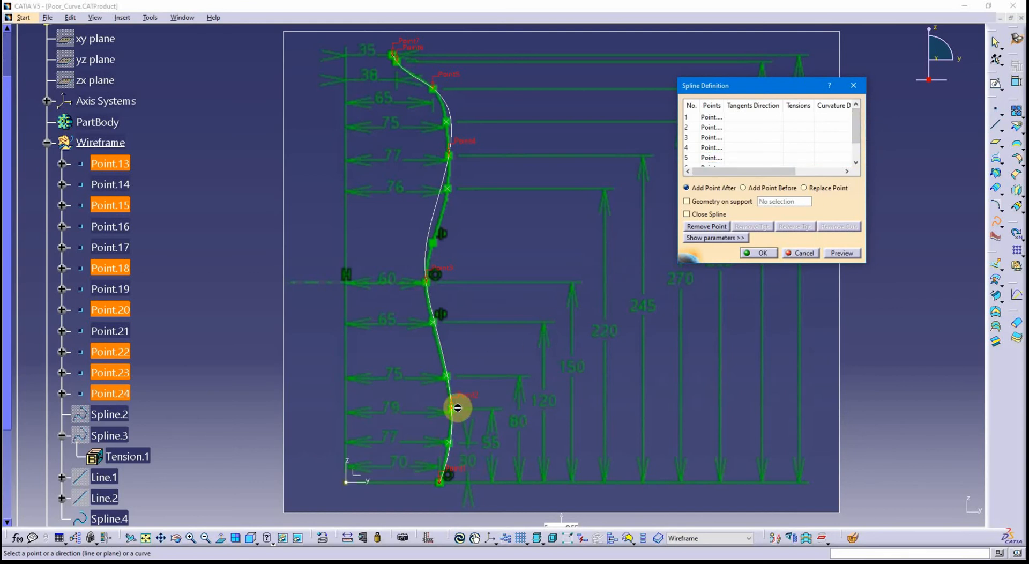
{"action": "mouse_move", "coordinate": [457, 413]}
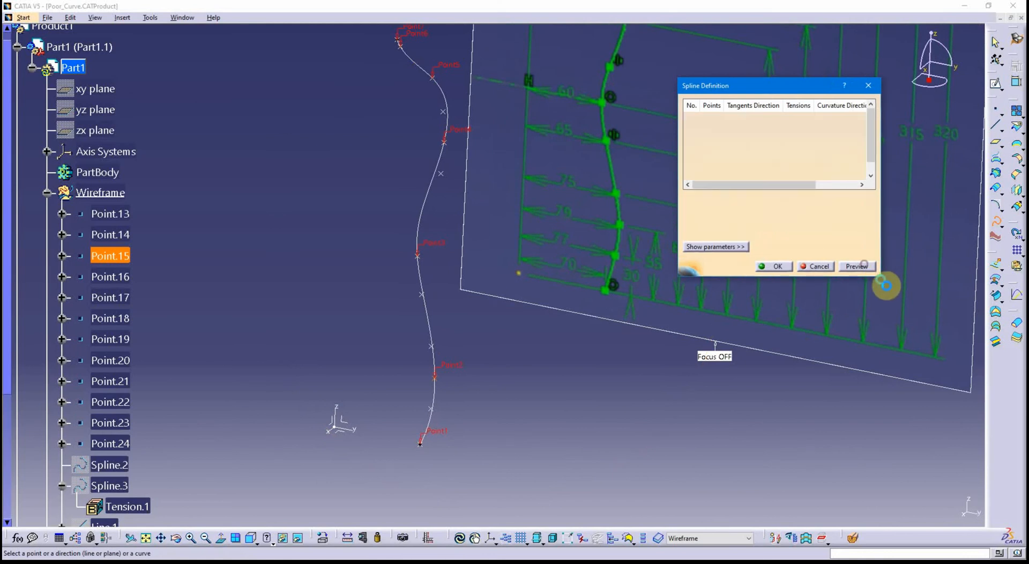
Constrain spline point 2 tangent to the Z axis with a From curve constraint.
{"action": "left_click", "coordinate": [715, 247]}
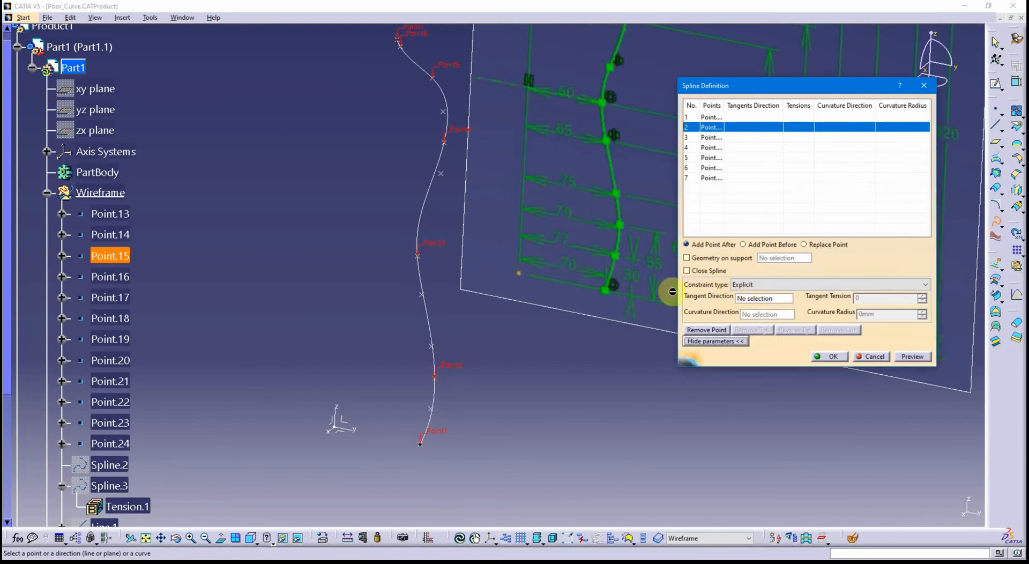
{"action": "mouse_move", "coordinate": [439, 378]}
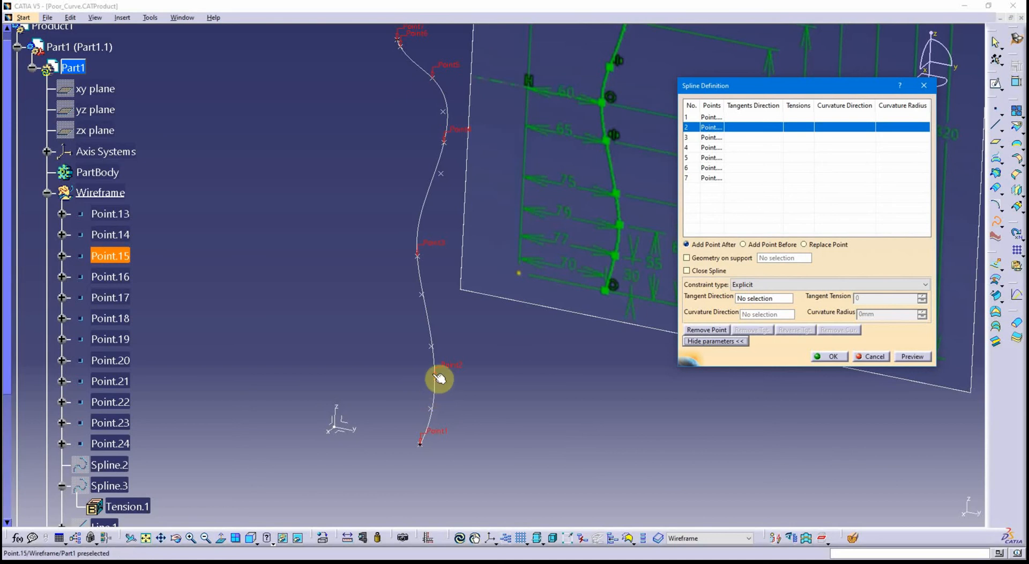
{"action": "mouse_move", "coordinate": [439, 382]}
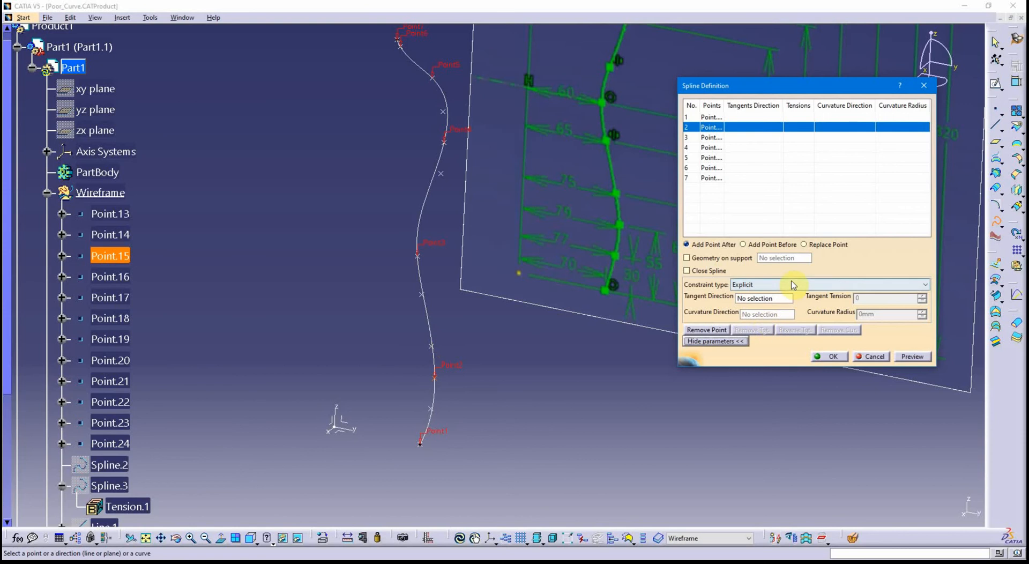
{"action": "left_click", "coordinate": [924, 284]}
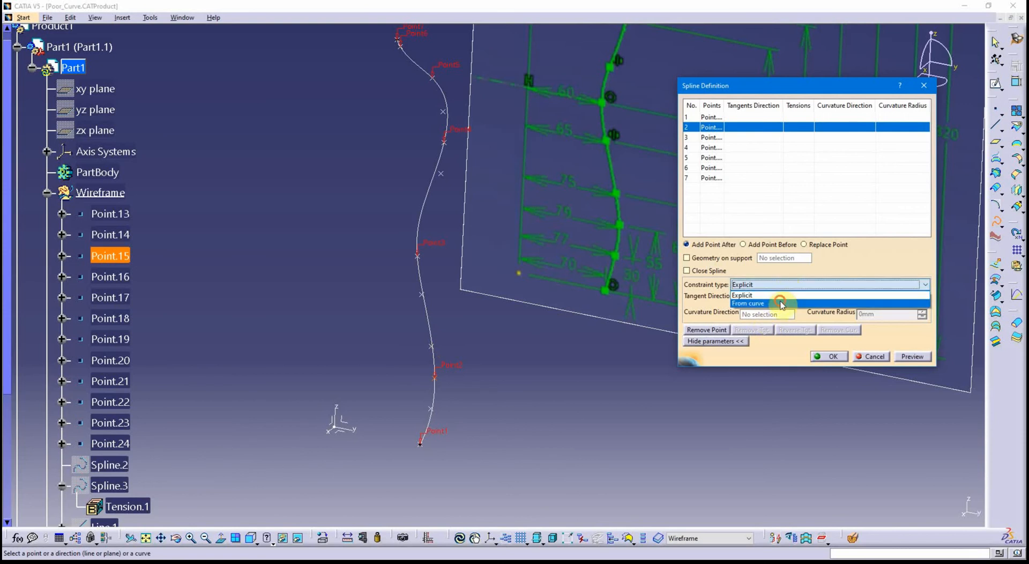
{"action": "left_click", "coordinate": [748, 303]}
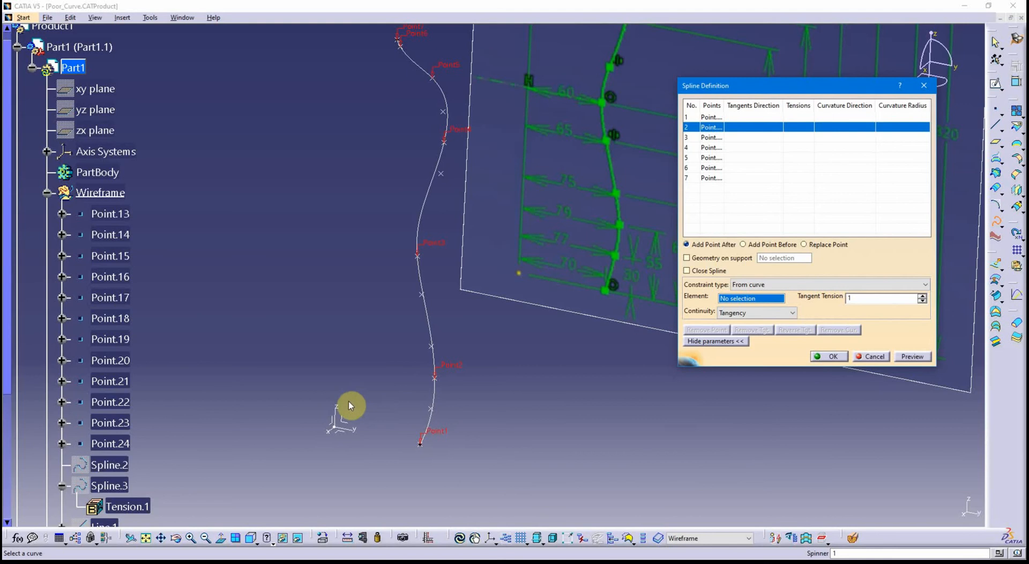
{"action": "left_click", "coordinate": [342, 420]}
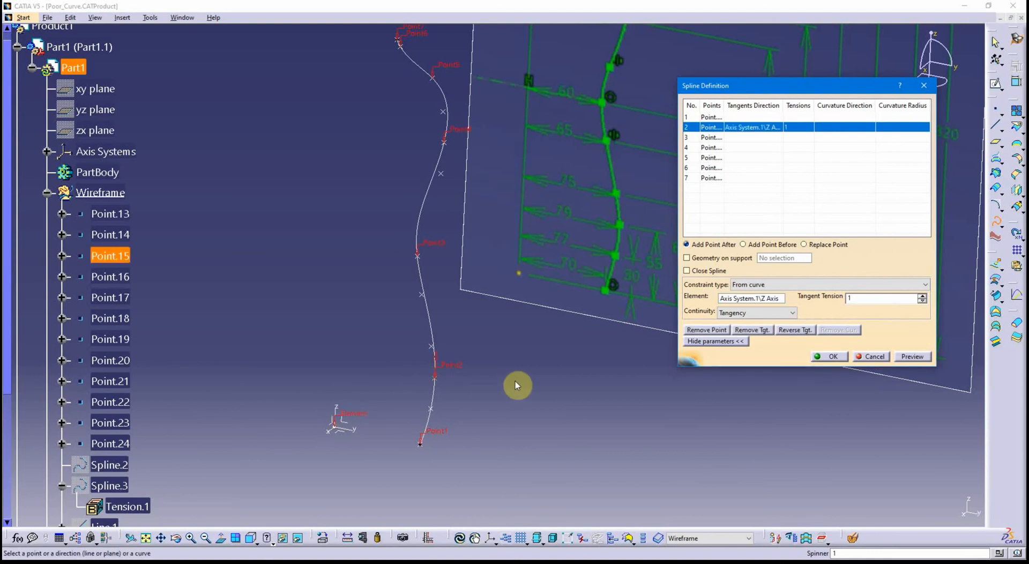
{"action": "mouse_move", "coordinate": [515, 362]}
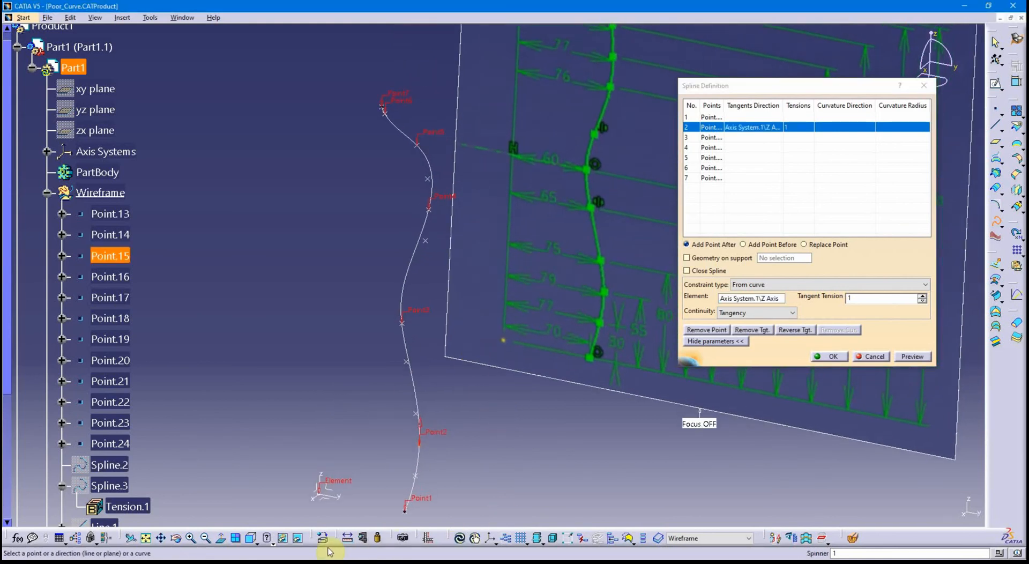
{"action": "left_click", "coordinate": [248, 537]}
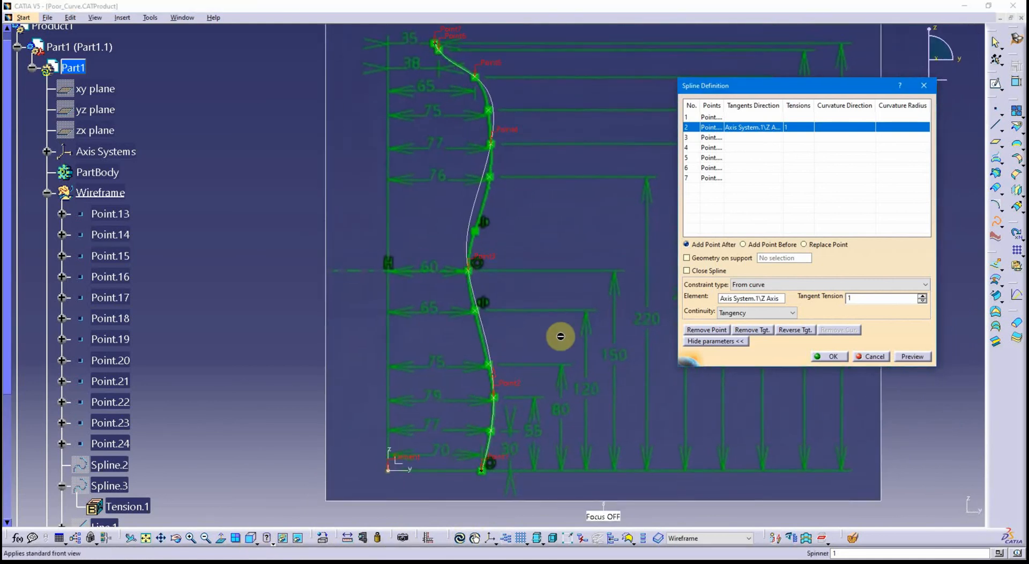
{"action": "scroll", "scroll_direction": "down", "scroll_amount": 3}
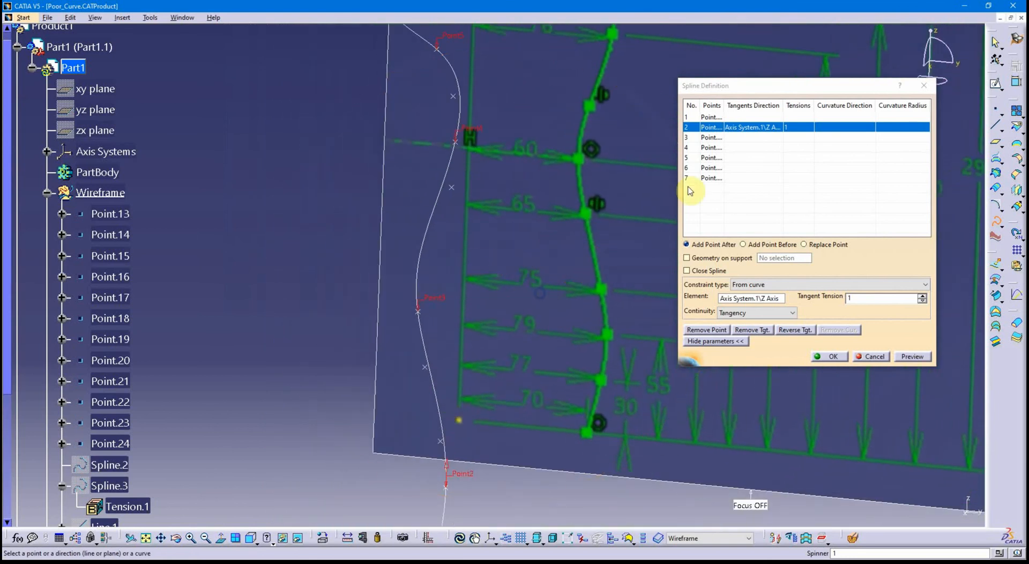
Select spline point 3 and set its constraint type to From curve.
{"action": "left_click", "coordinate": [710, 137]}
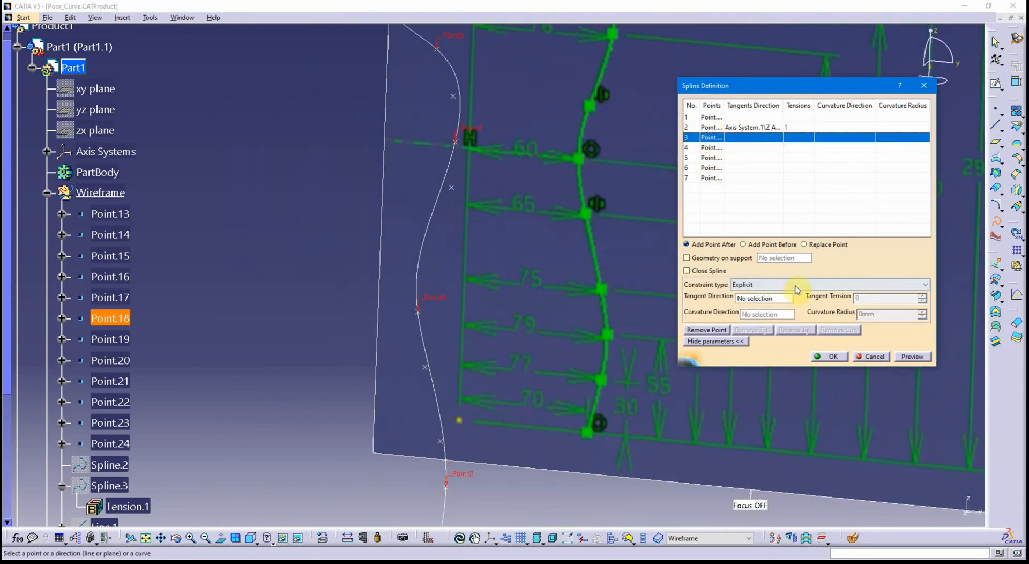
{"action": "left_click", "coordinate": [923, 284]}
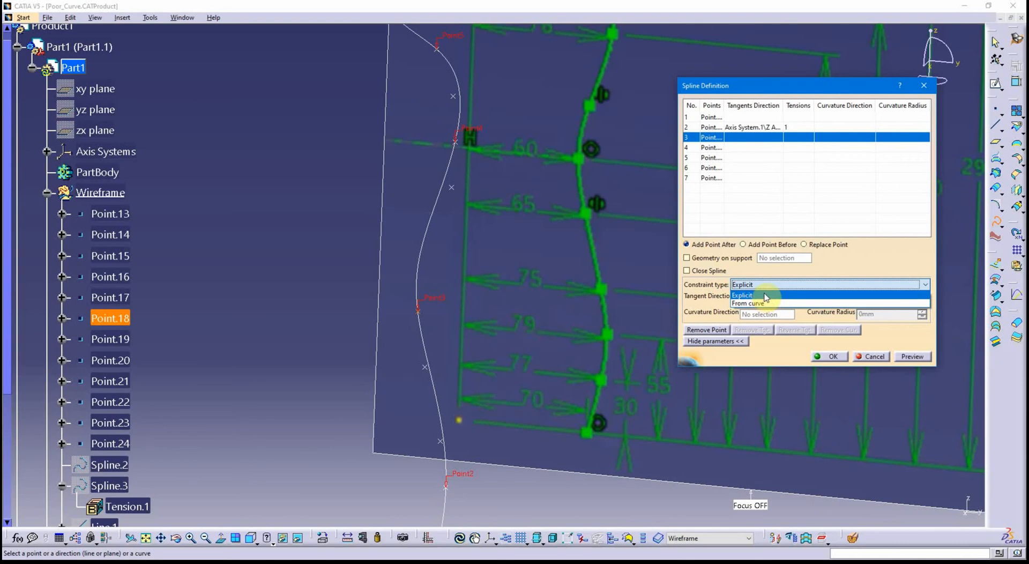
{"action": "left_click", "coordinate": [747, 302]}
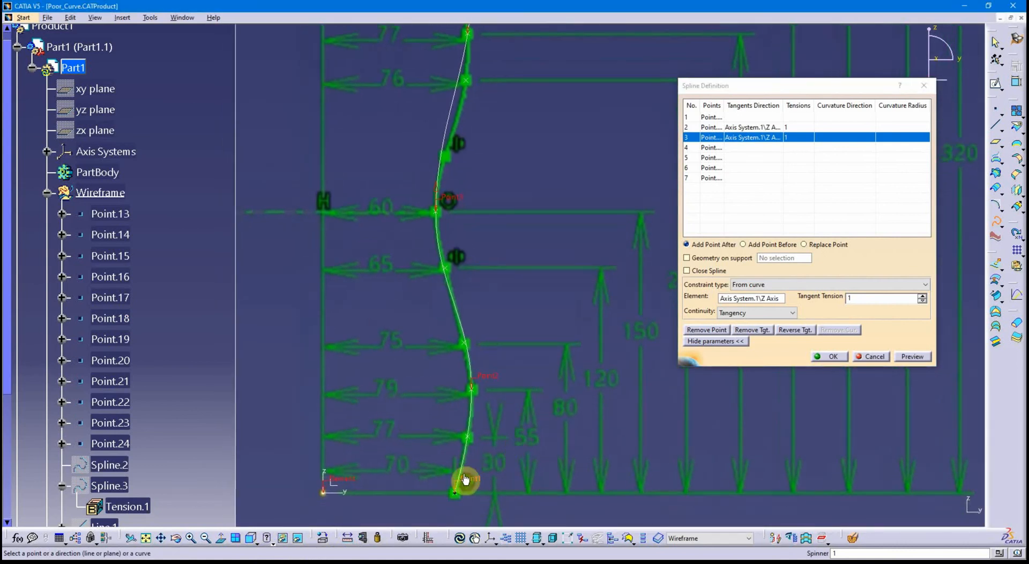
{"action": "mouse_move", "coordinate": [464, 358]}
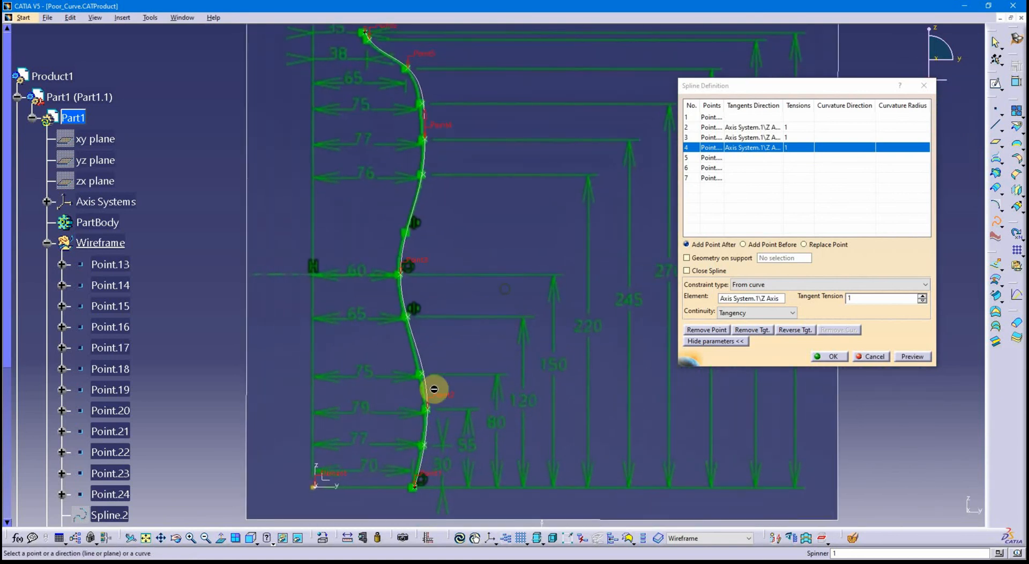
{"action": "mouse_move", "coordinate": [430, 412]}
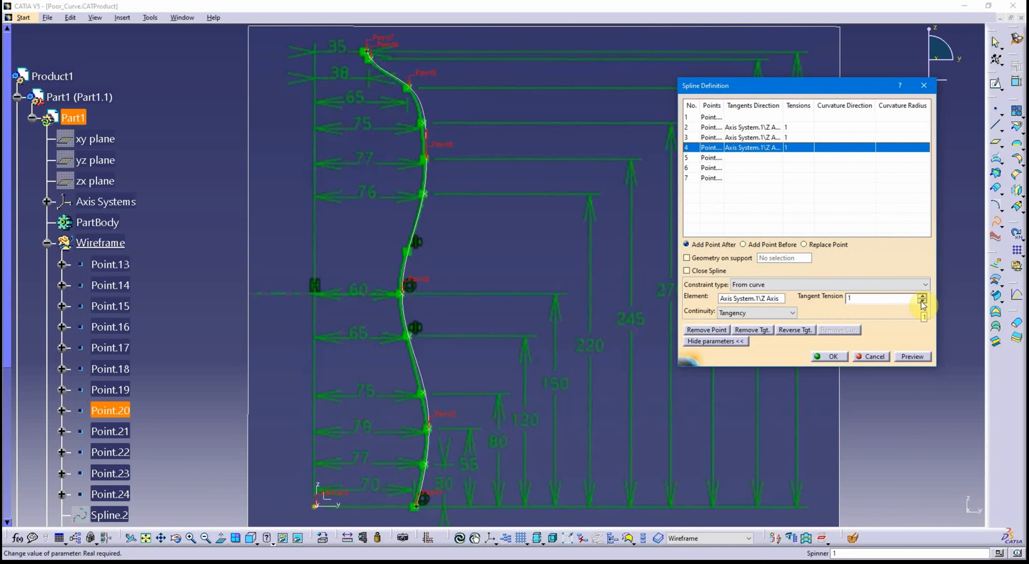
Step point 4's Tangent Tension spinner up to 1.1.
{"action": "left_click", "coordinate": [923, 303]}
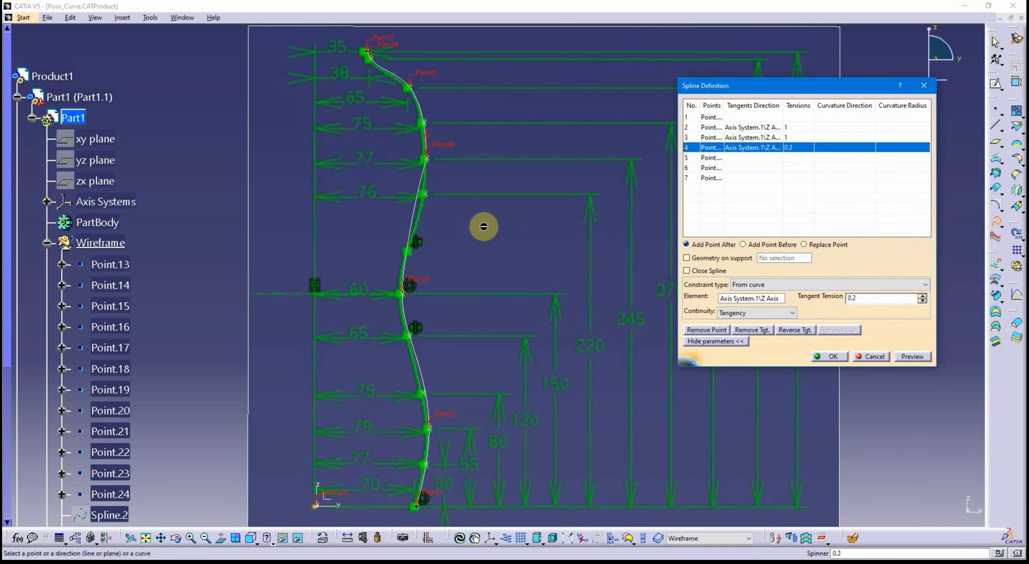
{"action": "left_click", "coordinate": [921, 295]}
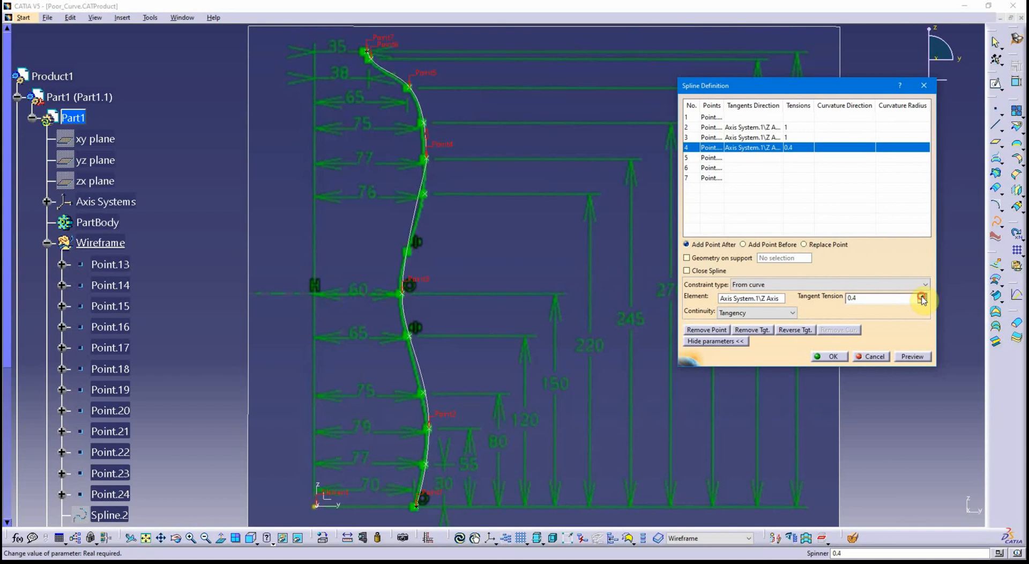
{"action": "left_click", "coordinate": [921, 298]}
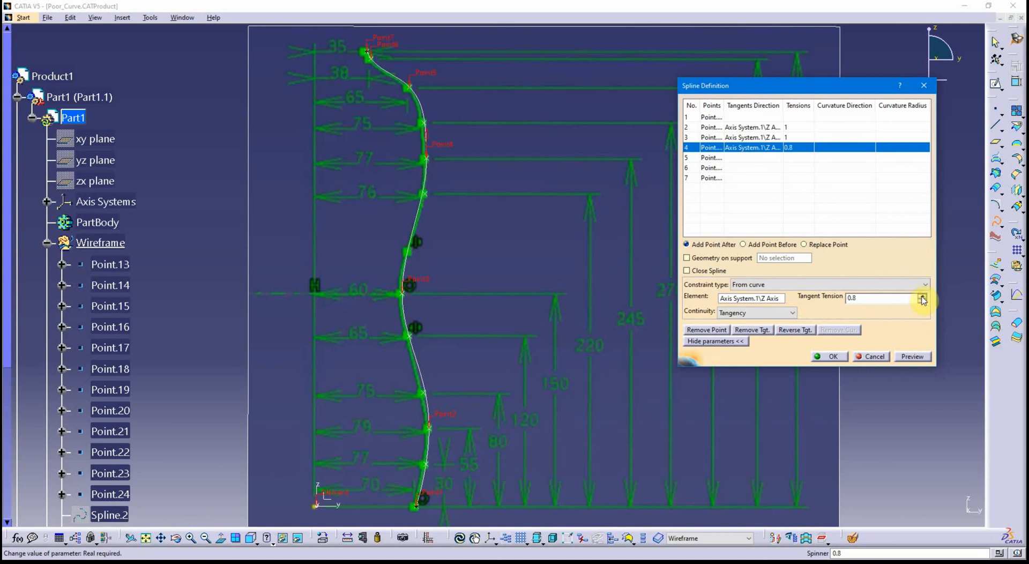
{"action": "left_click", "coordinate": [922, 297]}
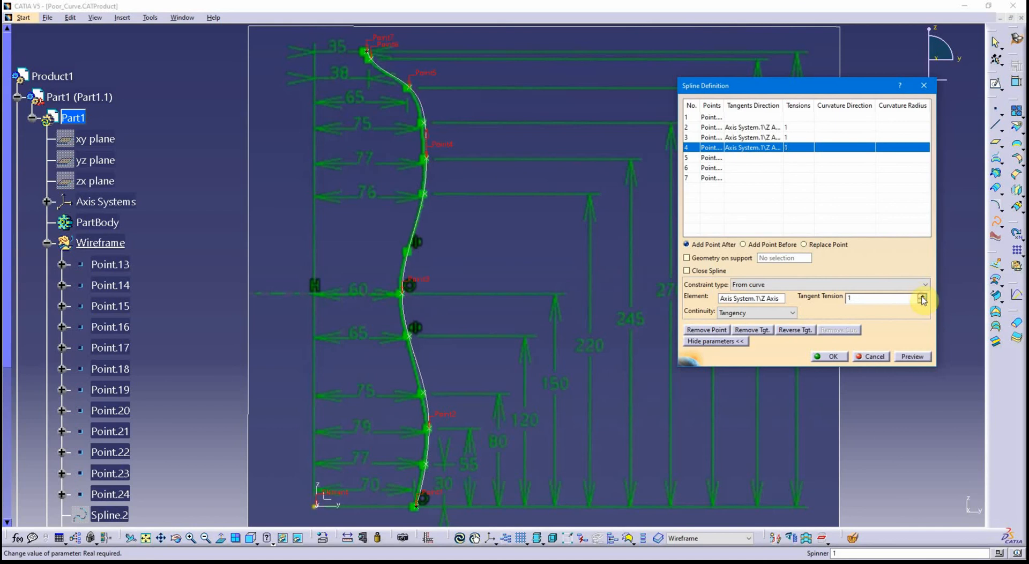
{"action": "left_click", "coordinate": [921, 298]}
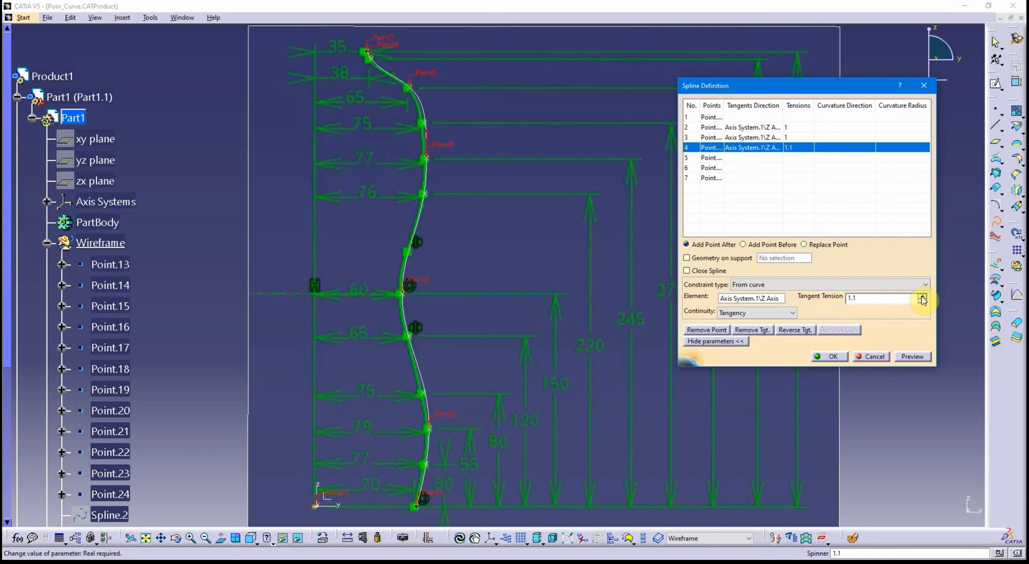
{"action": "mouse_move", "coordinate": [415, 90]}
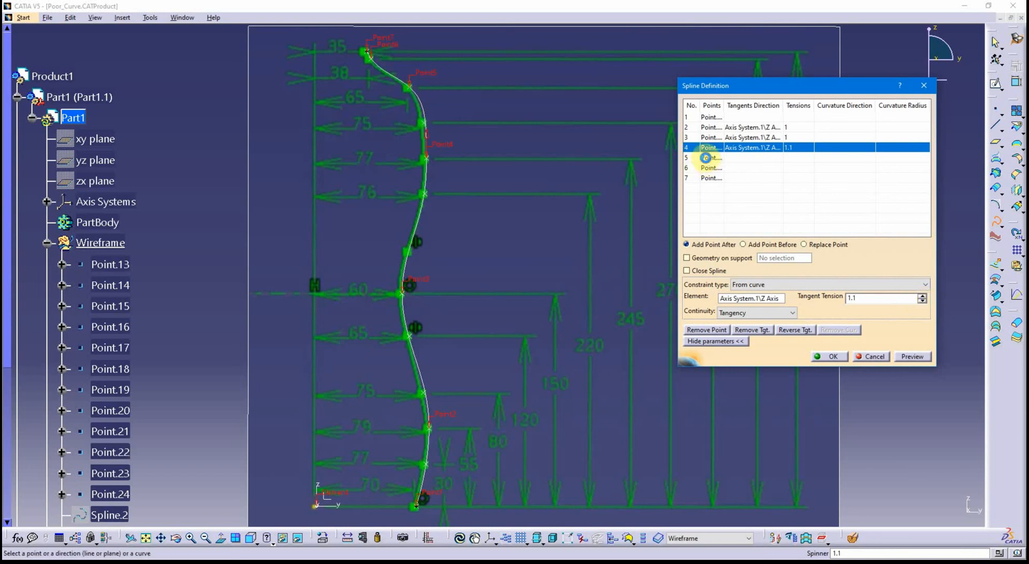
Remove spline point 5 and set point 4's tangent tension to 1.8.
{"action": "left_click", "coordinate": [707, 329]}
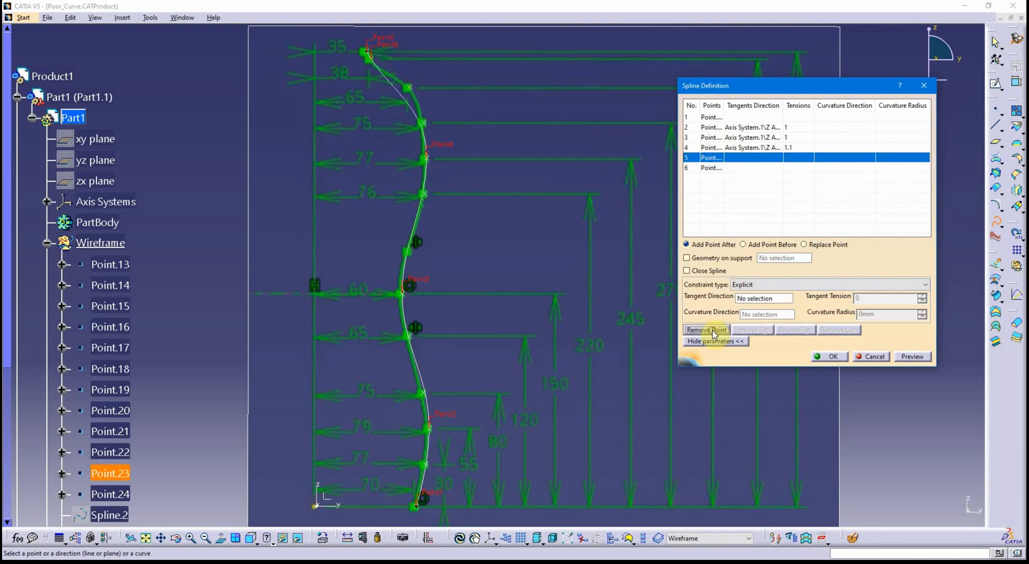
{"action": "mouse_move", "coordinate": [781, 154]}
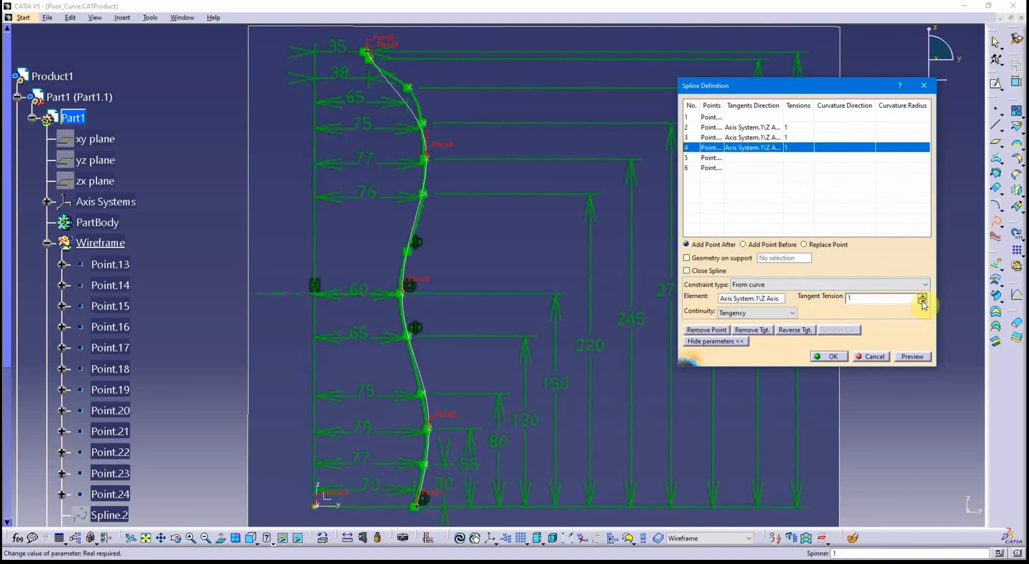
{"action": "left_click", "coordinate": [923, 302]}
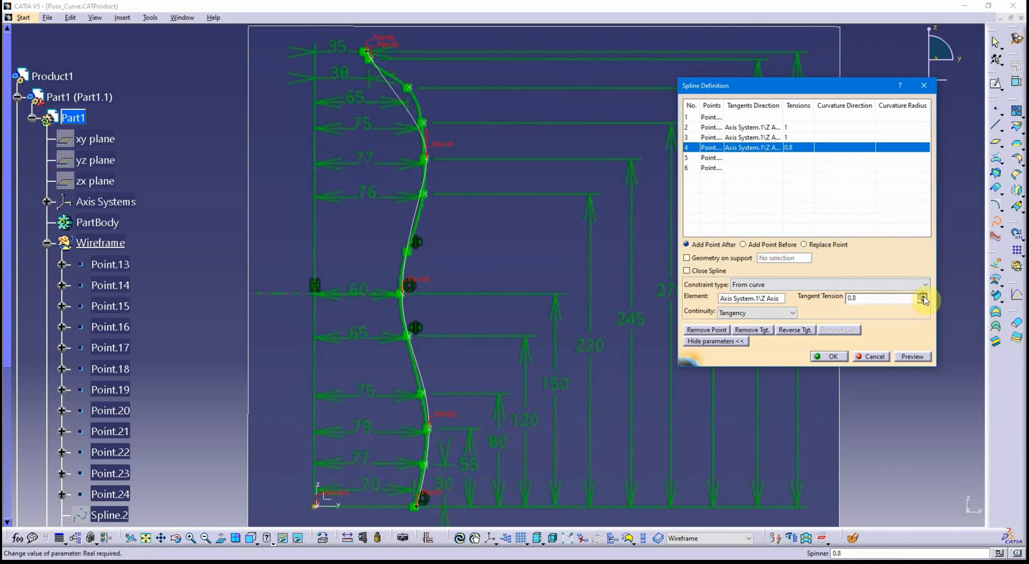
{"action": "left_click", "coordinate": [922, 295]}
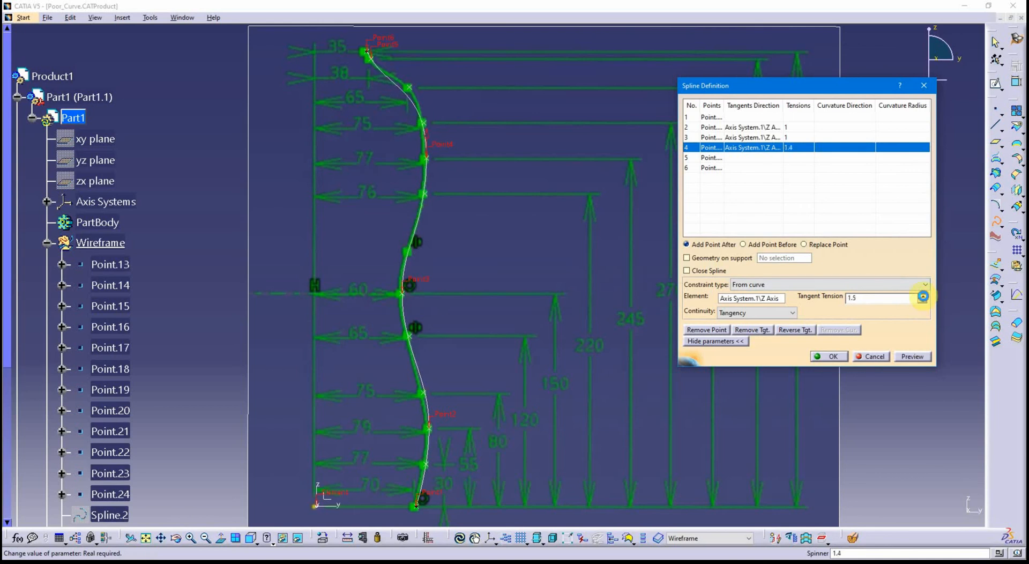
{"action": "left_click", "coordinate": [923, 296]}
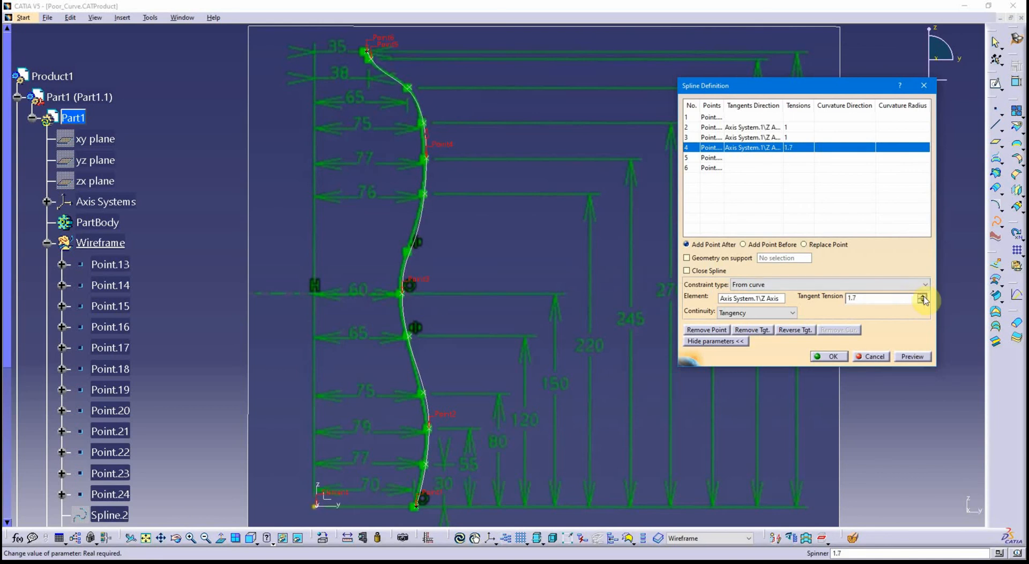
{"action": "left_click", "coordinate": [923, 297]}
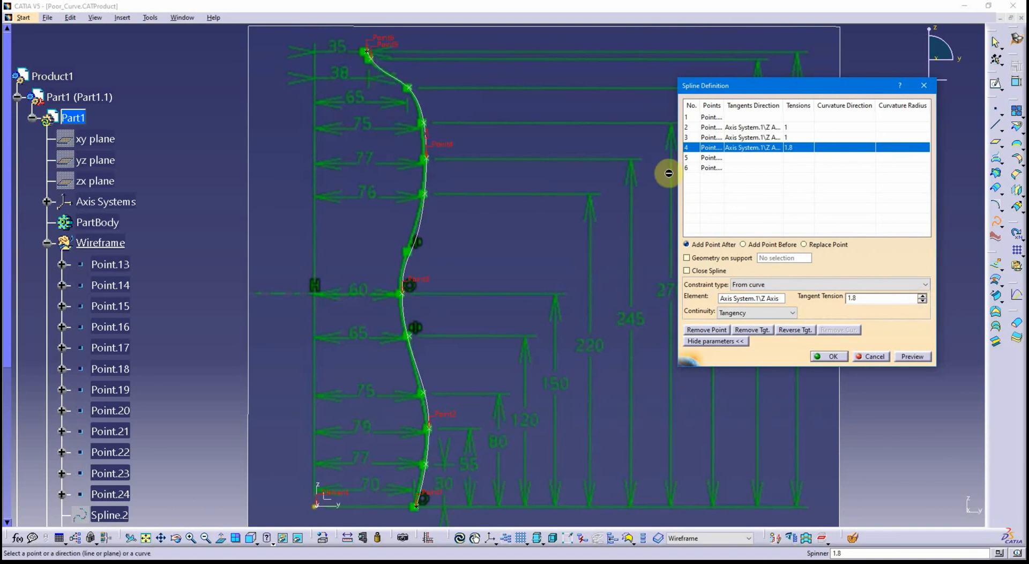
{"action": "mouse_move", "coordinate": [715, 138]}
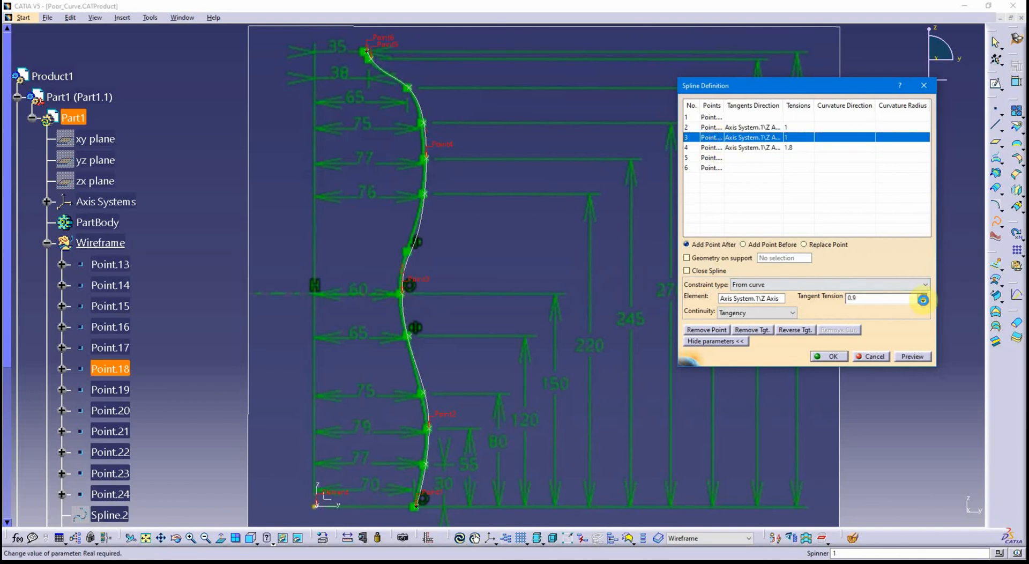
Set the tangent tension to 1.2 at point 3 and 0.9 at point 2.
{"action": "left_click", "coordinate": [923, 295]}
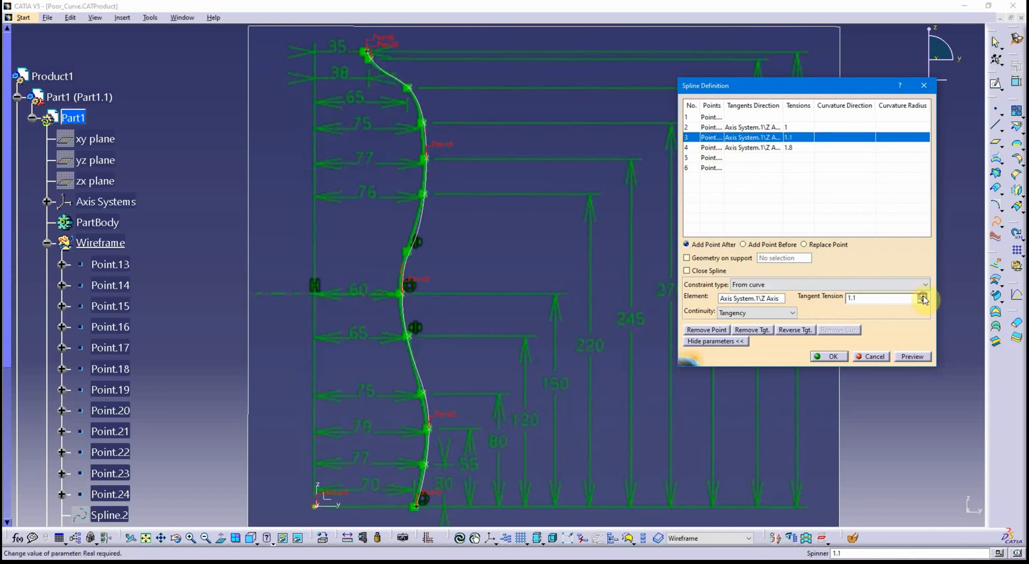
{"action": "left_click", "coordinate": [924, 295]}
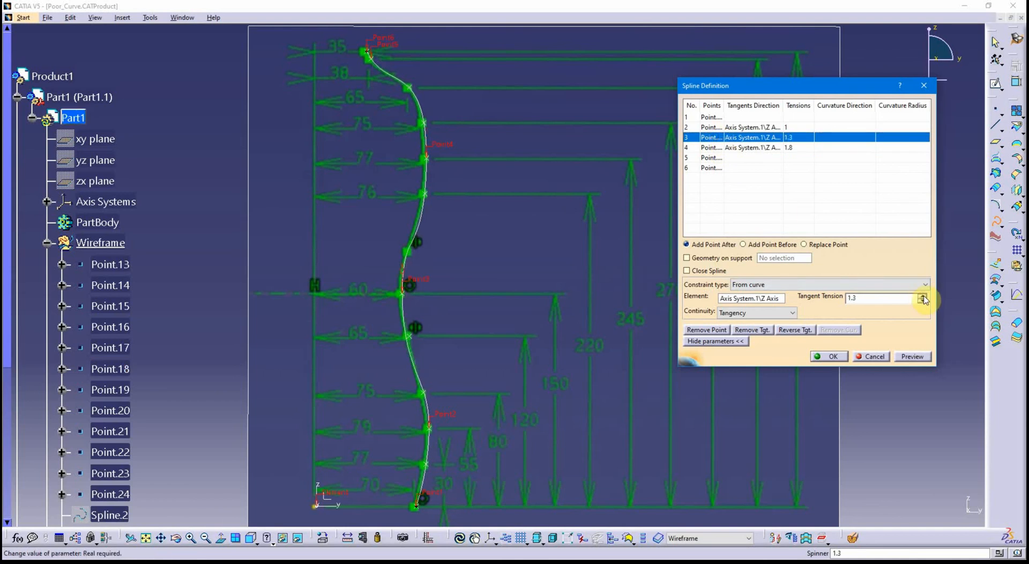
{"action": "left_click", "coordinate": [923, 301]}
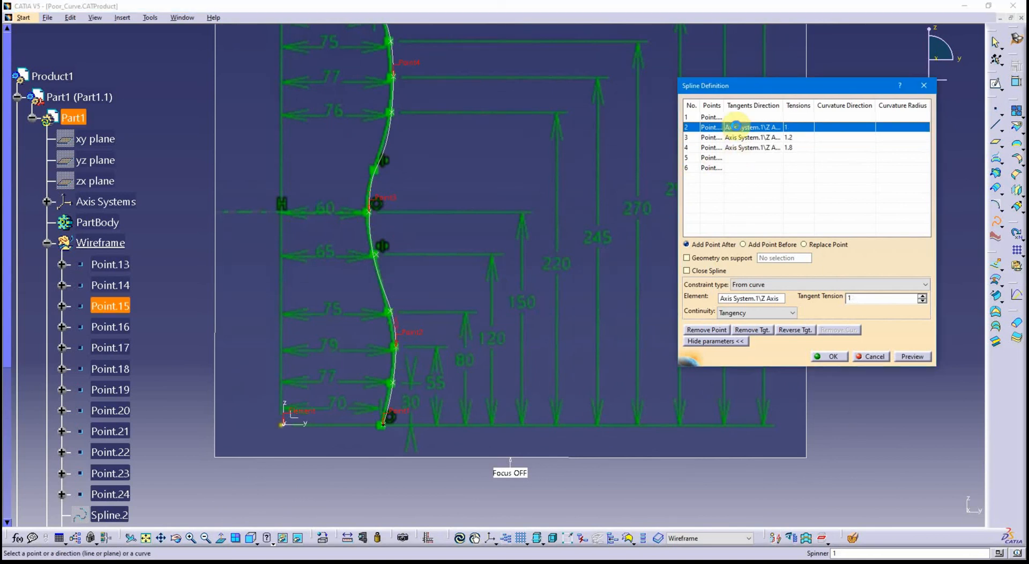
{"action": "left_click", "coordinate": [921, 302]}
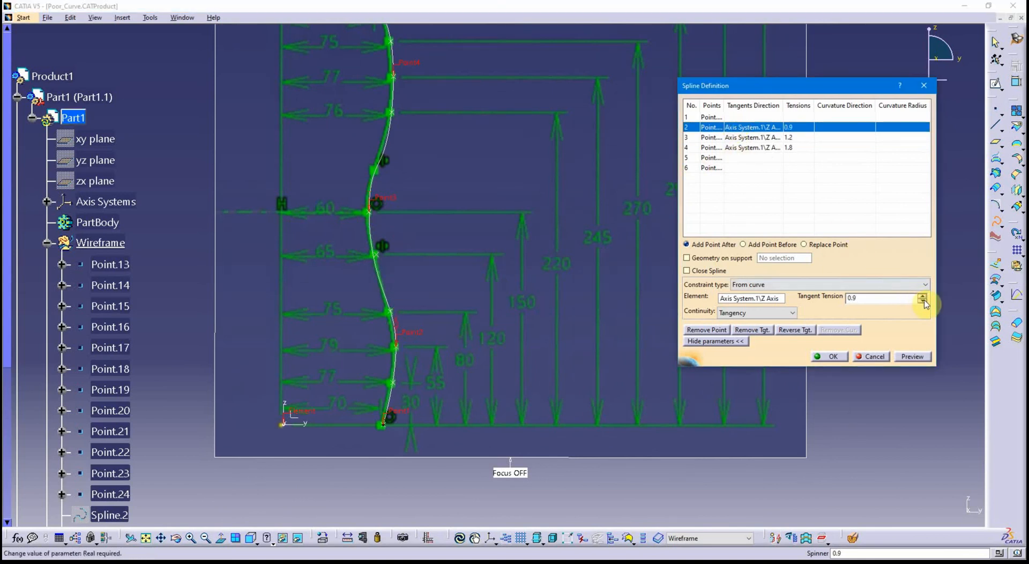
{"action": "left_click", "coordinate": [923, 295]}
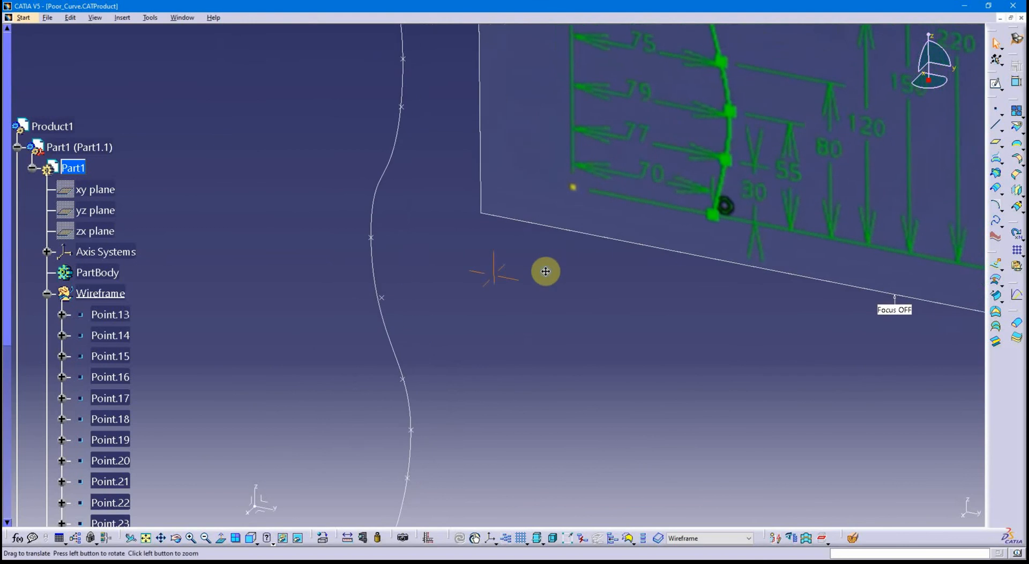
Orbit the finished spline in 3D and scroll the tree to Spline.4.
{"action": "left_click_drag", "start_coordinate": [544, 271], "coordinate": [440, 275]}
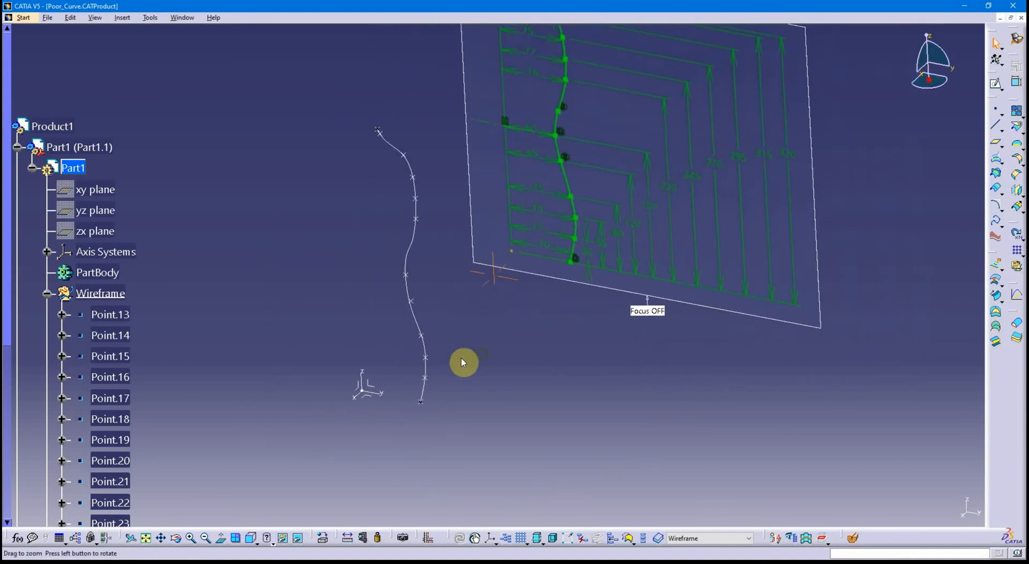
{"action": "mouse_move", "coordinate": [515, 329]}
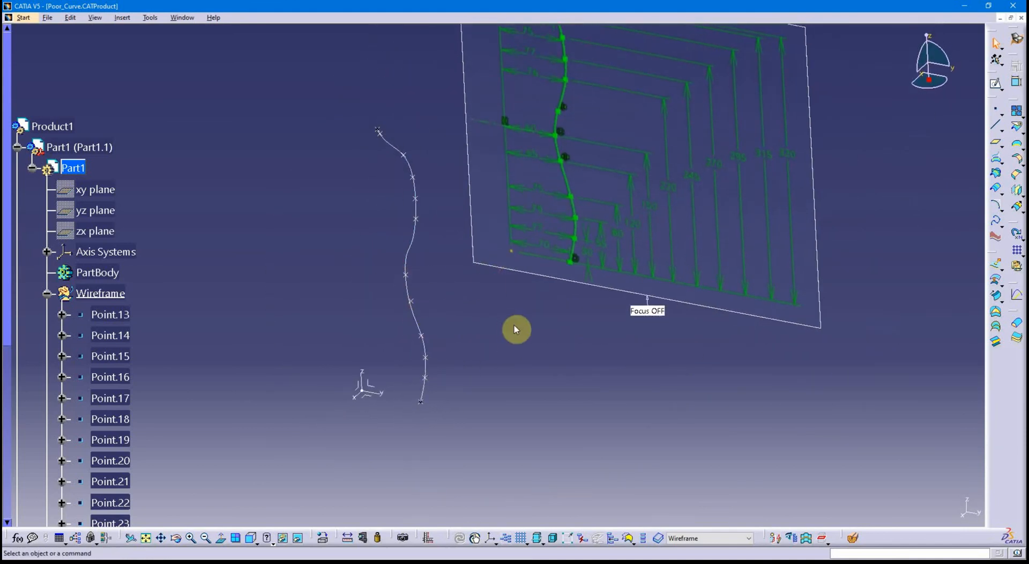
{"action": "scroll", "scroll_direction": "down", "scroll_amount": 3}
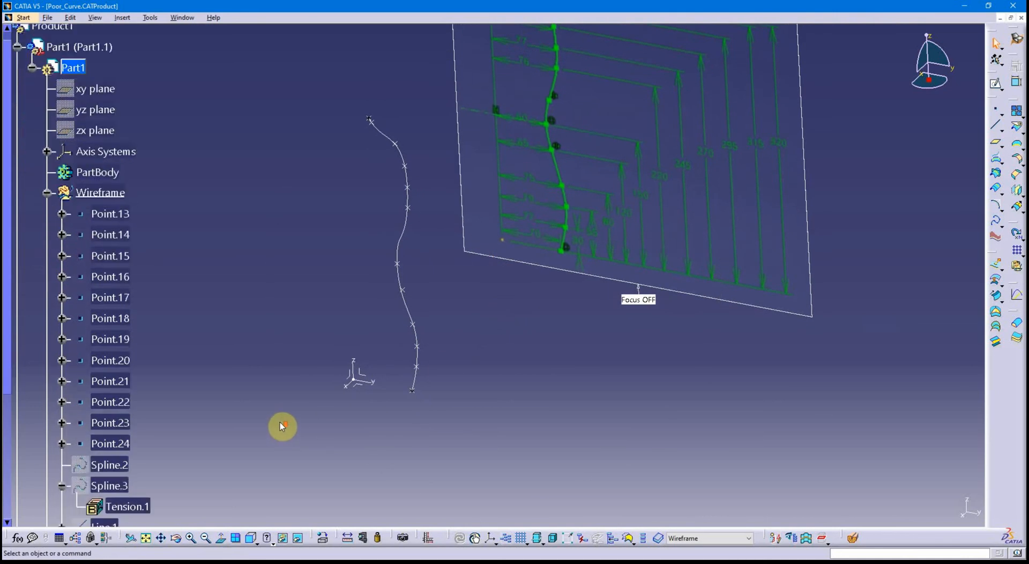
{"action": "scroll", "scroll_direction": "down", "scroll_amount": 3}
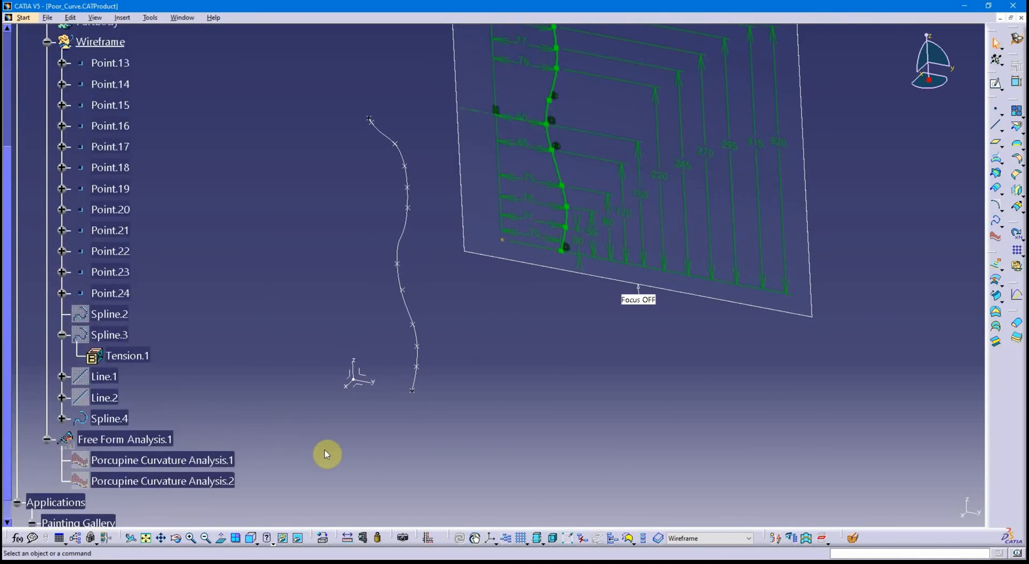
{"action": "mouse_move", "coordinate": [930, 324]}
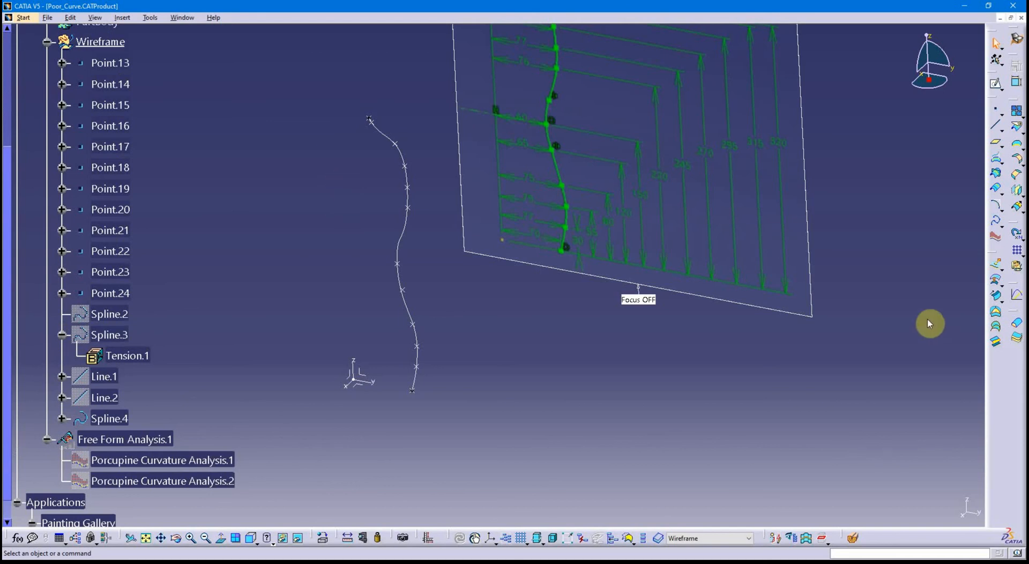
{"action": "mouse_move", "coordinate": [996, 238]}
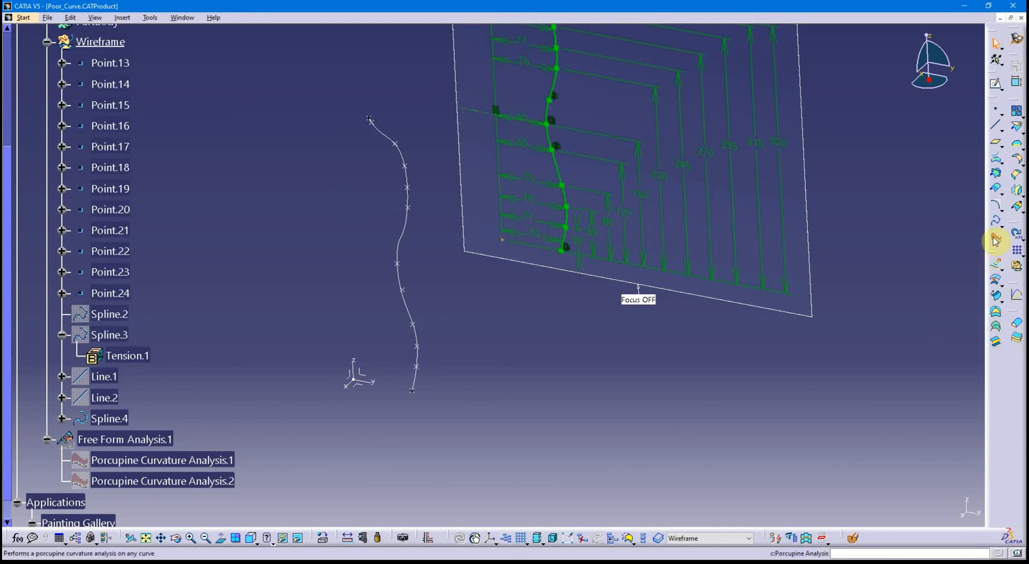
{"action": "mouse_move", "coordinate": [996, 239]}
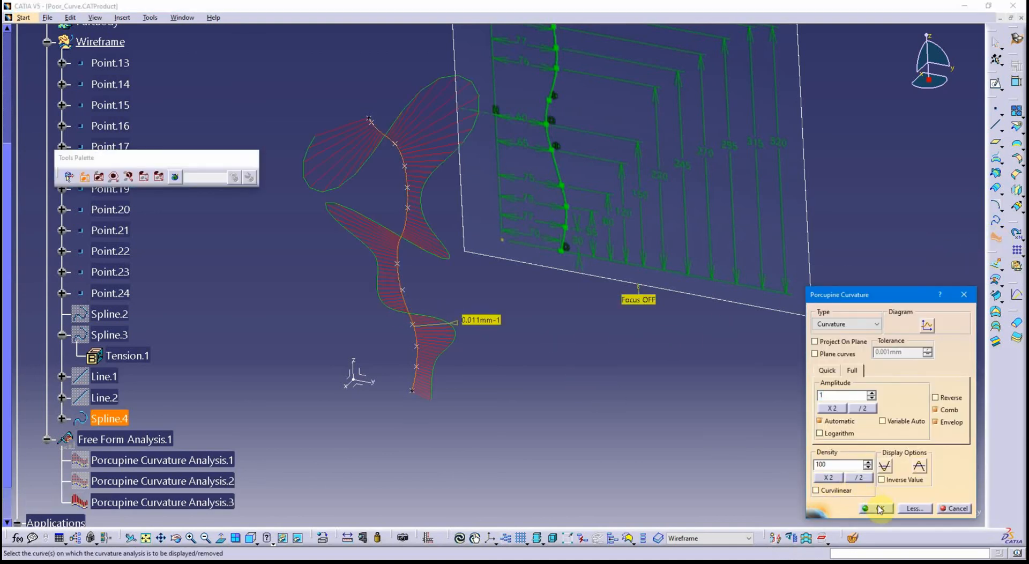
Confirm the porcupine curvature analysis, then view the combed spline straight-on and orbited beside the drawing.
{"action": "left_click", "coordinate": [877, 509]}
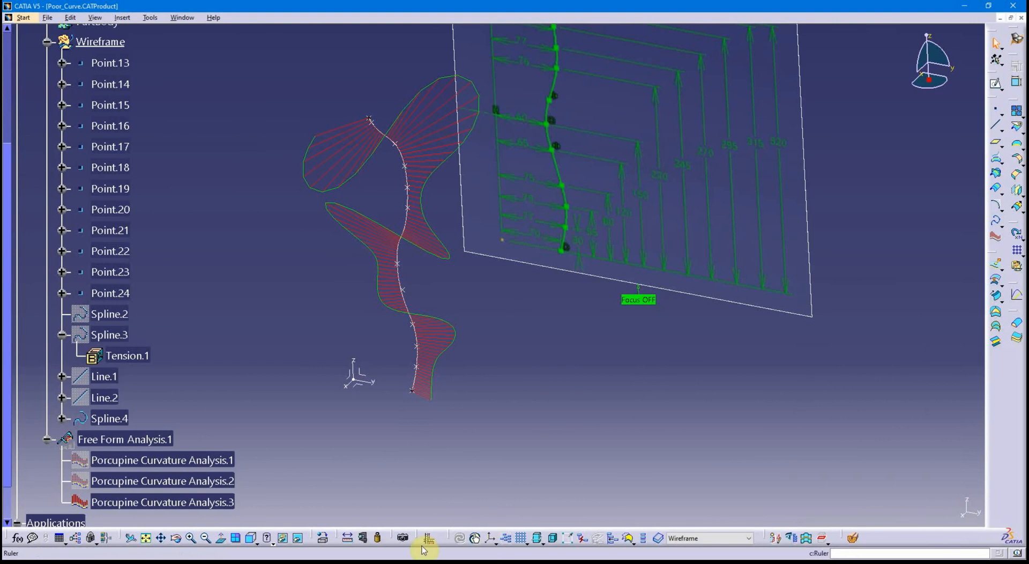
{"action": "left_click", "coordinate": [249, 538]}
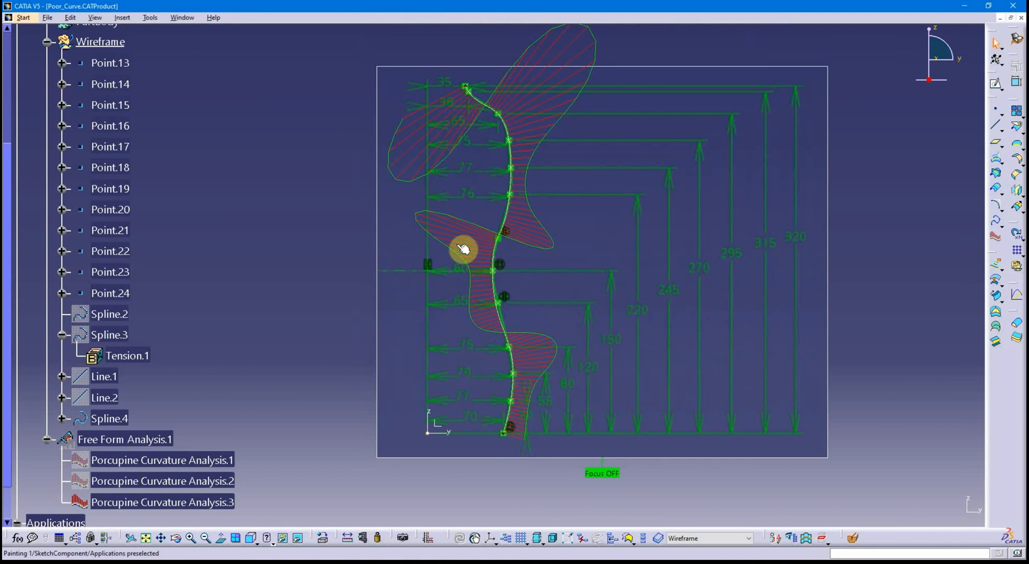
{"action": "mouse_move", "coordinate": [505, 249]}
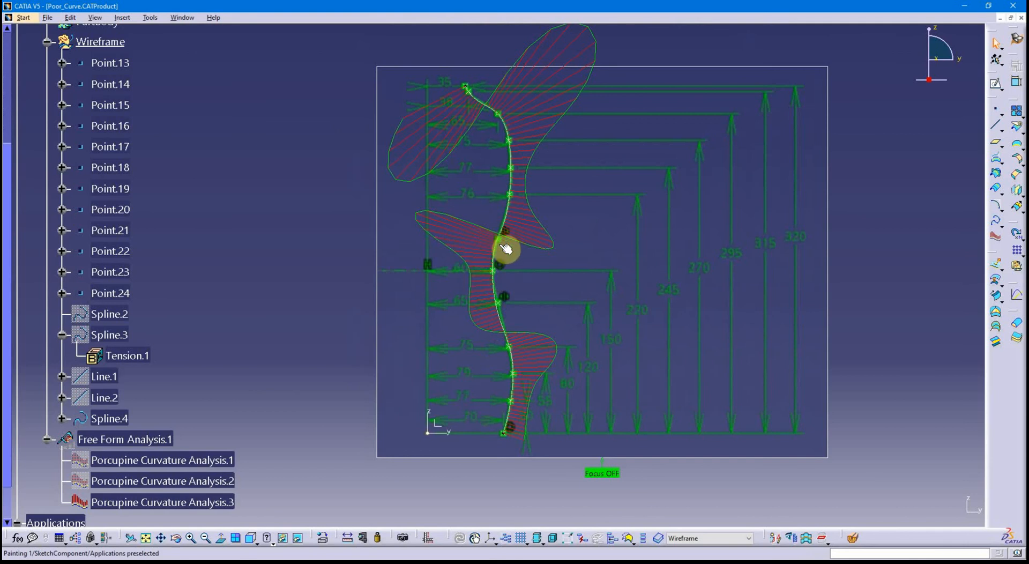
{"action": "mouse_move", "coordinate": [531, 440]}
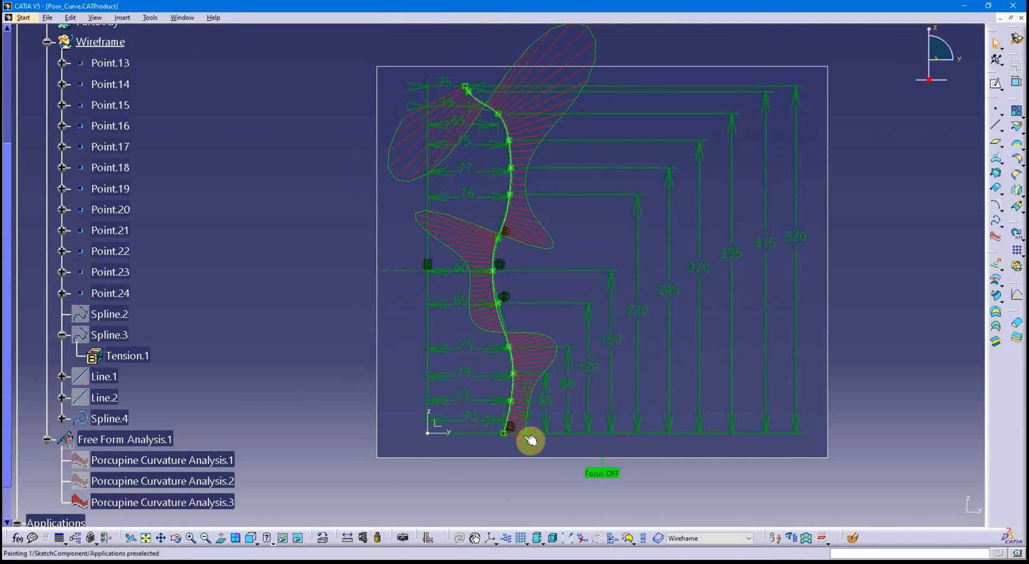
{"action": "mouse_move", "coordinate": [508, 332]}
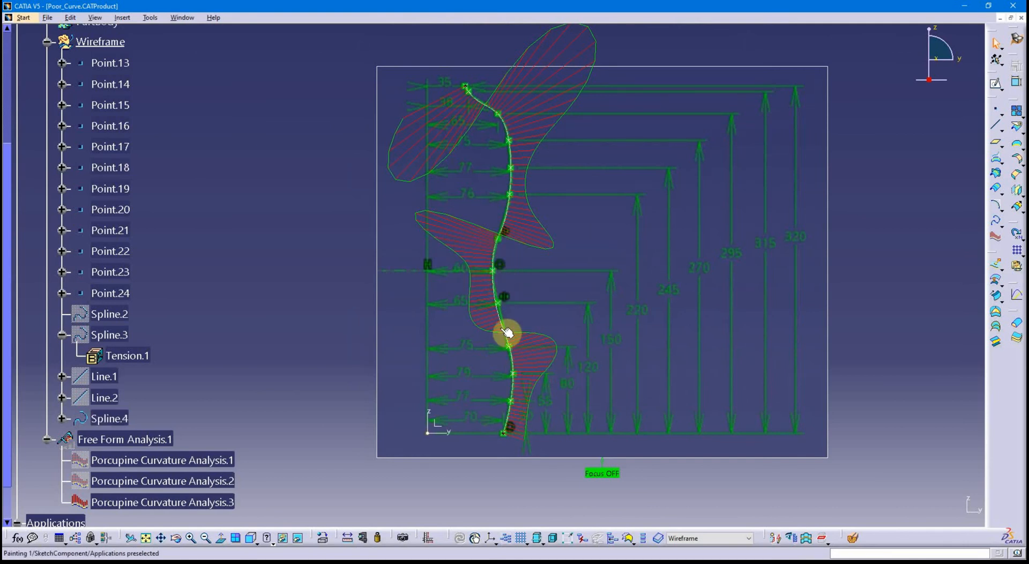
{"action": "mouse_move", "coordinate": [479, 299]}
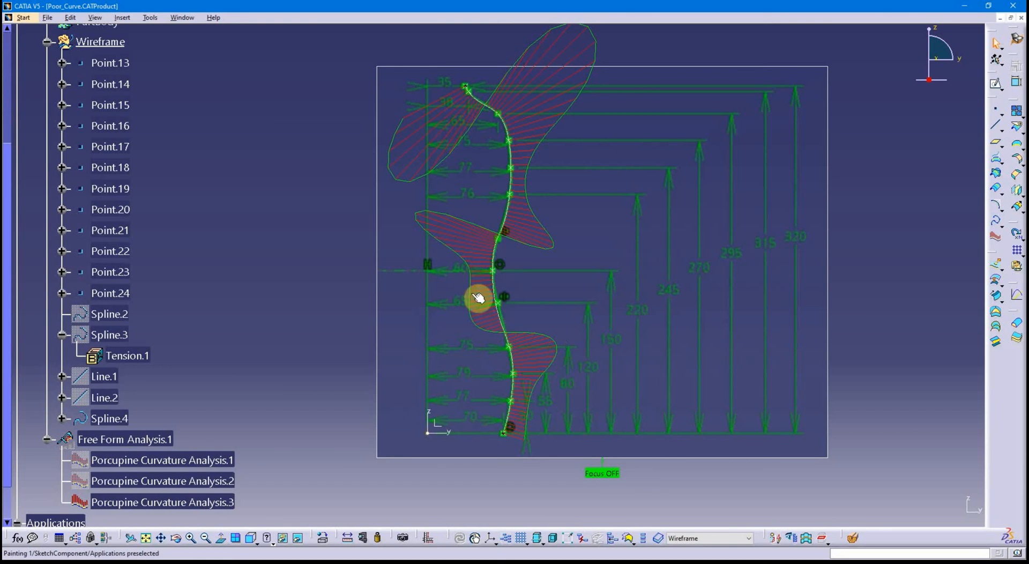
{"action": "mouse_move", "coordinate": [443, 214]}
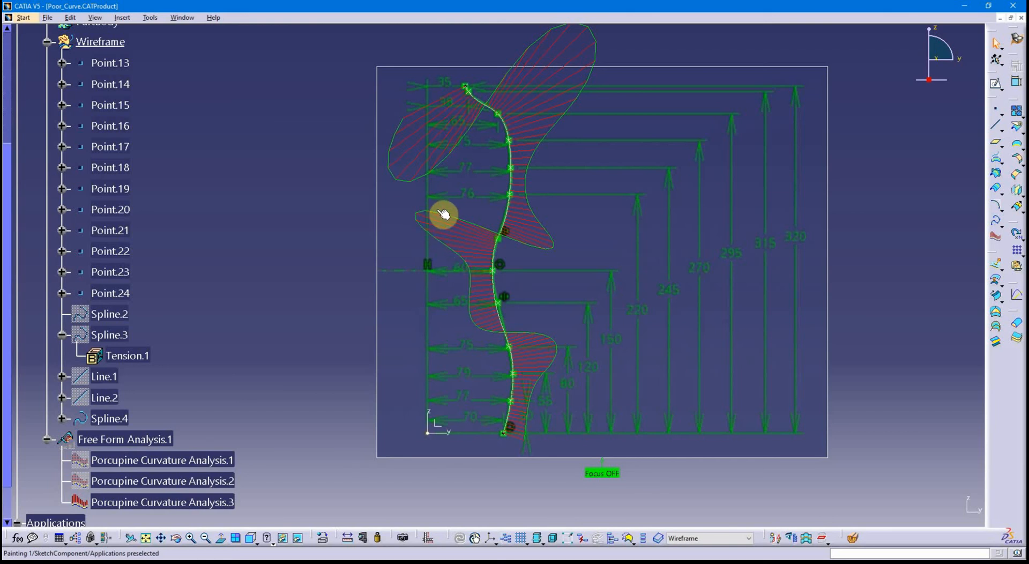
{"action": "mouse_move", "coordinate": [538, 202]}
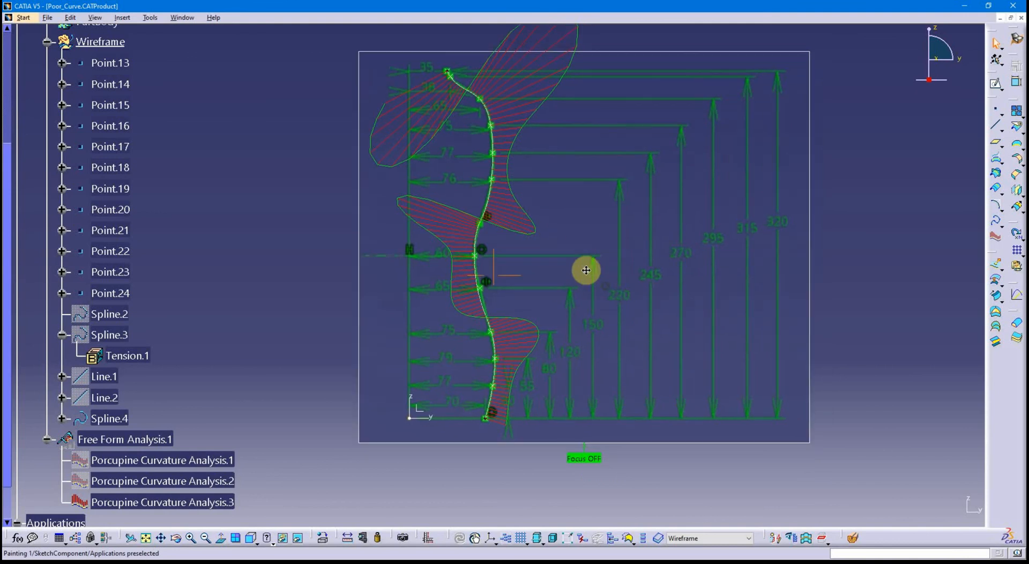
{"action": "mouse_move", "coordinate": [582, 251]}
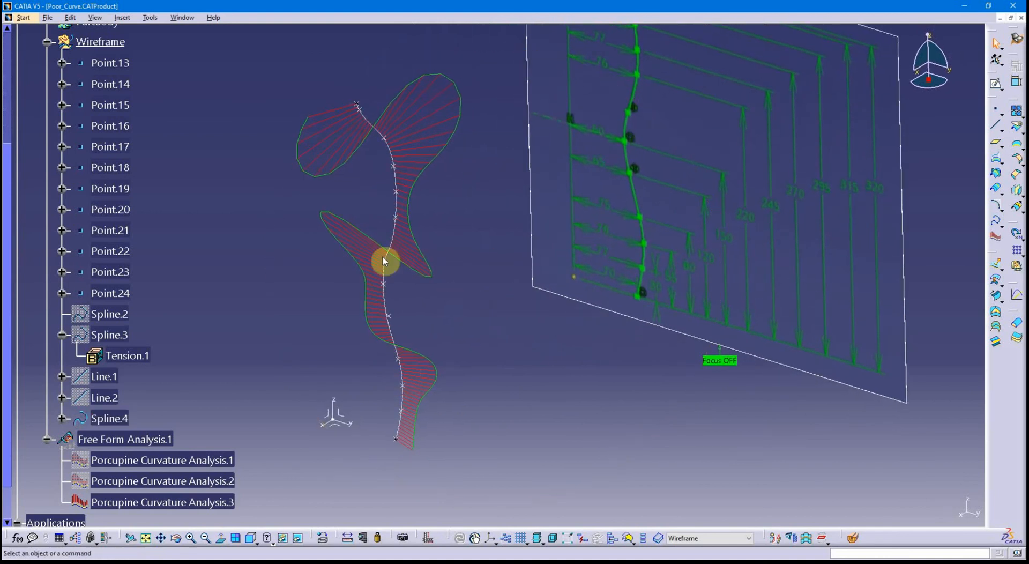
{"action": "left_click_drag", "start_coordinate": [384, 260], "coordinate": [562, 219]}
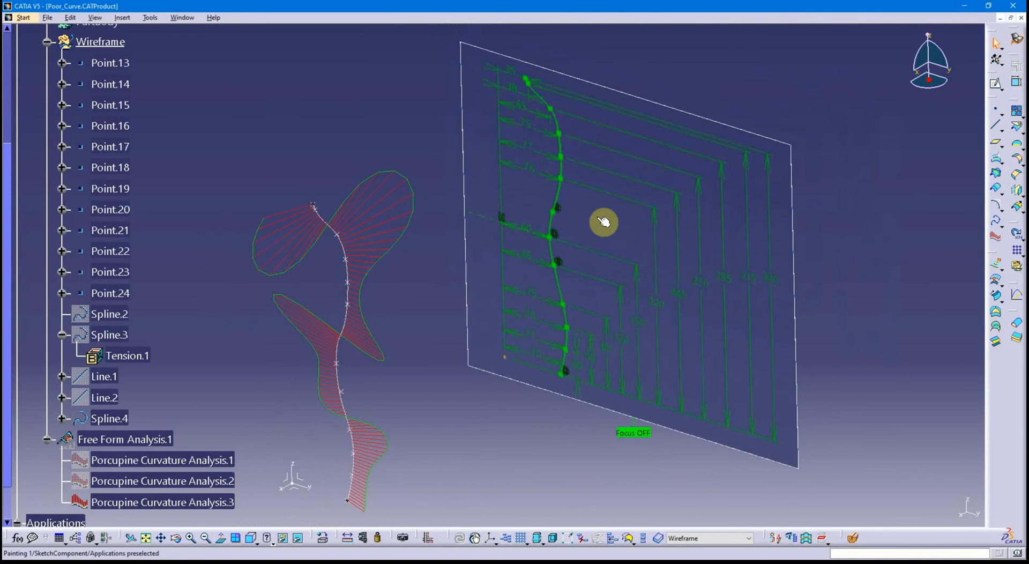
{"action": "mouse_move", "coordinate": [563, 299]}
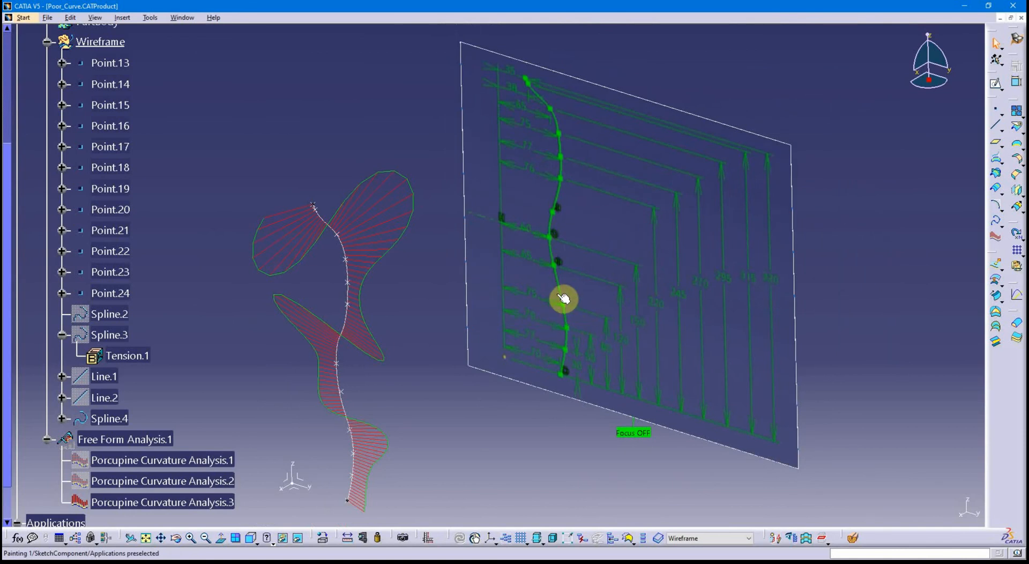
{"action": "mouse_move", "coordinate": [564, 125]}
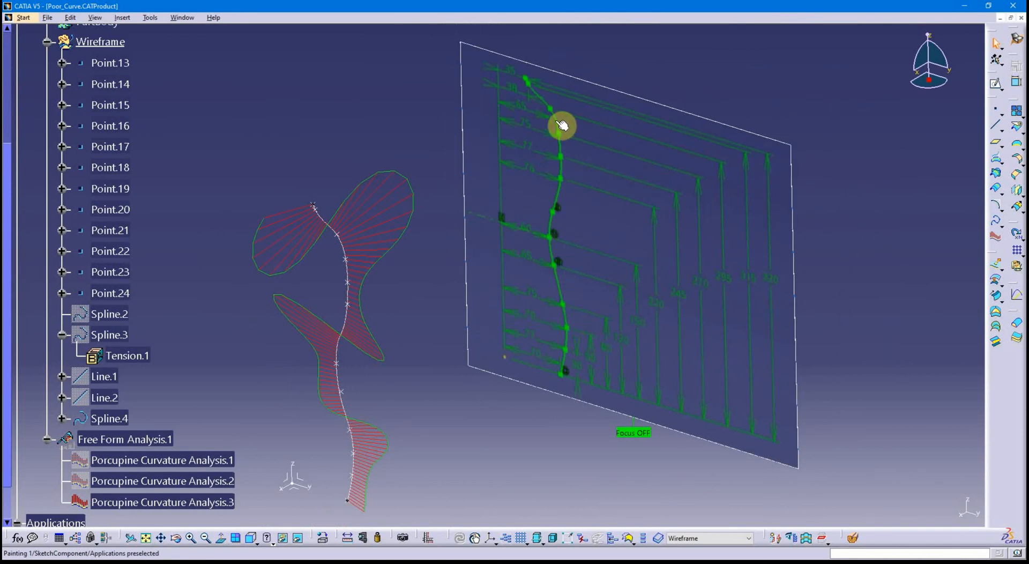
{"action": "mouse_move", "coordinate": [605, 251]}
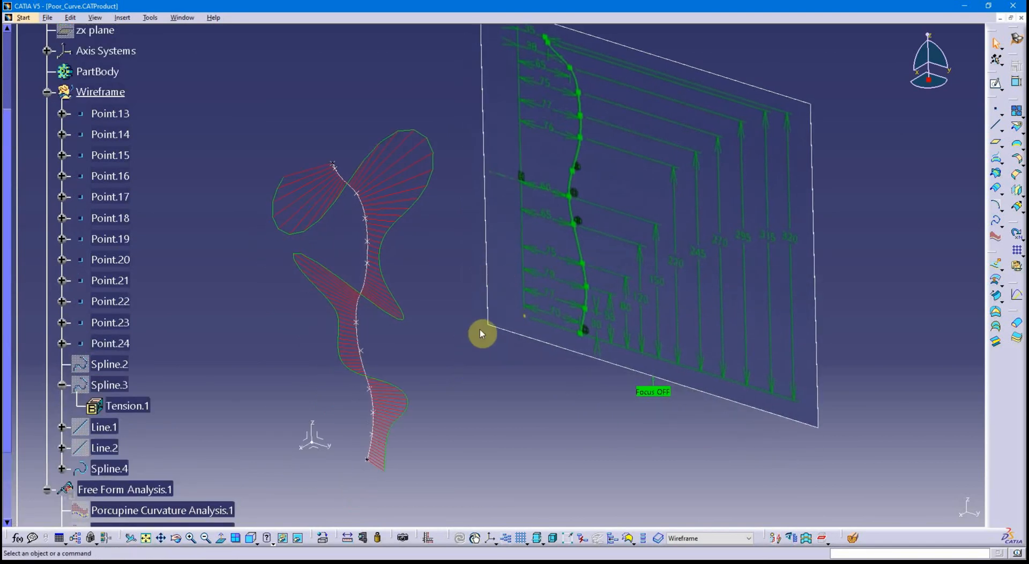
{"action": "mouse_move", "coordinate": [451, 339]}
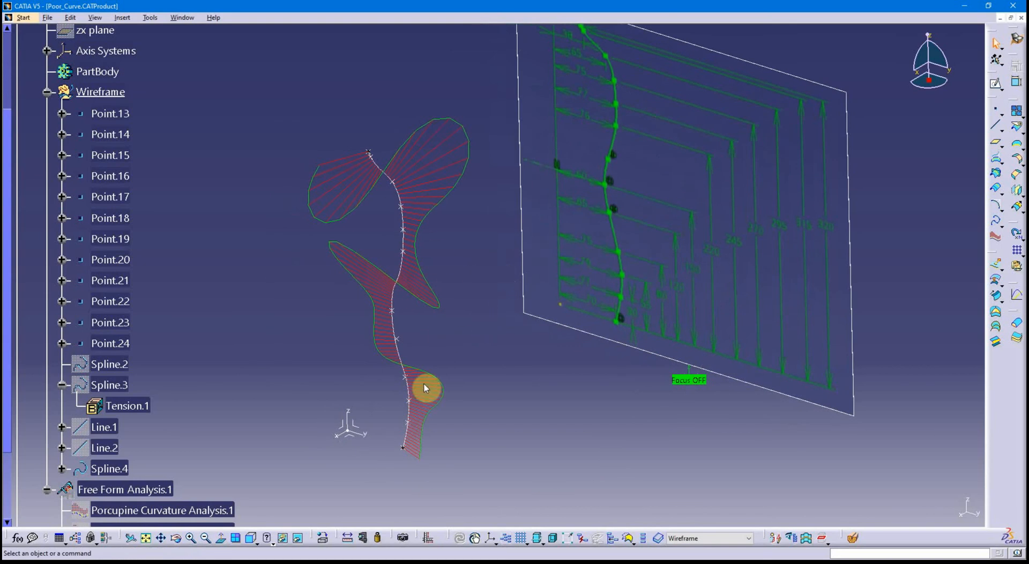
Hide Porcupine Curvature Analysis.3 from the tree.
{"action": "scroll", "scroll_direction": "down", "scroll_amount": 3}
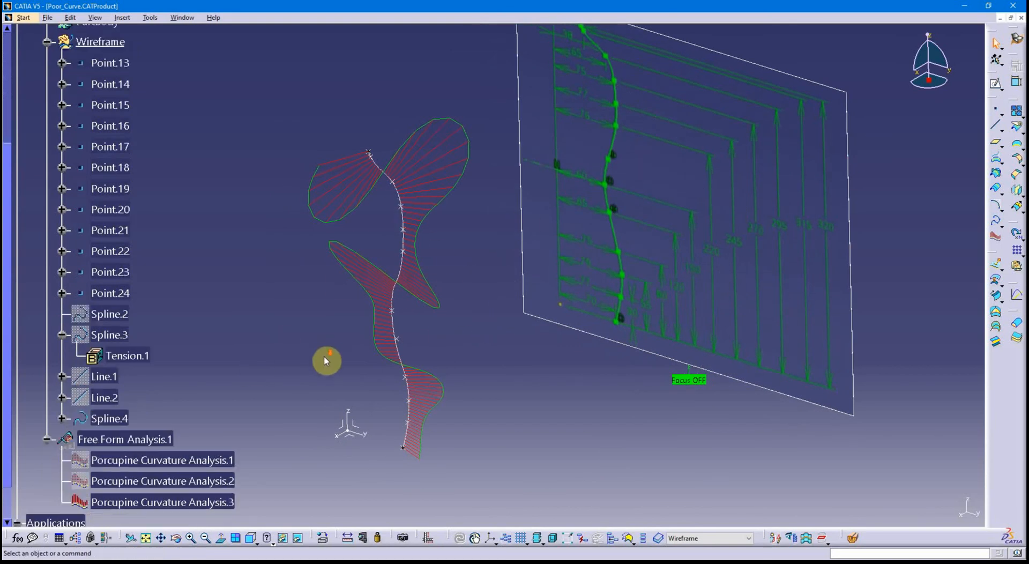
{"action": "right_click", "coordinate": [162, 502]}
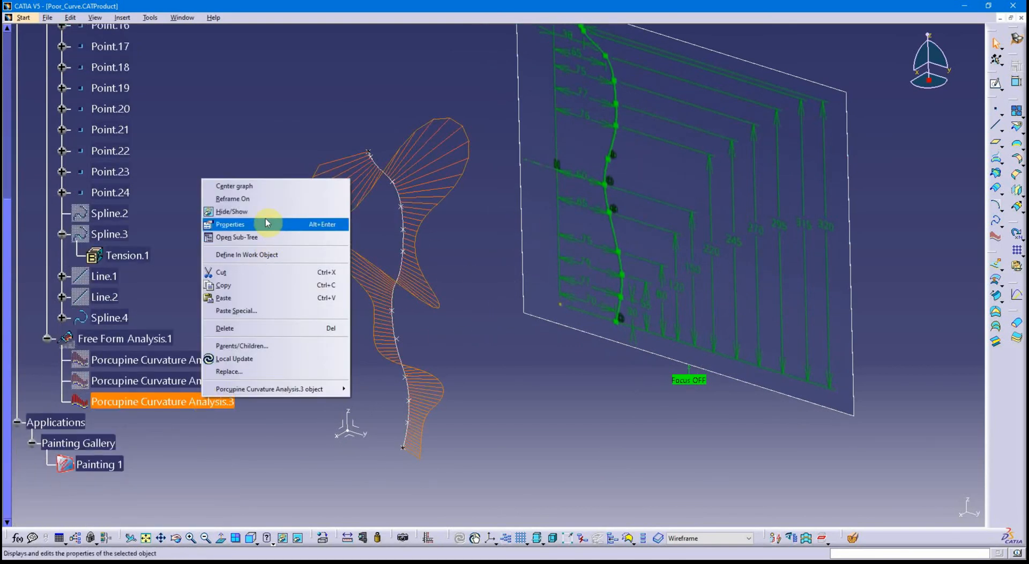
{"action": "left_click", "coordinate": [231, 211]}
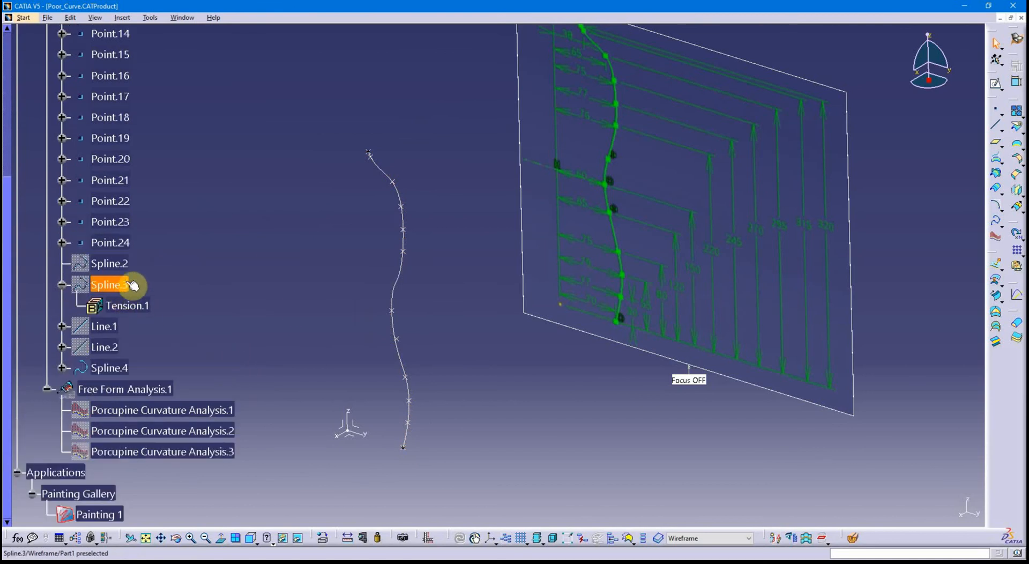
Toggle Spline.3 hidden and shown again, then double-click it to edit.
{"action": "right_click", "coordinate": [108, 284]}
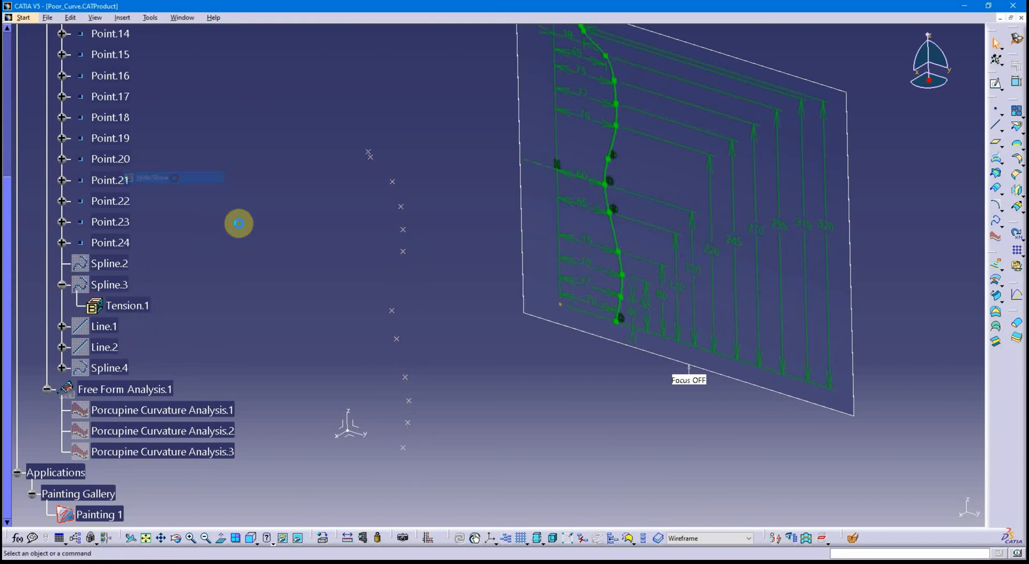
{"action": "right_click", "coordinate": [110, 283]}
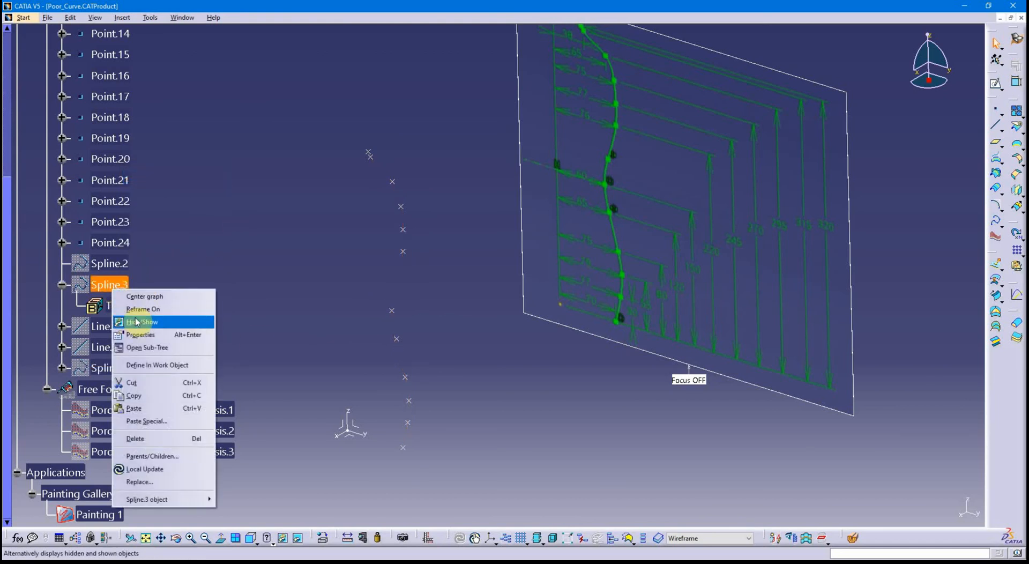
{"action": "left_click", "coordinate": [142, 321]}
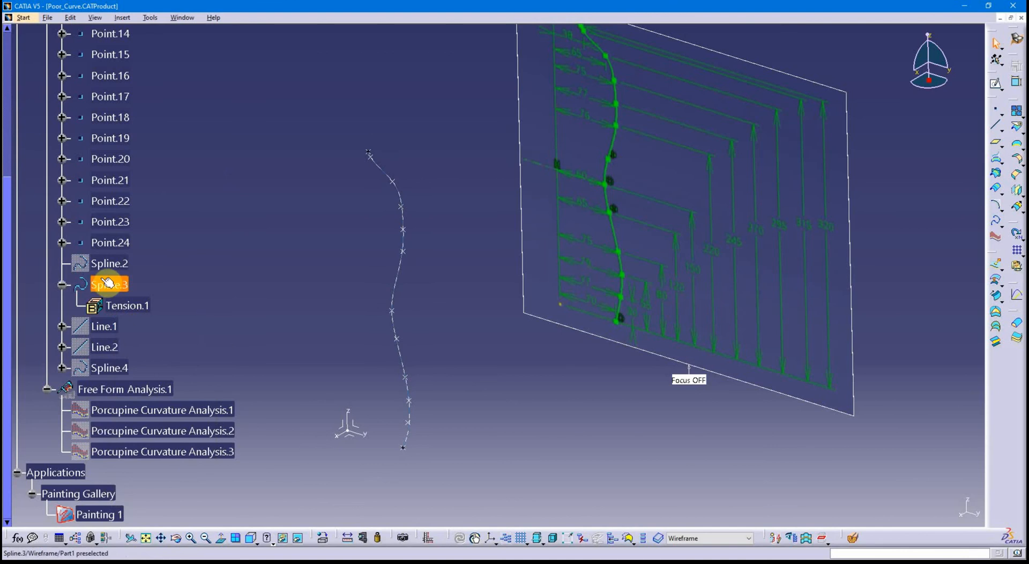
{"action": "double_click", "coordinate": [109, 284]}
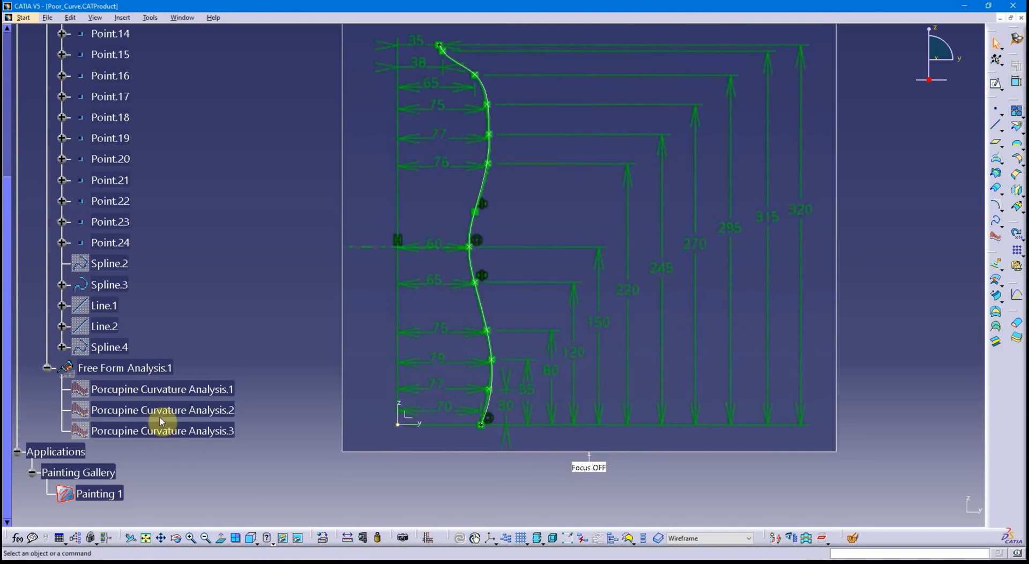
Show Porcupine Curvature Analysis.1 and open the spline's context menu to edit it.
{"action": "right_click", "coordinate": [161, 389]}
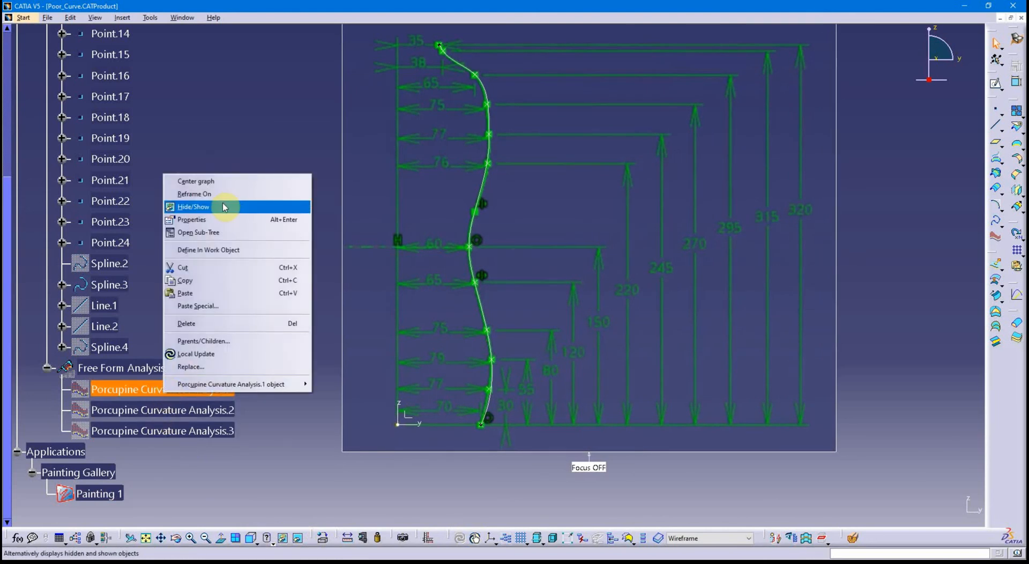
{"action": "left_click", "coordinate": [193, 206]}
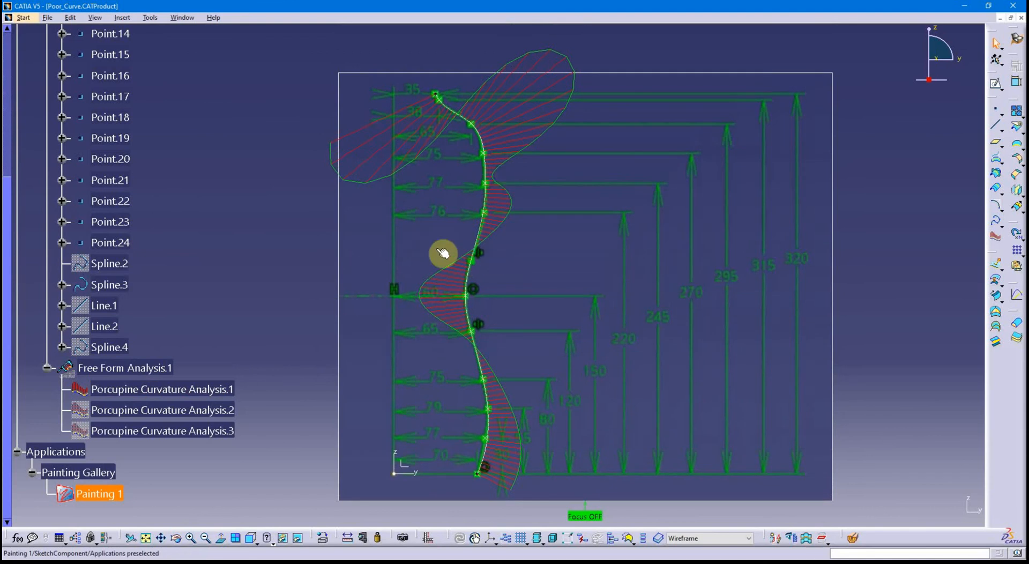
{"action": "mouse_move", "coordinate": [502, 407]}
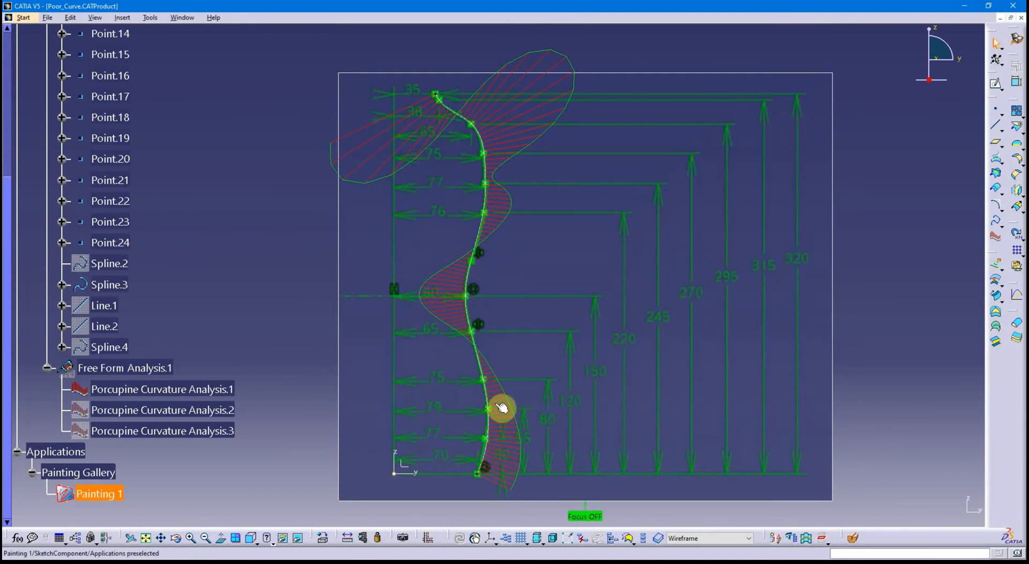
{"action": "right_click", "coordinate": [162, 389]}
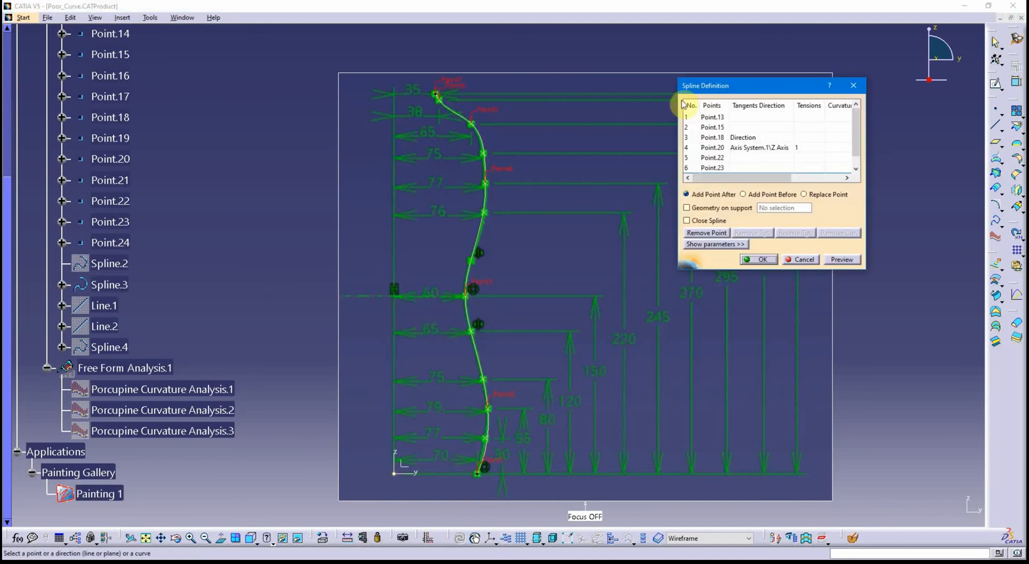
{"action": "mouse_move", "coordinate": [157, 438]}
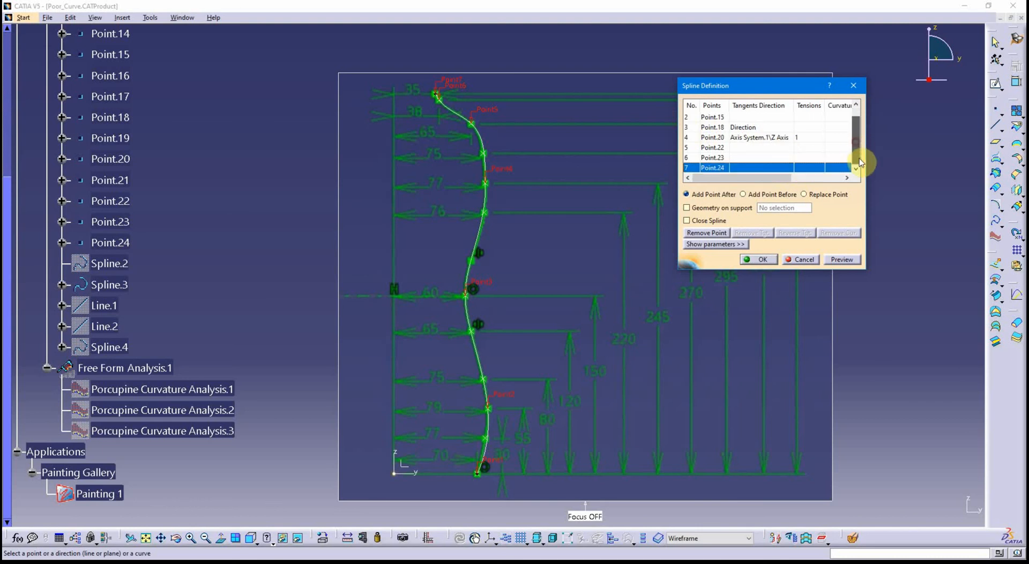
{"action": "left_click", "coordinate": [712, 136]}
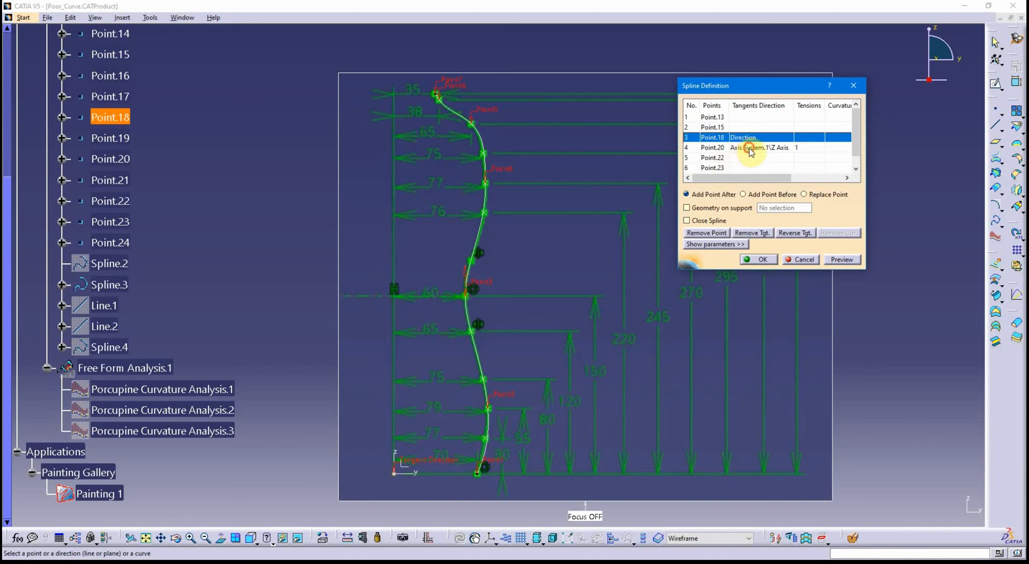
{"action": "left_click", "coordinate": [711, 147]}
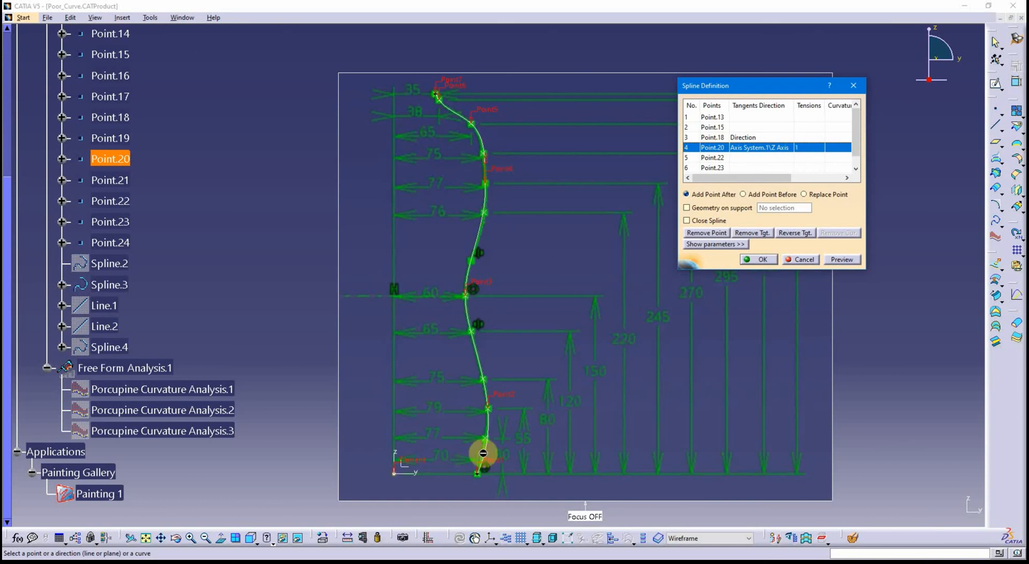
{"action": "mouse_move", "coordinate": [445, 323]}
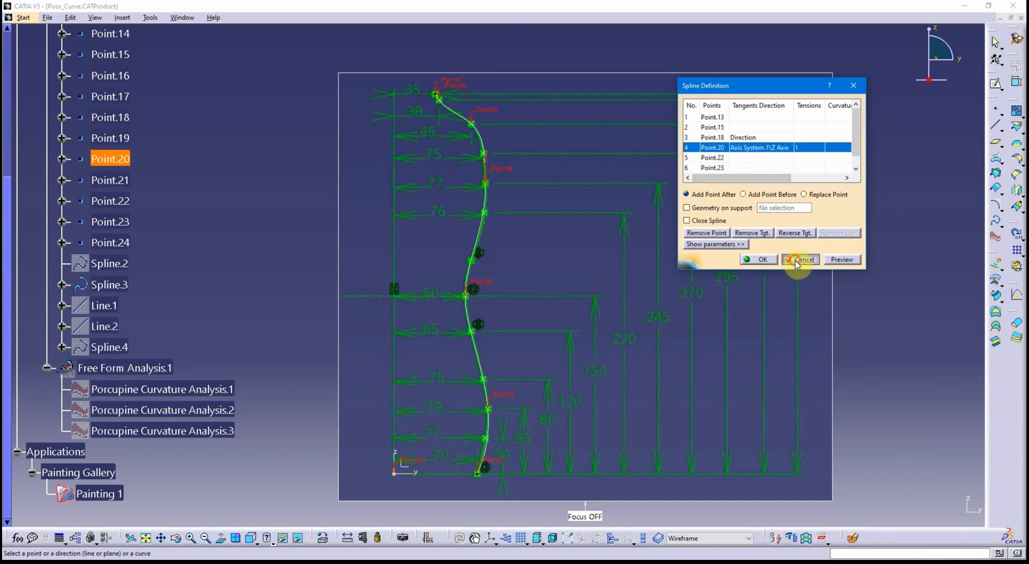
{"action": "left_click", "coordinate": [800, 259]}
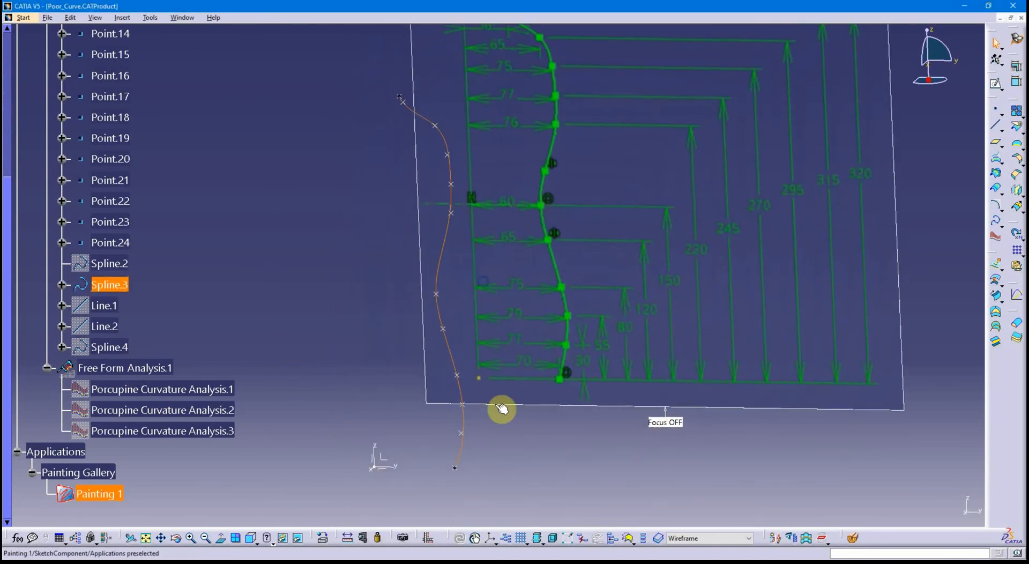